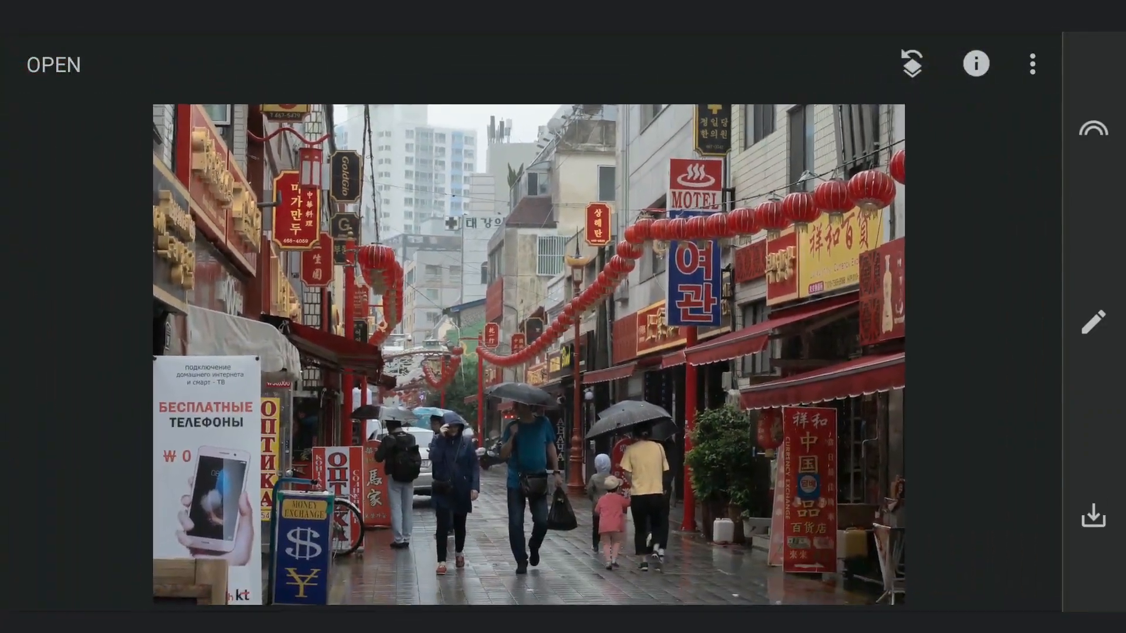
# - Raise saturation to +100 in Tune Image and apply it
pyautogui.click(1093, 322)
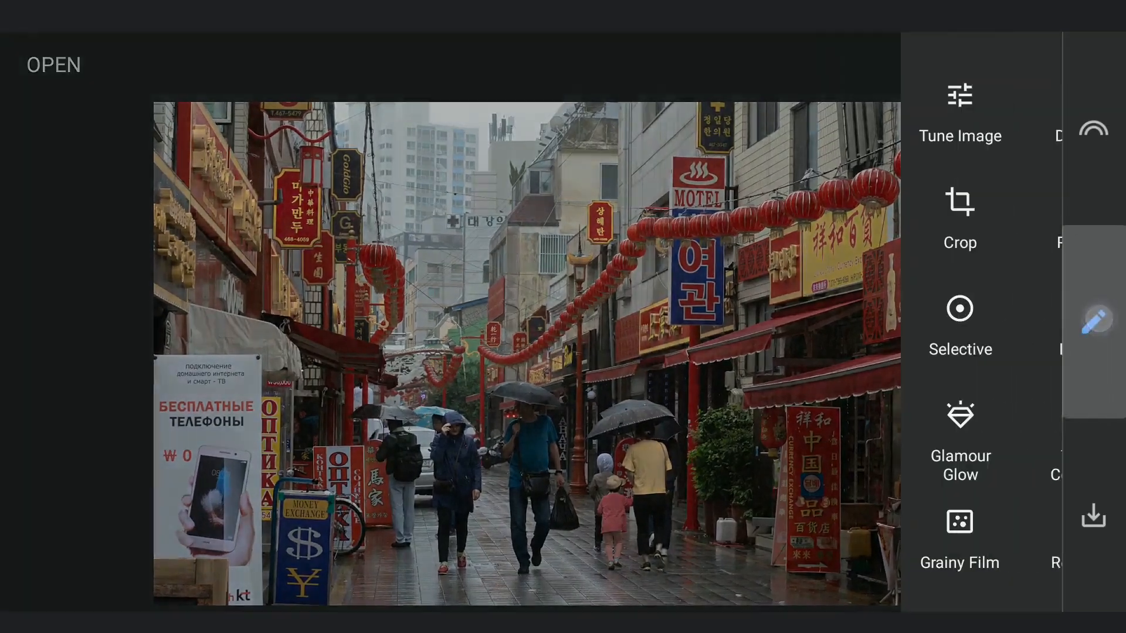
pyautogui.click(960, 96)
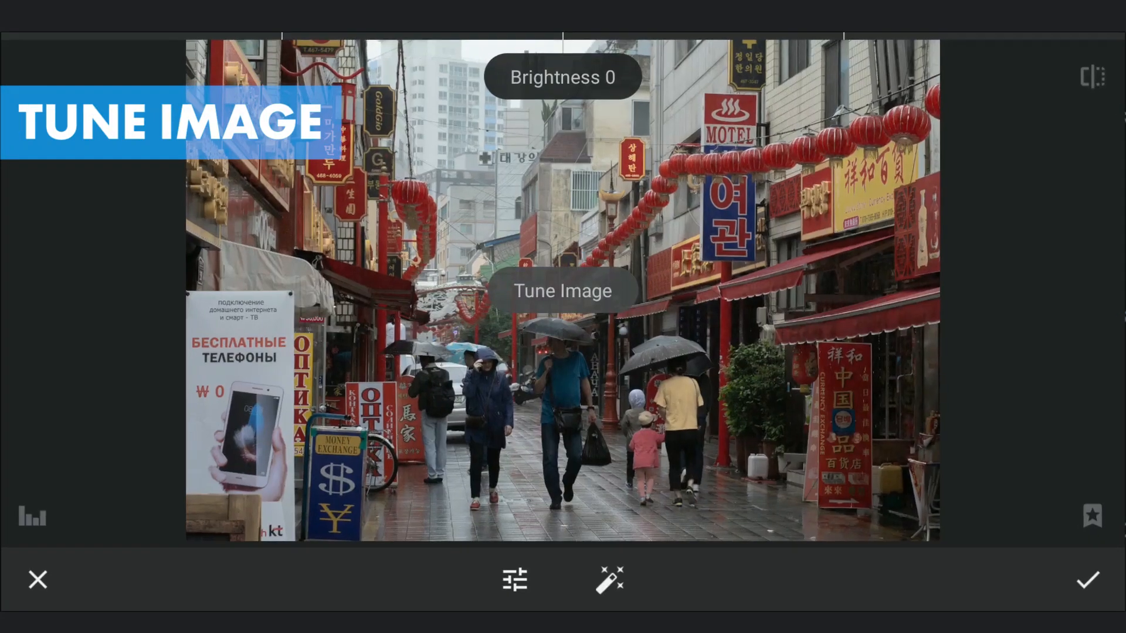
pyautogui.click(514, 580)
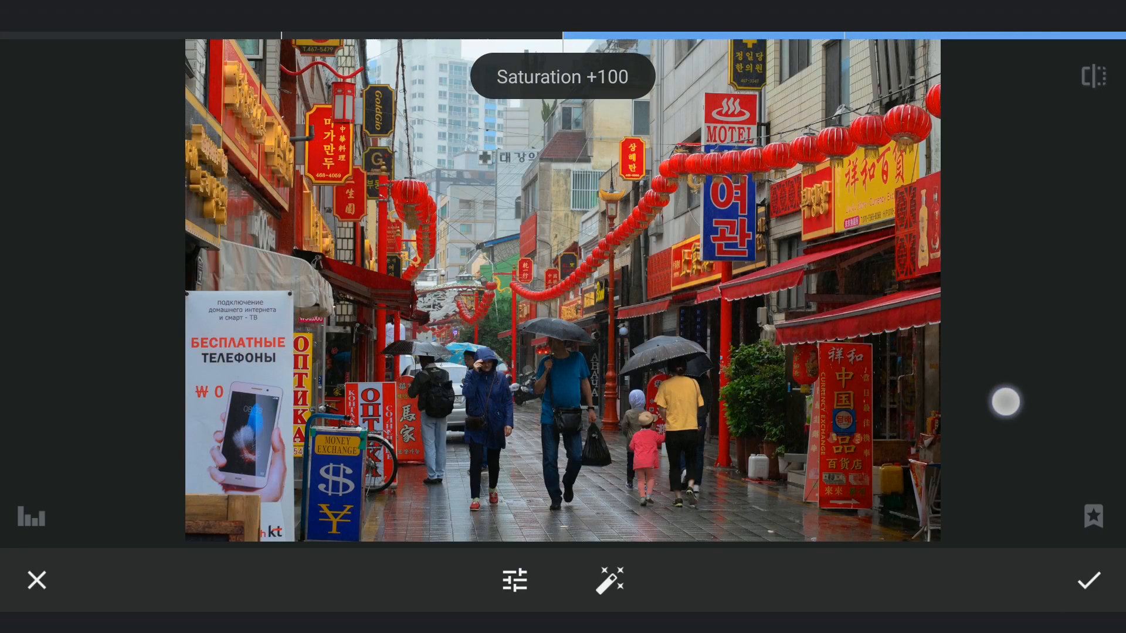
pyautogui.click(1089, 580)
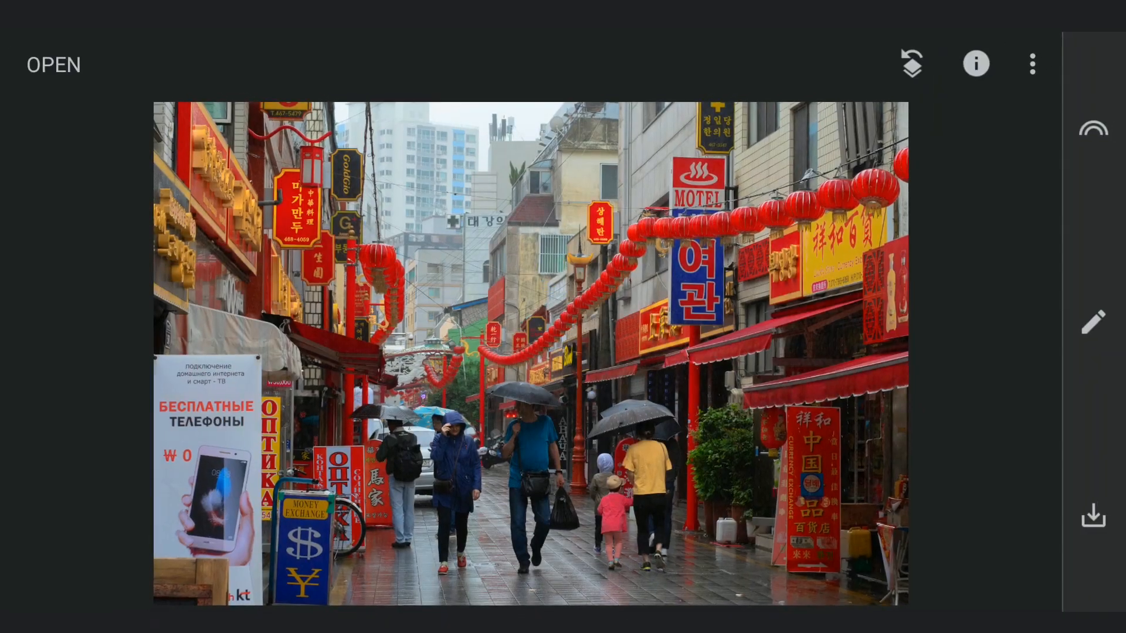
# - Place a Selective point on the distant buildings, widen it over the upper scene, and switch to brightness
pyautogui.click(1094, 323)
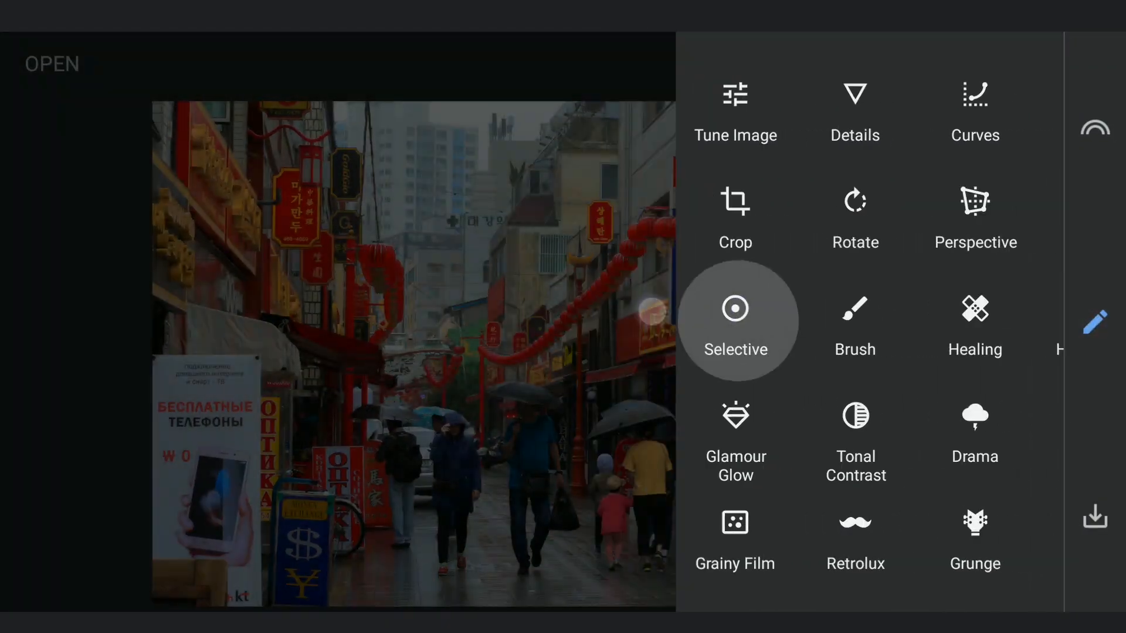
pyautogui.click(735, 307)
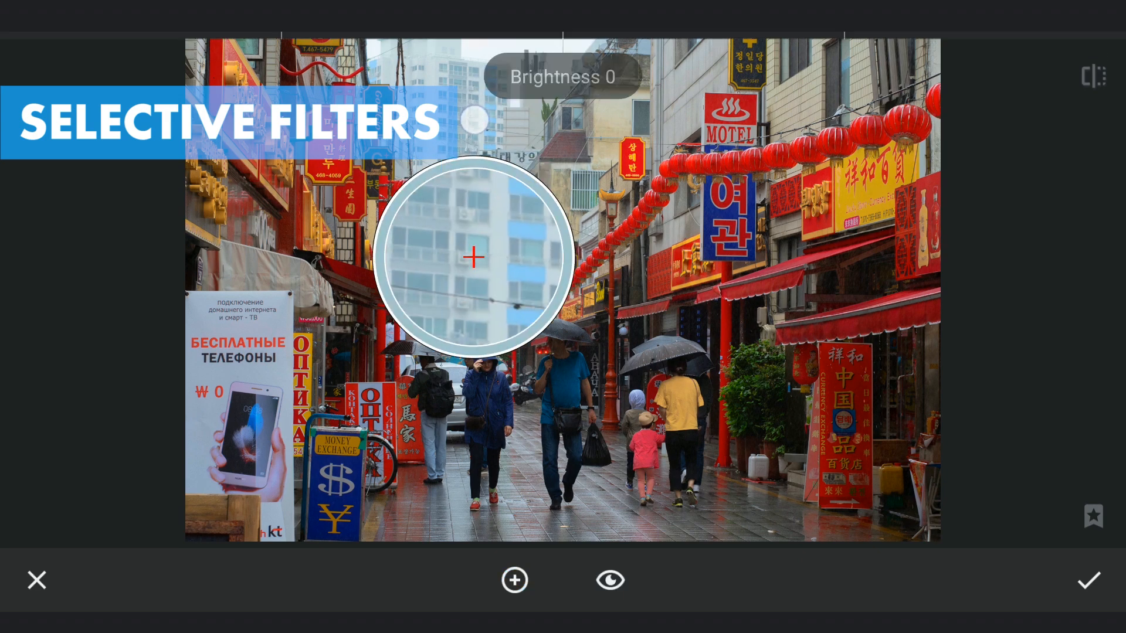
pyautogui.click(472, 121)
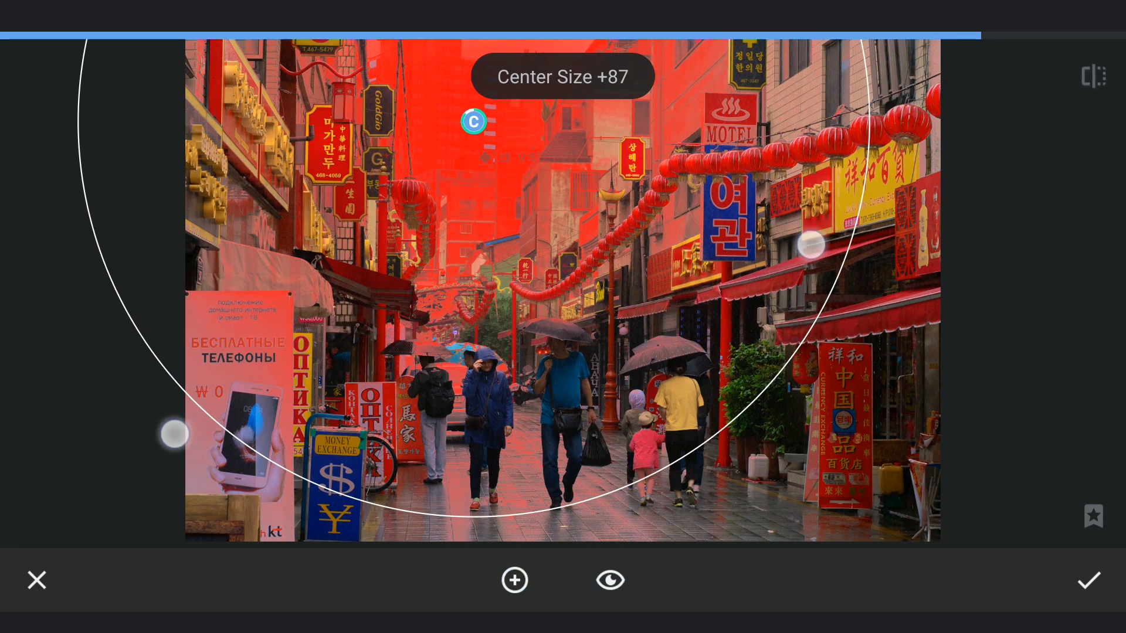
pyautogui.moveTo(172, 434); pyautogui.dragTo(266, 429)
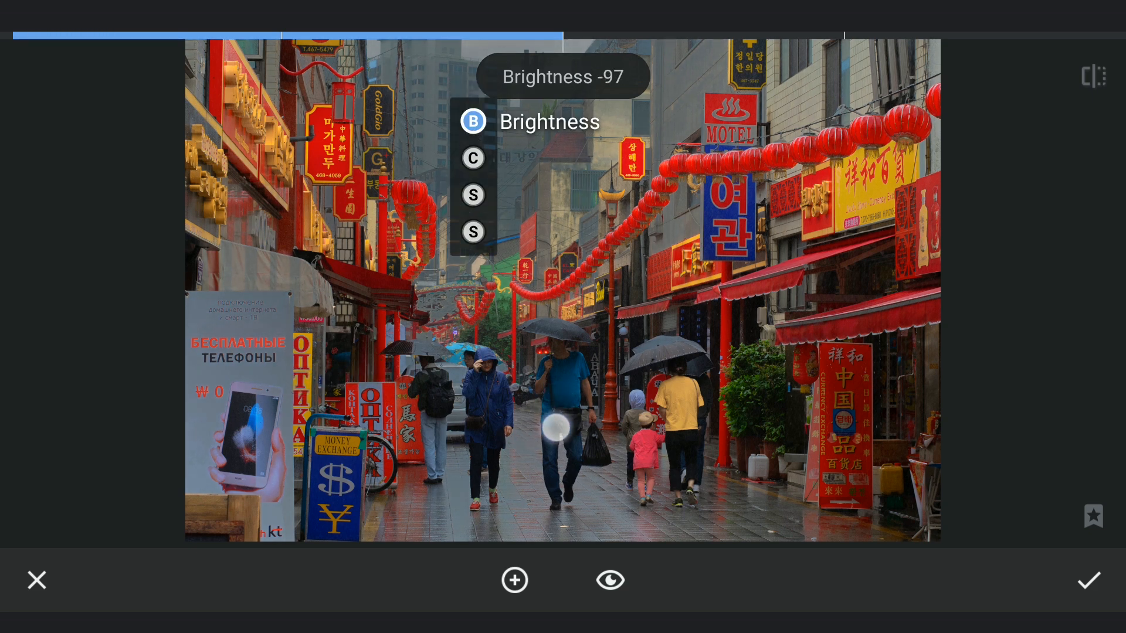
pyautogui.click(473, 121)
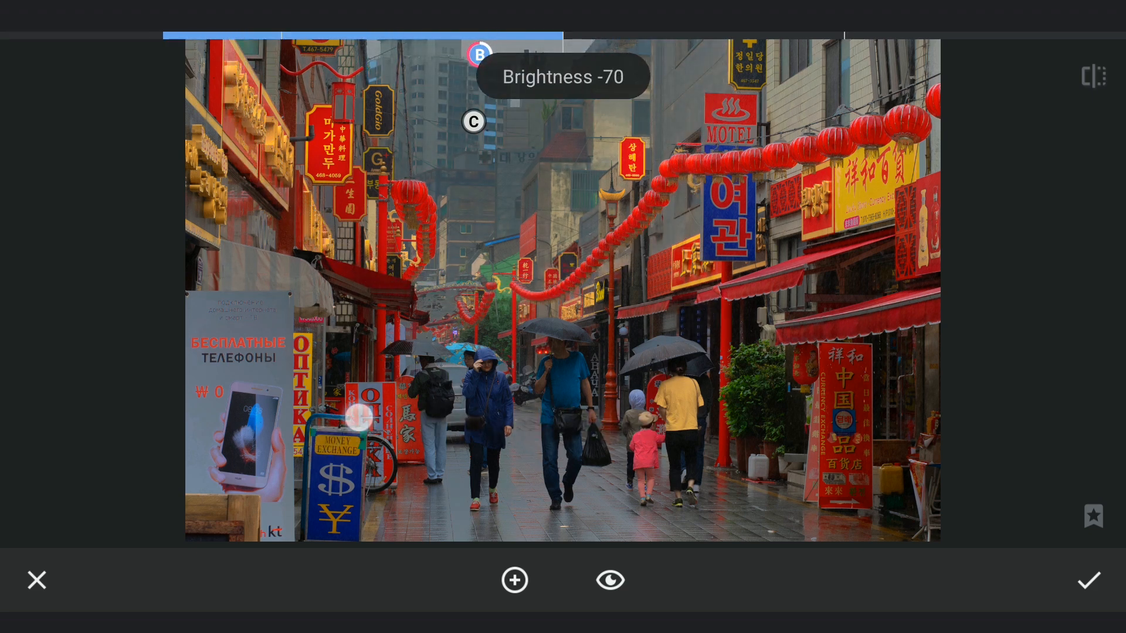
# - Darken the upper background point and paste a copy of the darkening onto the wet street
pyautogui.moveTo(352, 416); pyautogui.dragTo(166, 417)
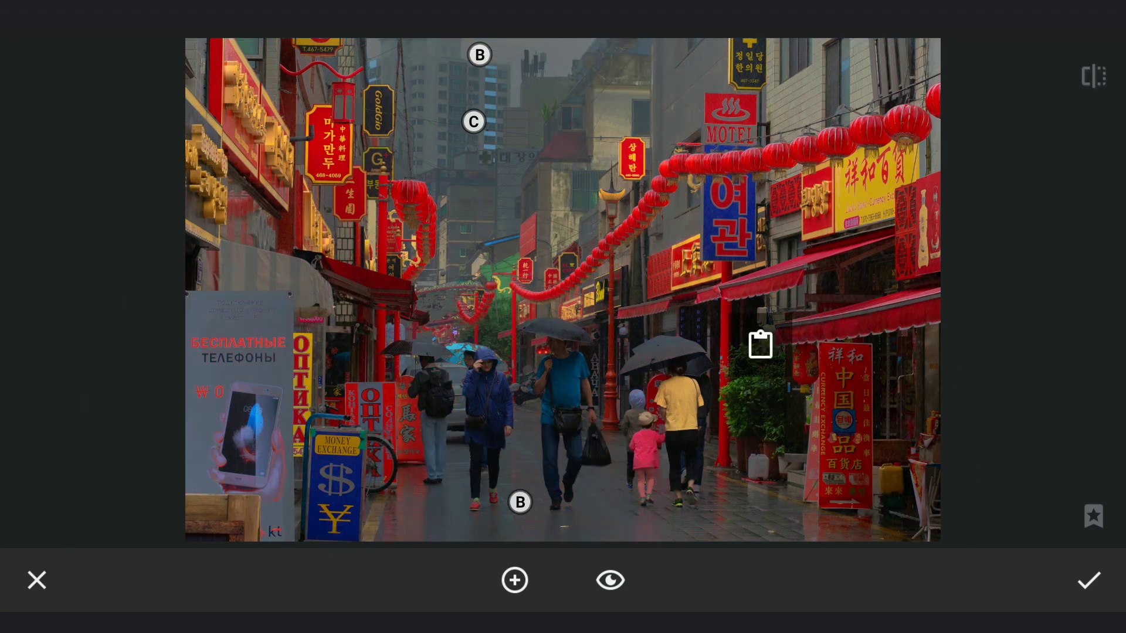
pyautogui.moveTo(758, 342); pyautogui.dragTo(758, 399)
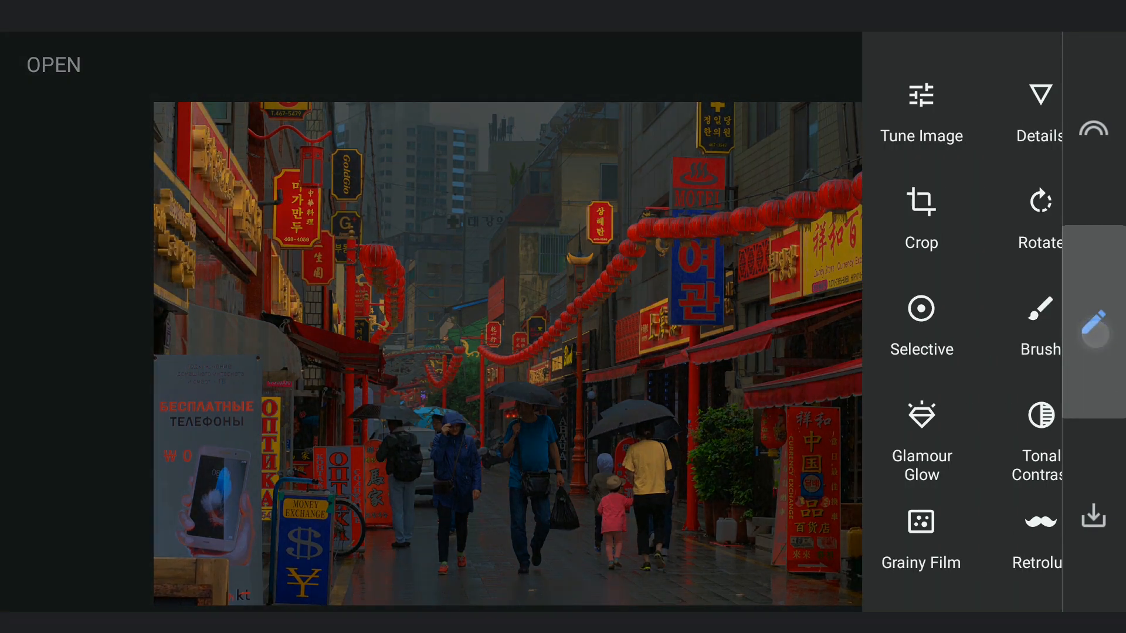
# - Add a Selective point on the red lanterns with brightness +100 and raised saturation
pyautogui.click(921, 308)
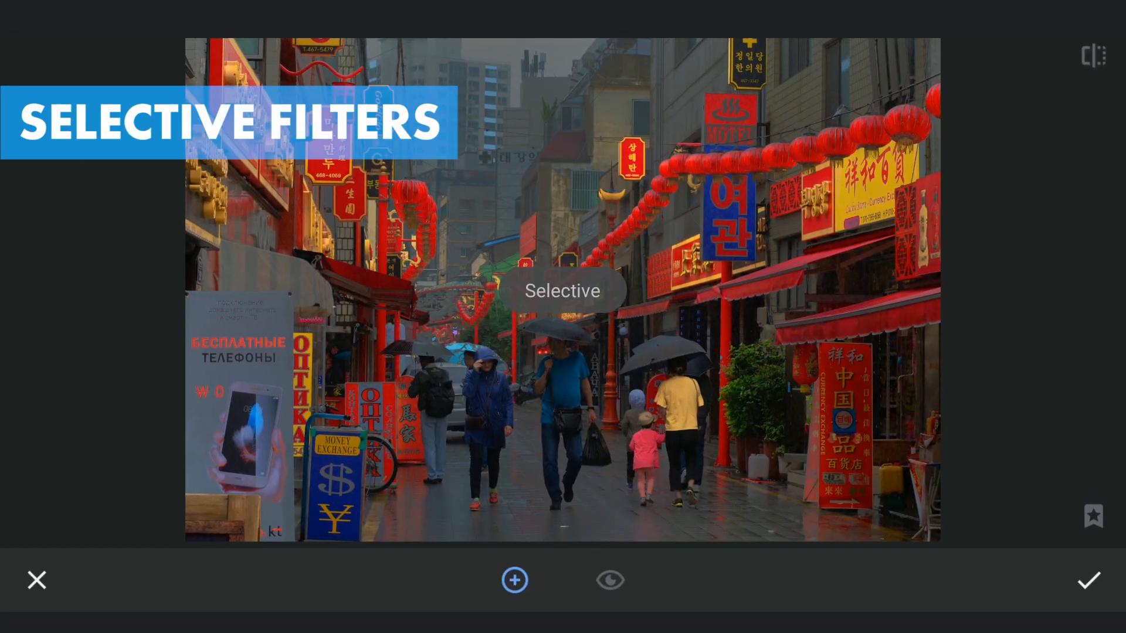
pyautogui.click(544, 246)
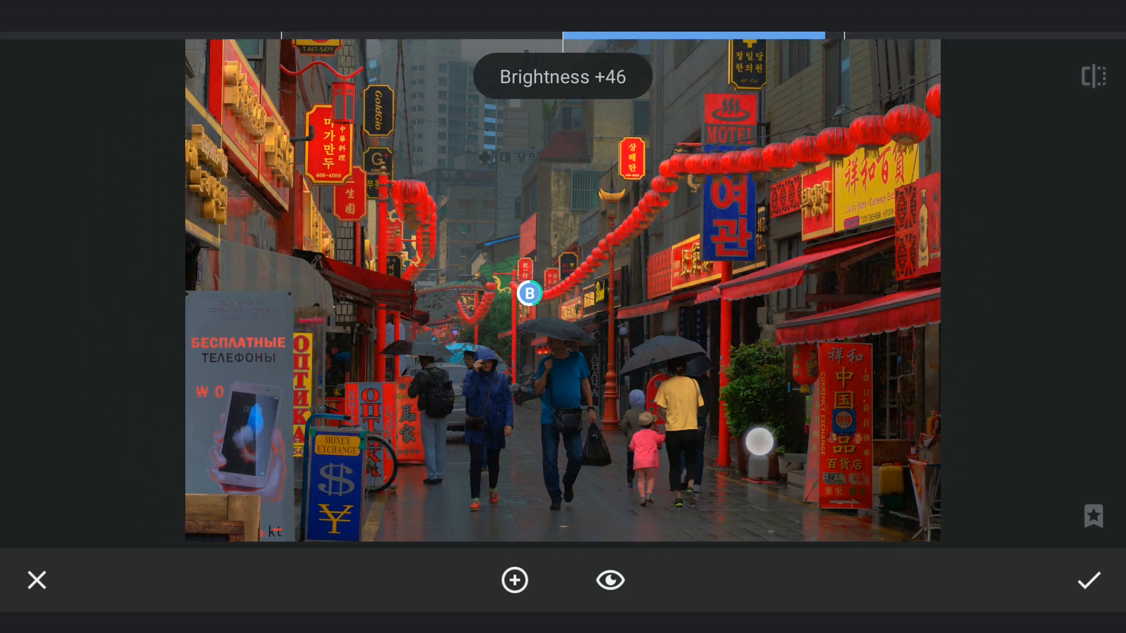
pyautogui.moveTo(754, 460); pyautogui.dragTo(960, 460)
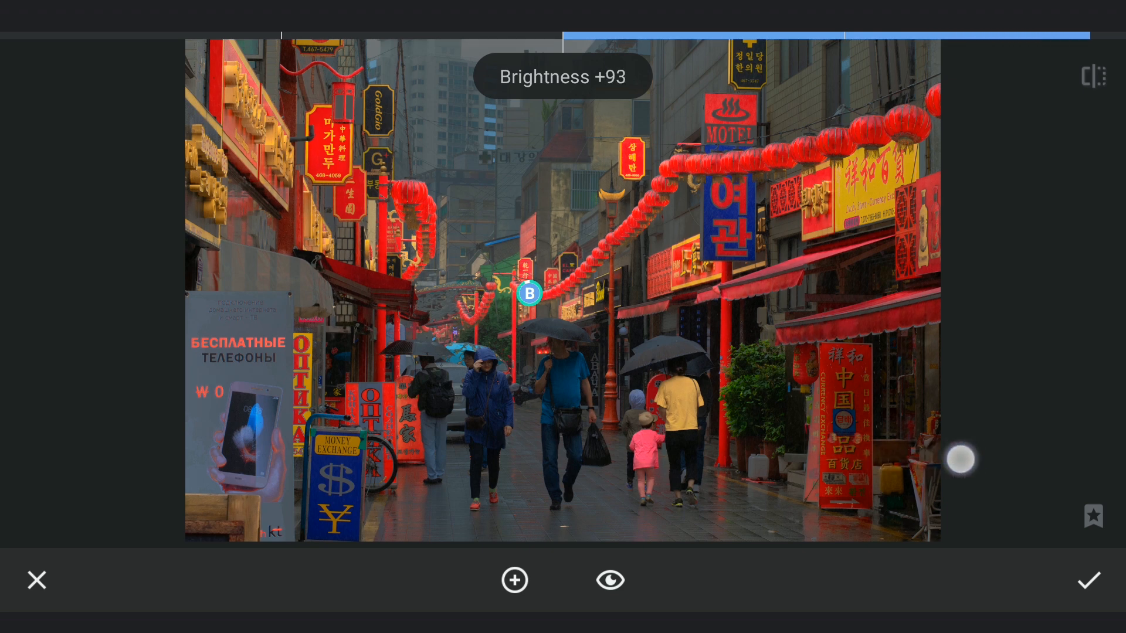
pyautogui.moveTo(960, 460); pyautogui.dragTo(753, 412)
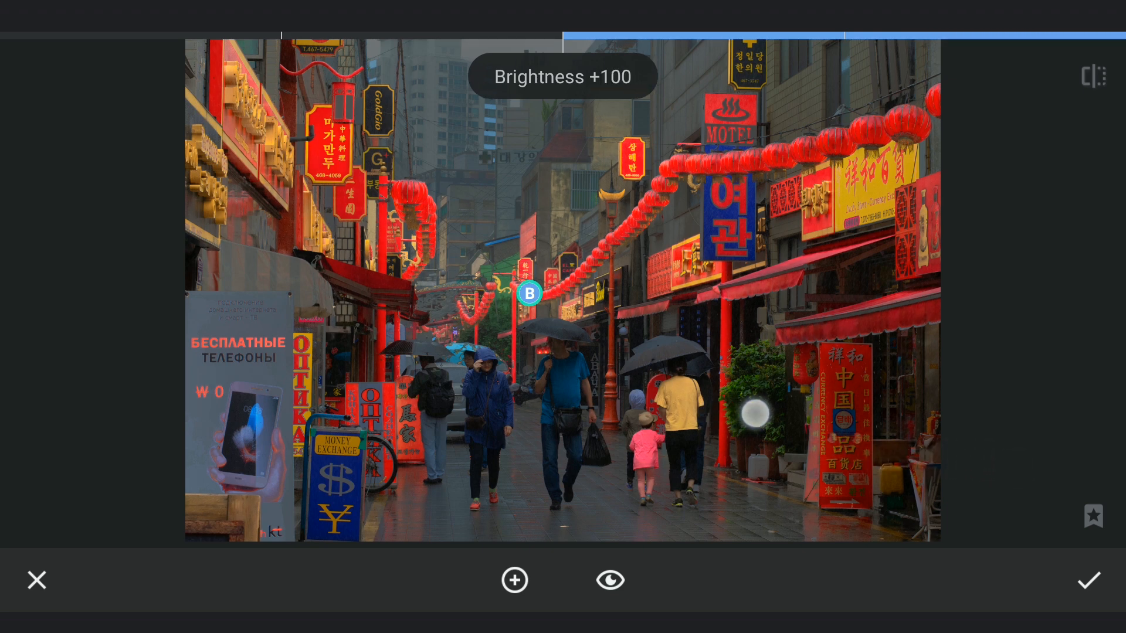
pyautogui.click(530, 293)
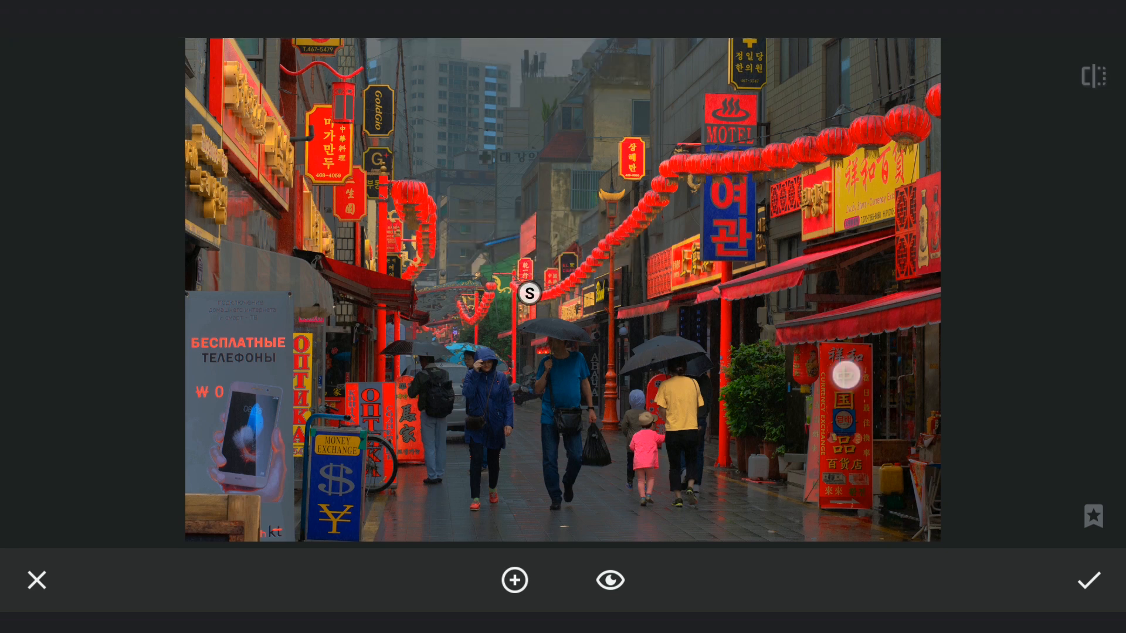
pyautogui.moveTo(844, 374); pyautogui.dragTo(869, 380)
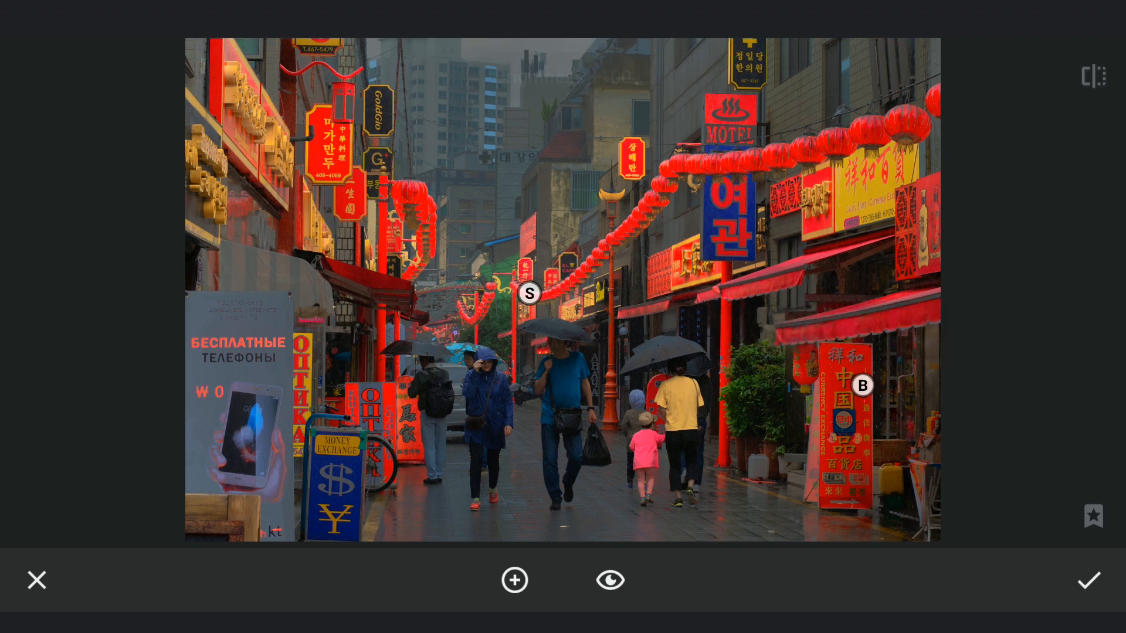
# - Copy the +100 brightening onto the upper-left yellow signs, fit its size, and apply
pyautogui.moveTo(860, 386); pyautogui.dragTo(271, 134)
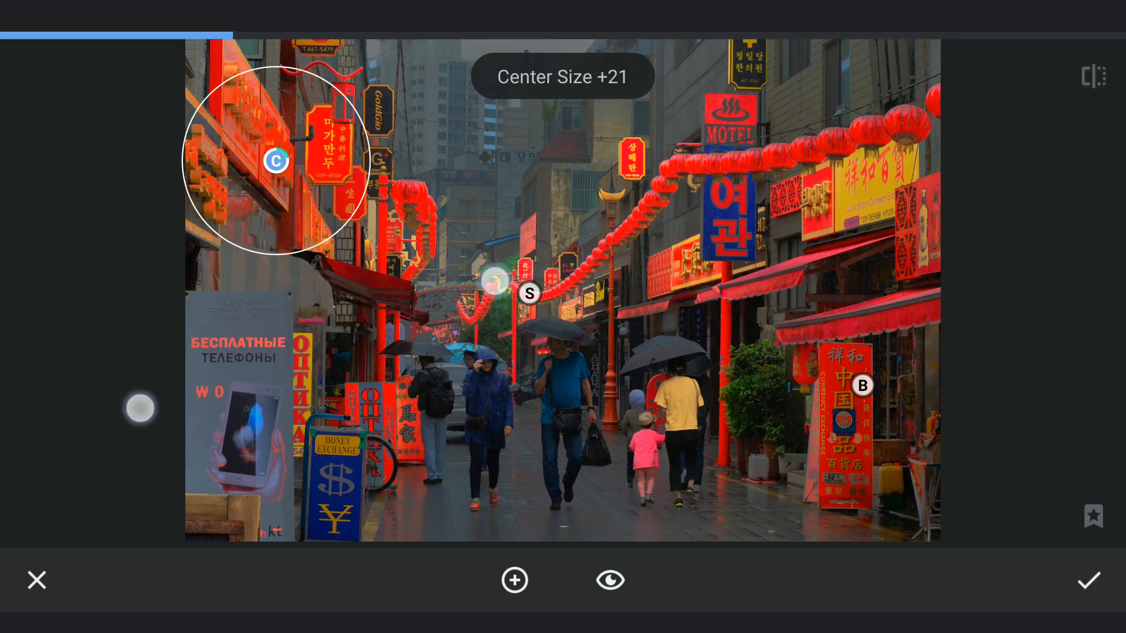
pyautogui.moveTo(140, 408); pyautogui.dragTo(176, 429)
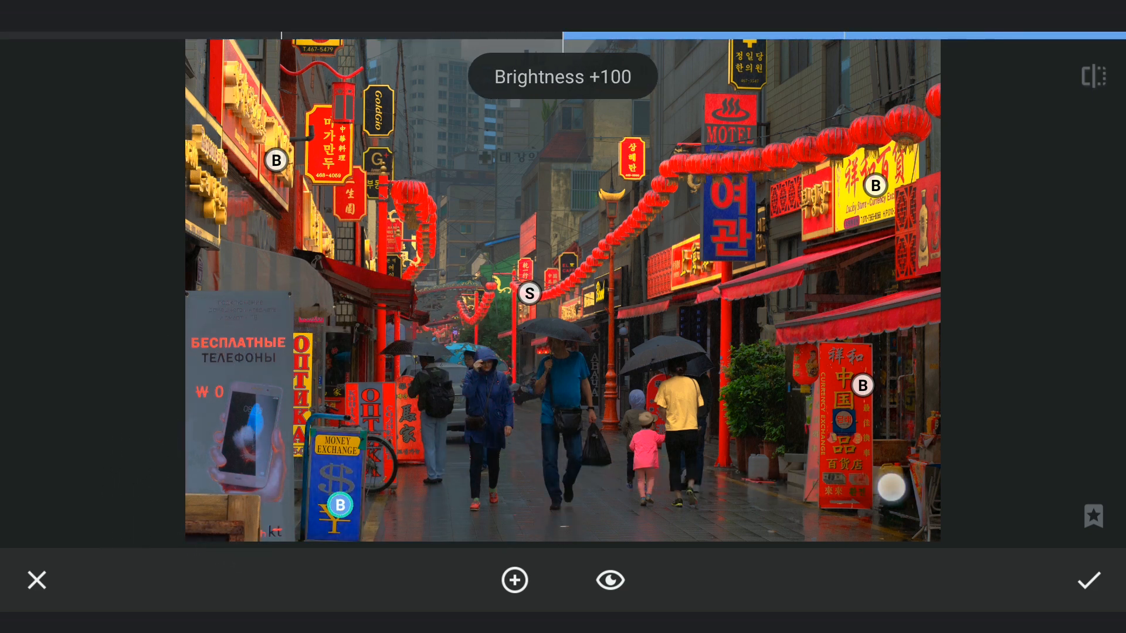
pyautogui.click(340, 506)
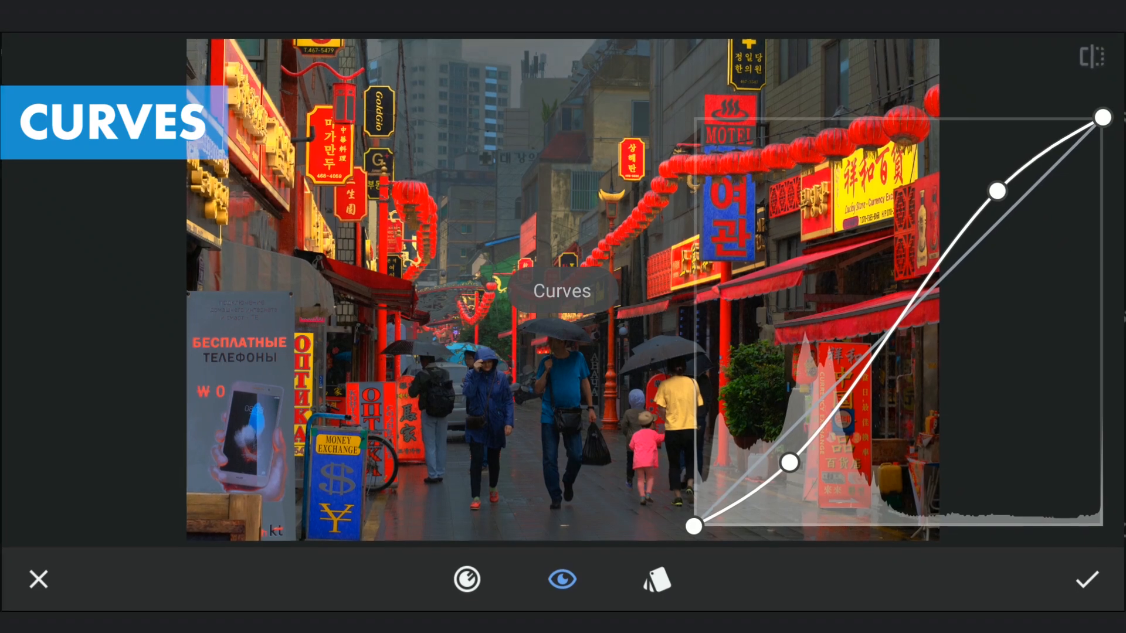
# - Crush the shadows to black with a steep Curves adjustment, apply it, and save
pyautogui.moveTo(1001, 189); pyautogui.dragTo(992, 242)
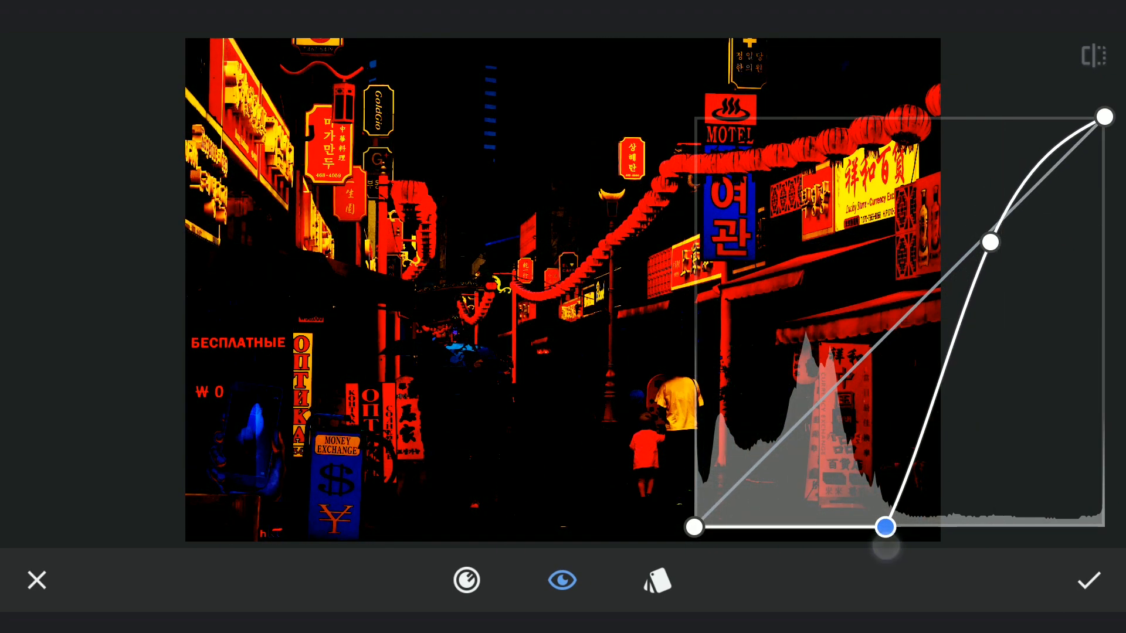
pyautogui.moveTo(885, 528); pyautogui.dragTo(865, 526)
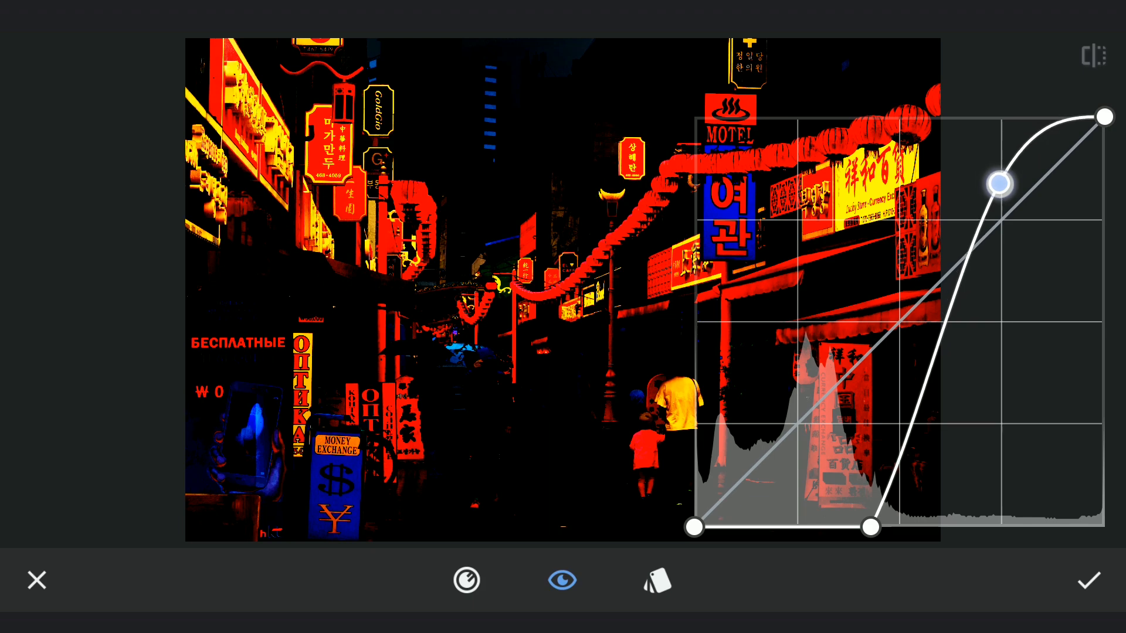
pyautogui.moveTo(998, 183); pyautogui.dragTo(997, 190)
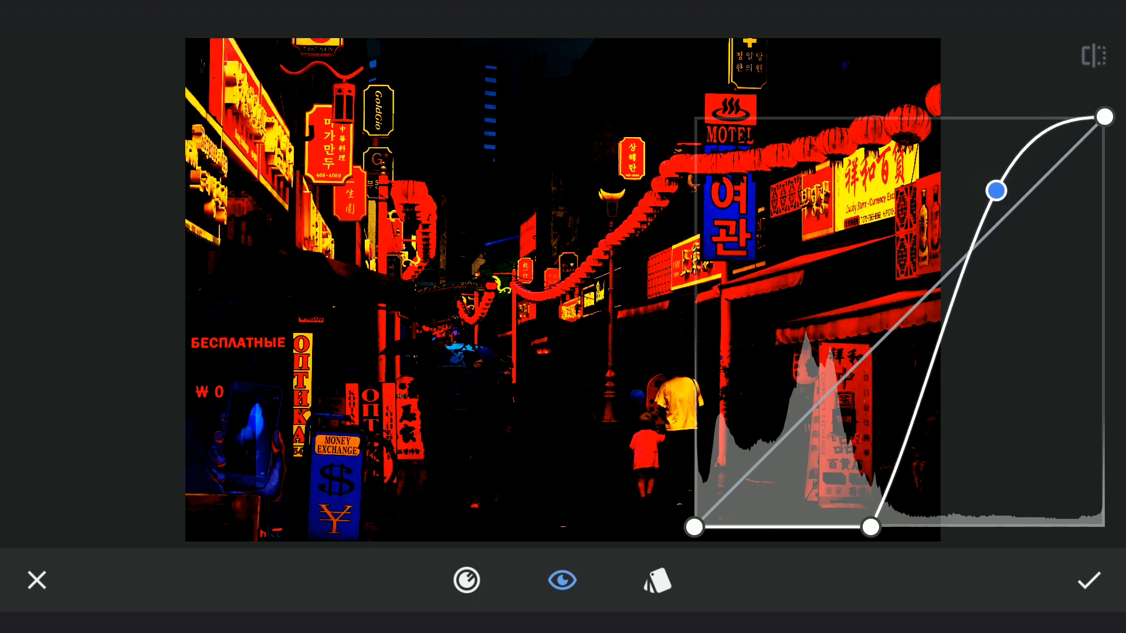
pyautogui.click(1090, 580)
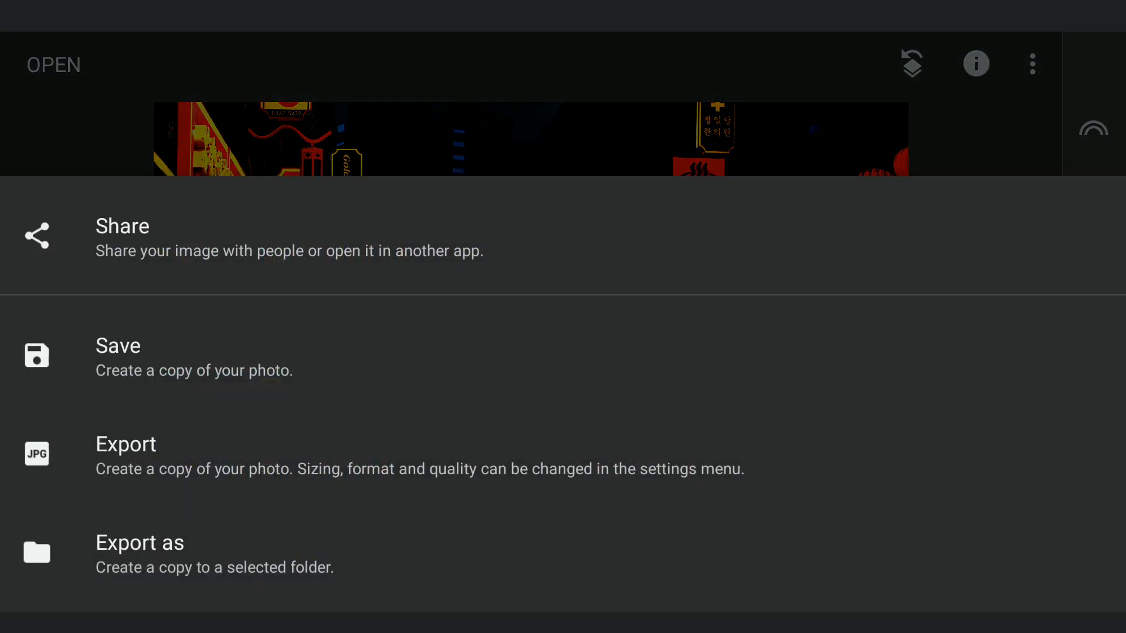
pyautogui.click(126, 444)
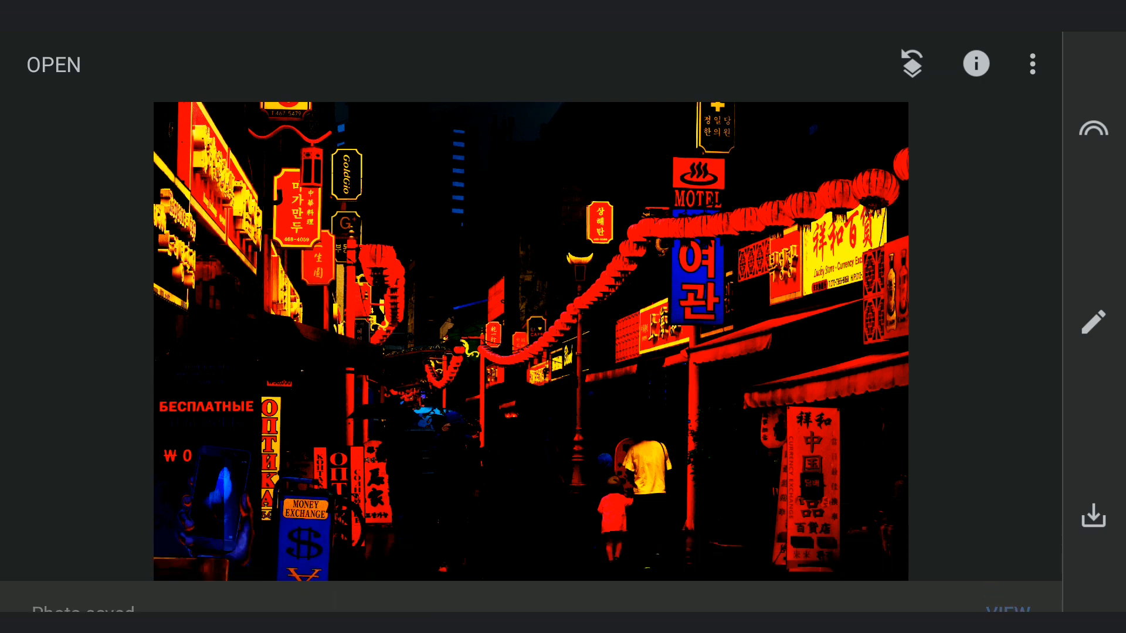
# - Apply Lens Blur to the neon image with blur strength about +87
pyautogui.click(1094, 322)
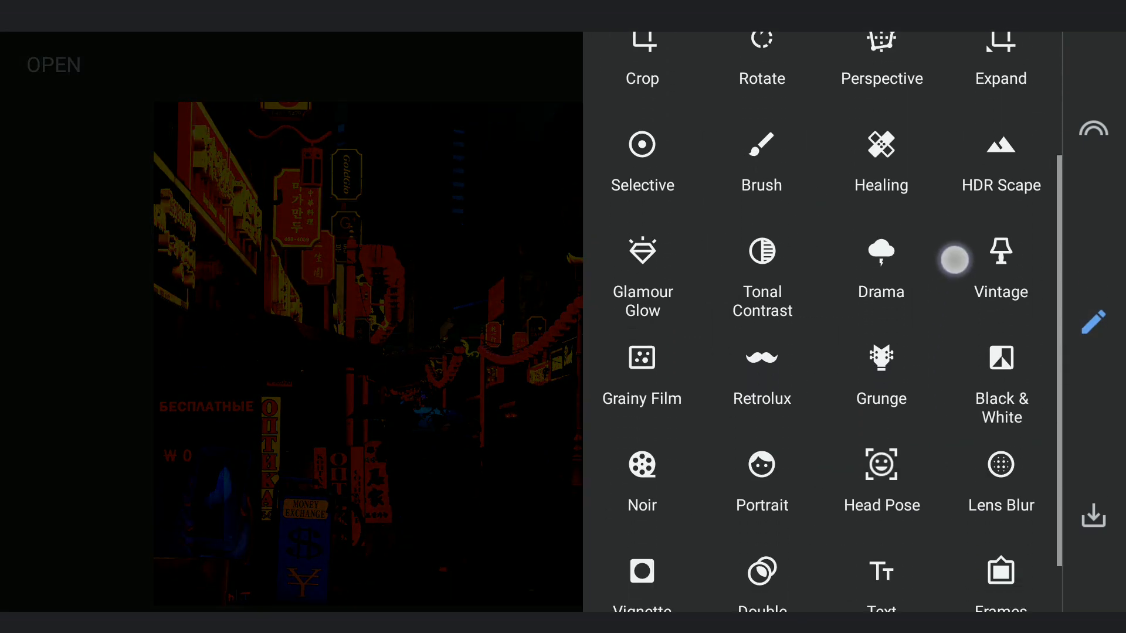
pyautogui.scroll(-3)
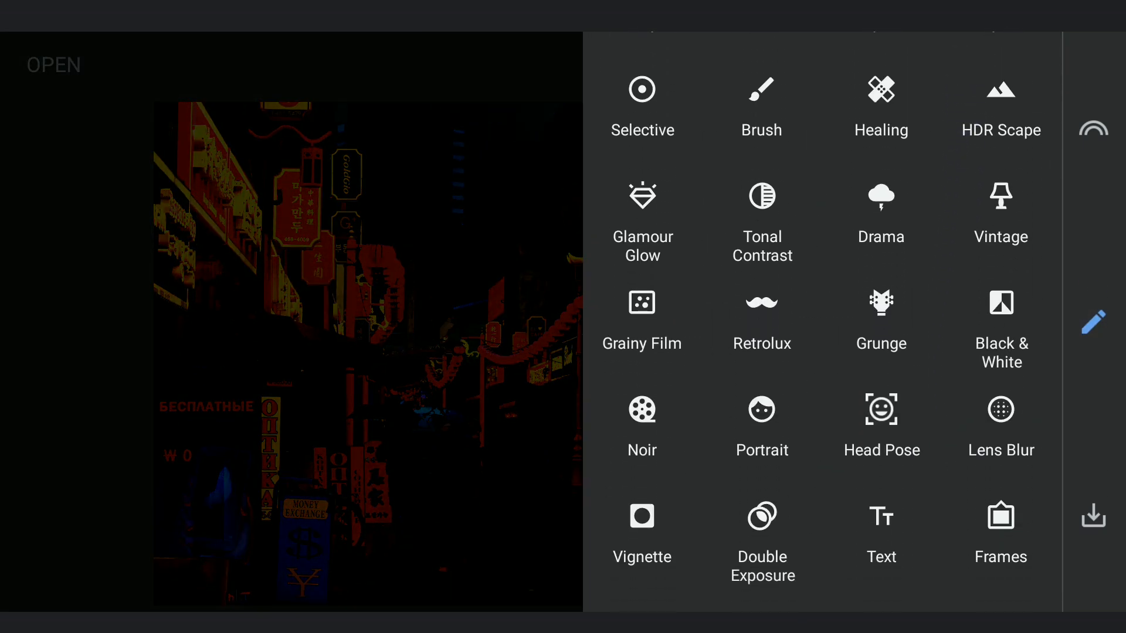
pyautogui.click(1000, 410)
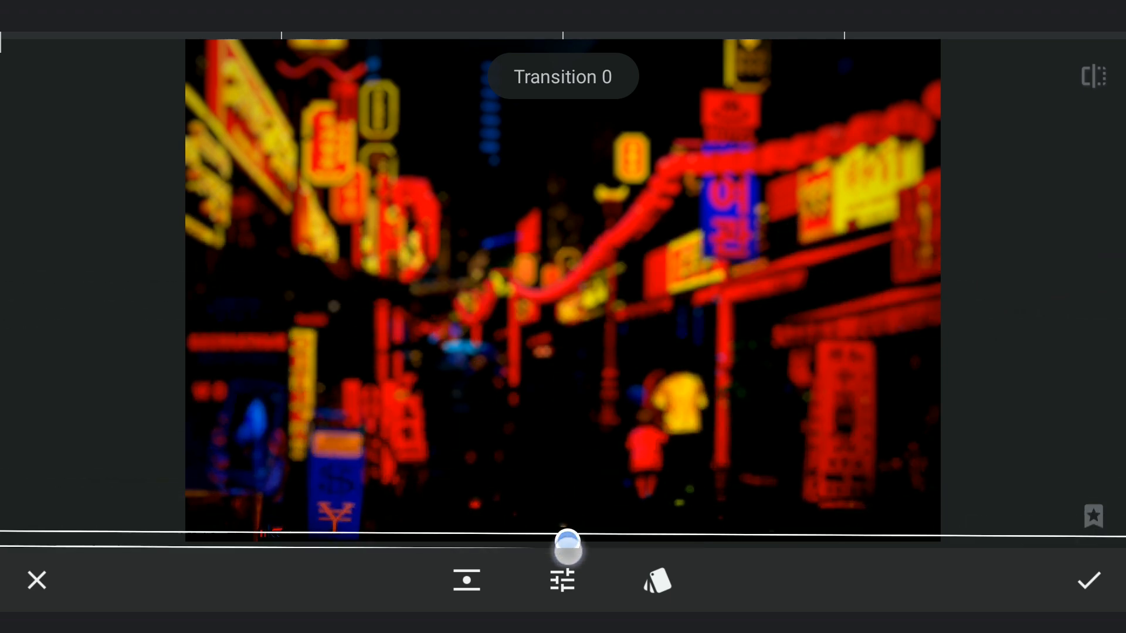
pyautogui.click(562, 580)
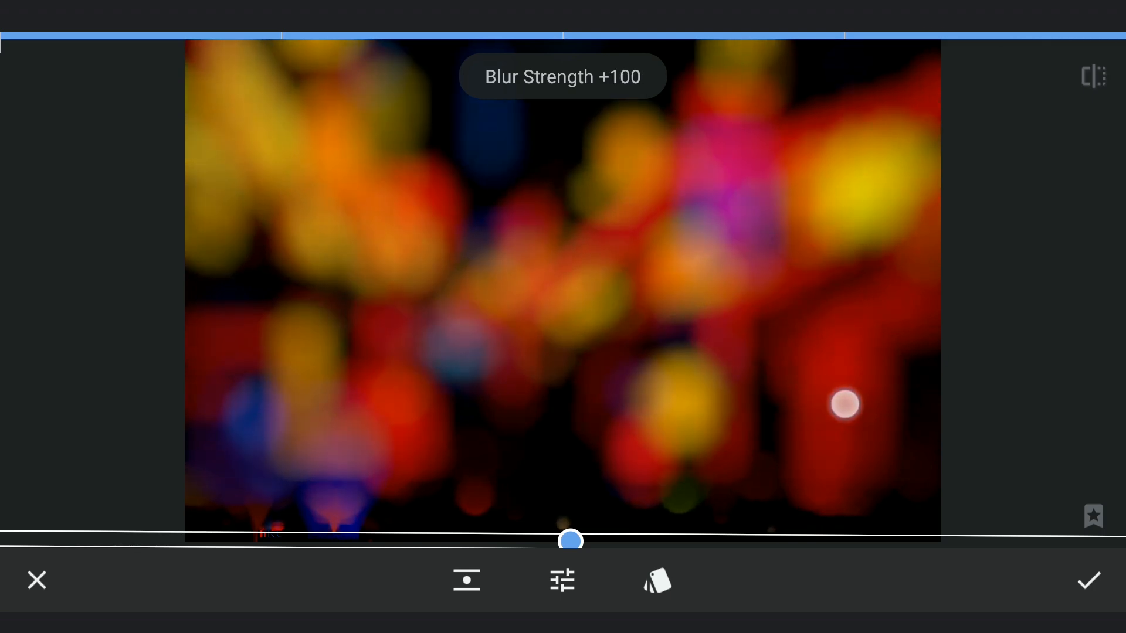
pyautogui.moveTo(844, 404); pyautogui.dragTo(706, 404)
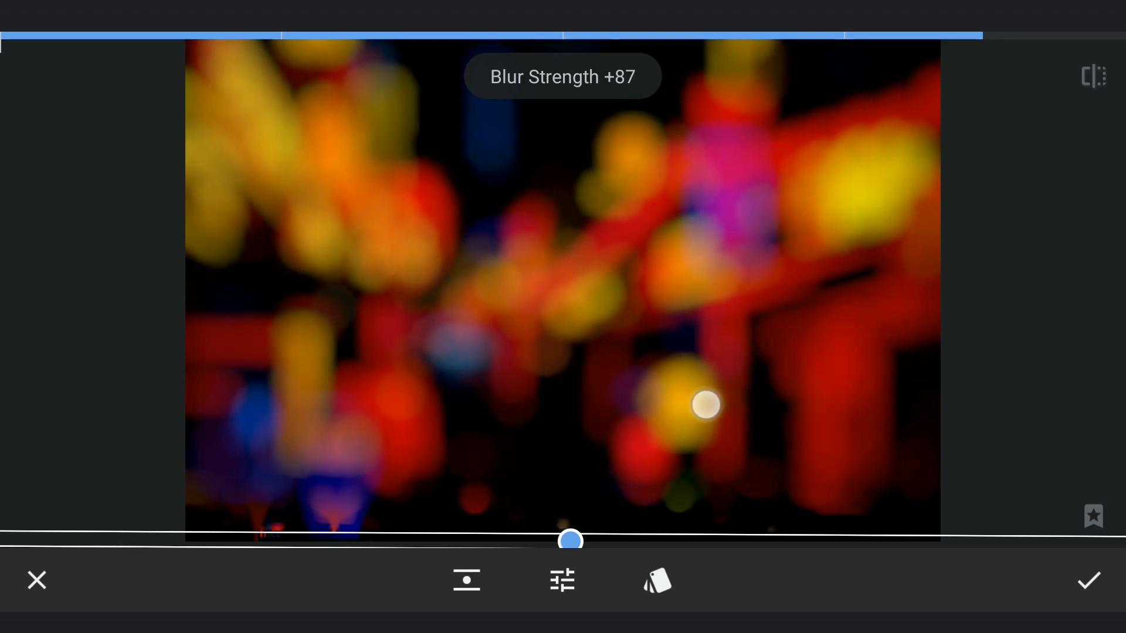
pyautogui.click(1089, 580)
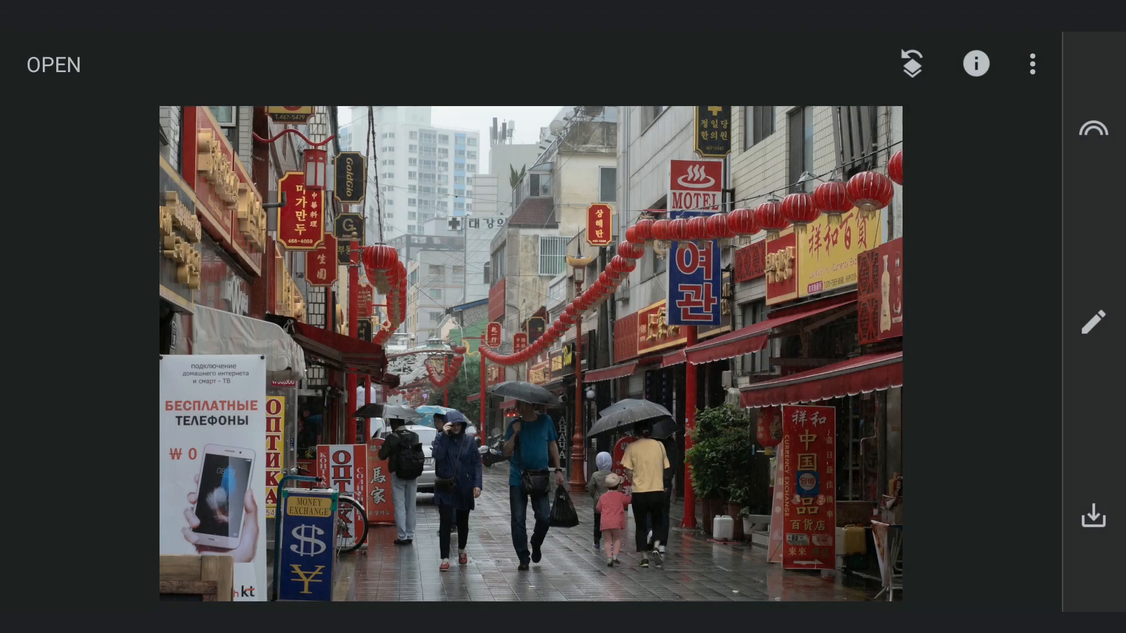
# - In Tune Image, set brightness to about -94 and warmth to about -68
pyautogui.click(1093, 322)
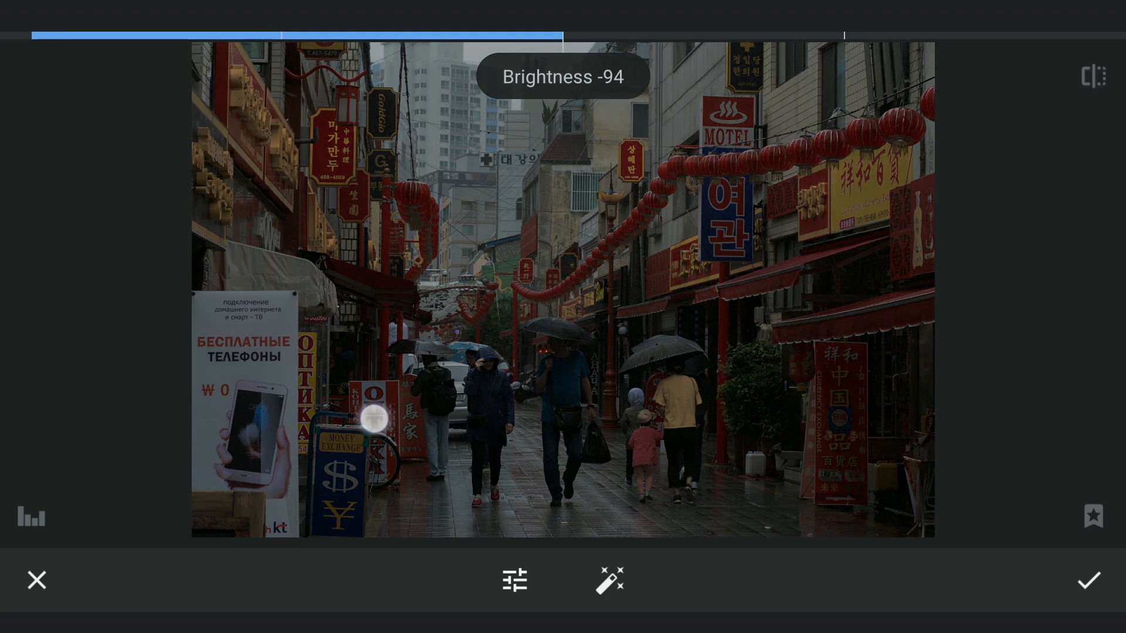
pyautogui.moveTo(370, 419); pyautogui.dragTo(402, 420)
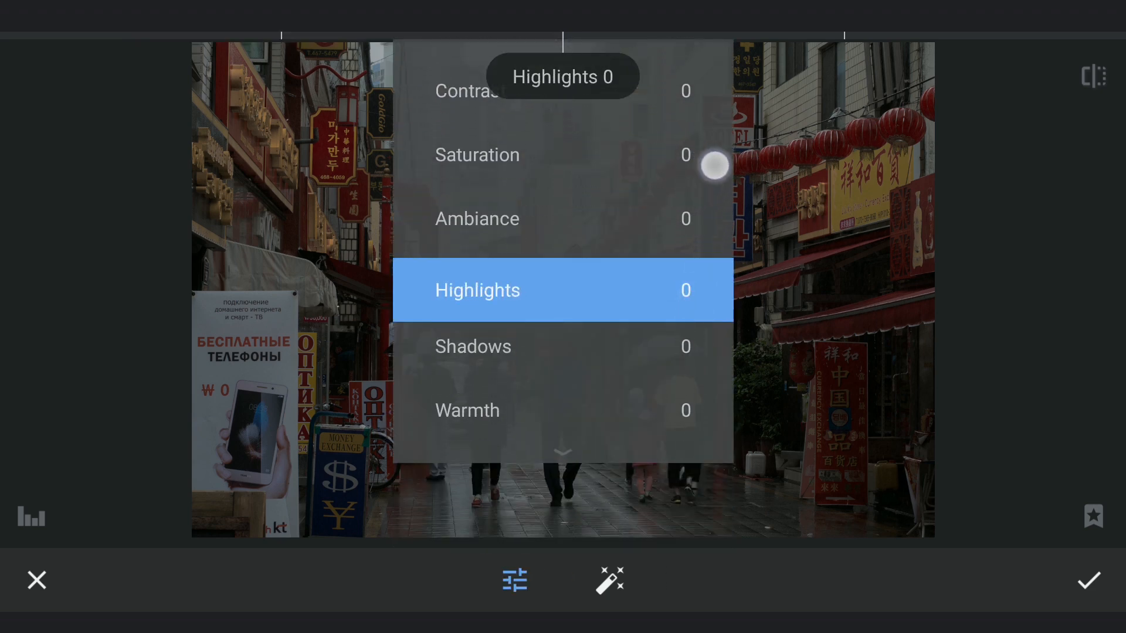
pyautogui.scroll(-3)
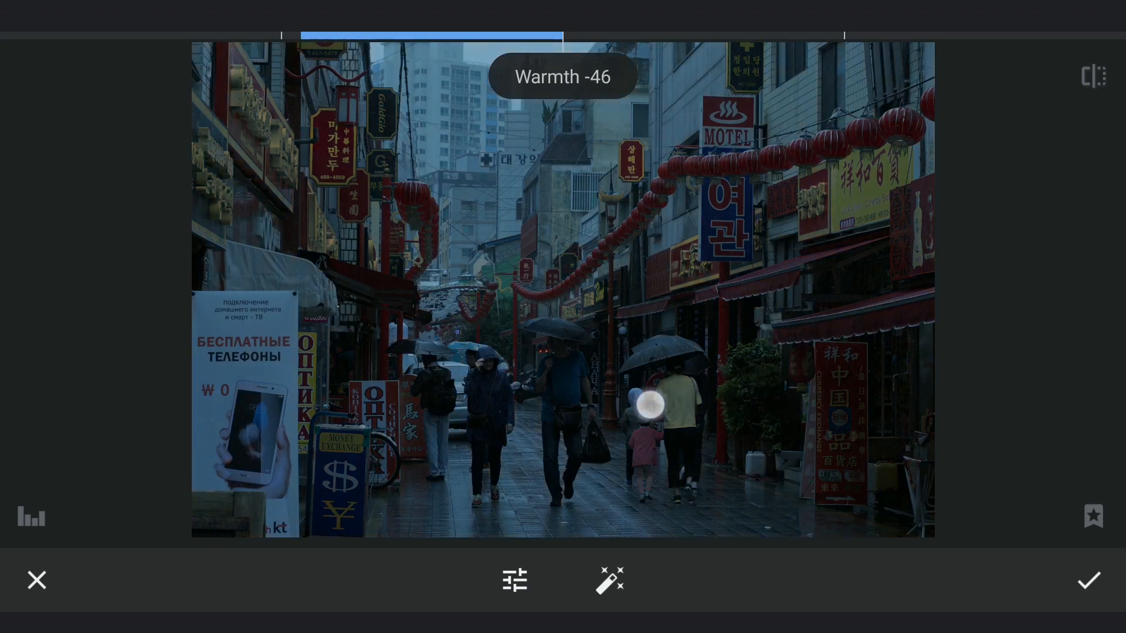
pyautogui.moveTo(650, 409); pyautogui.dragTo(574, 413)
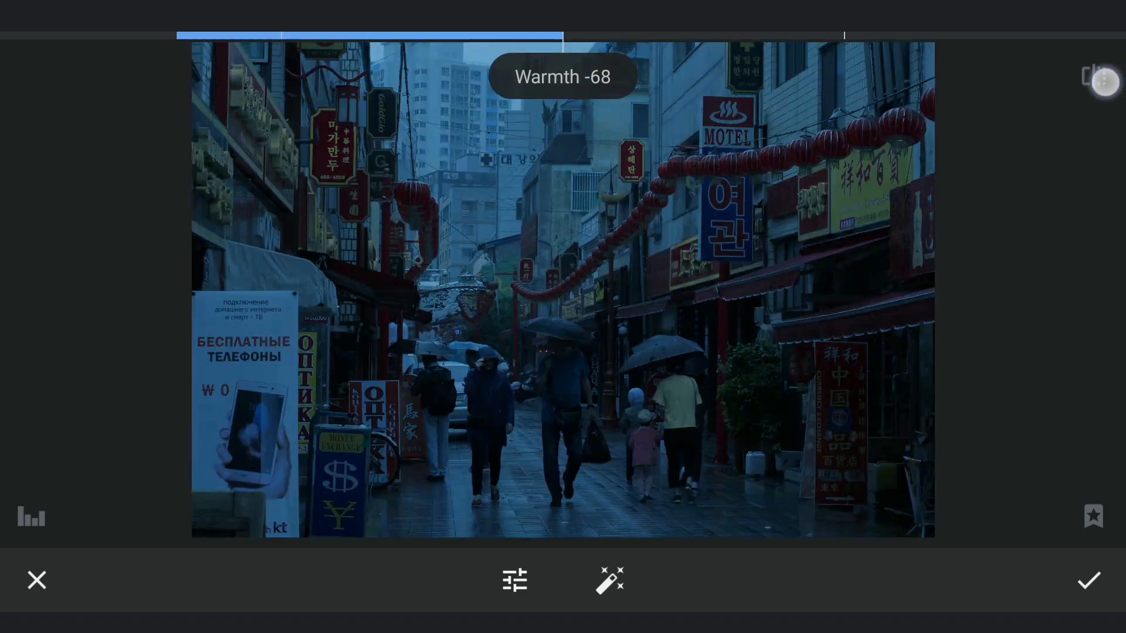
pyautogui.click(1089, 580)
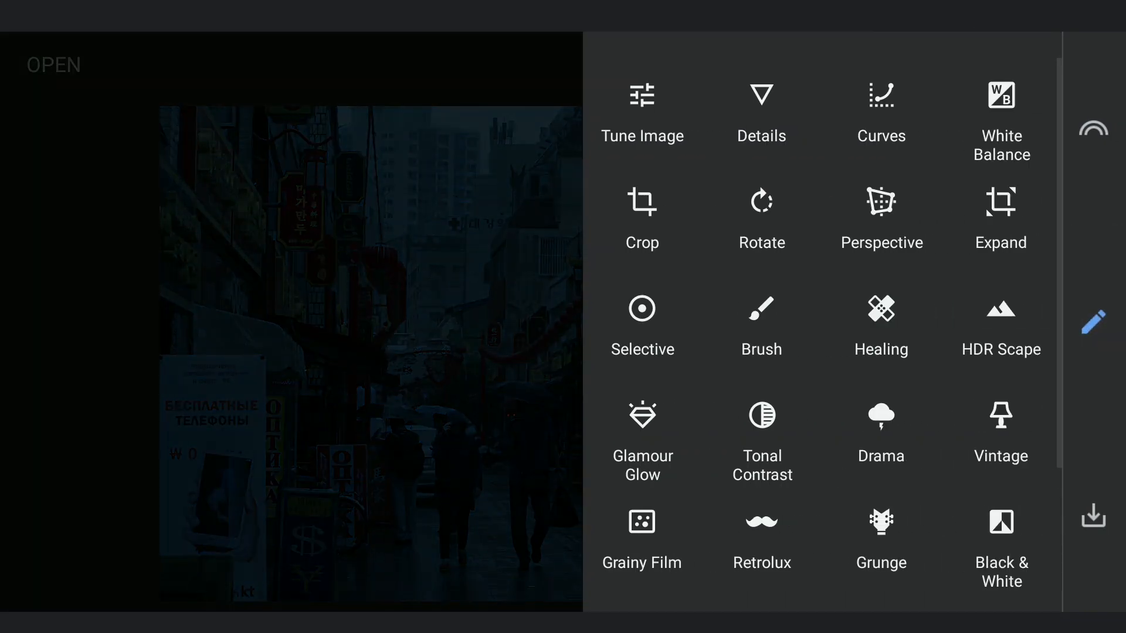
# - Add a Selective point with brightness about -83 and contrast +23, and apply it
pyautogui.click(642, 309)
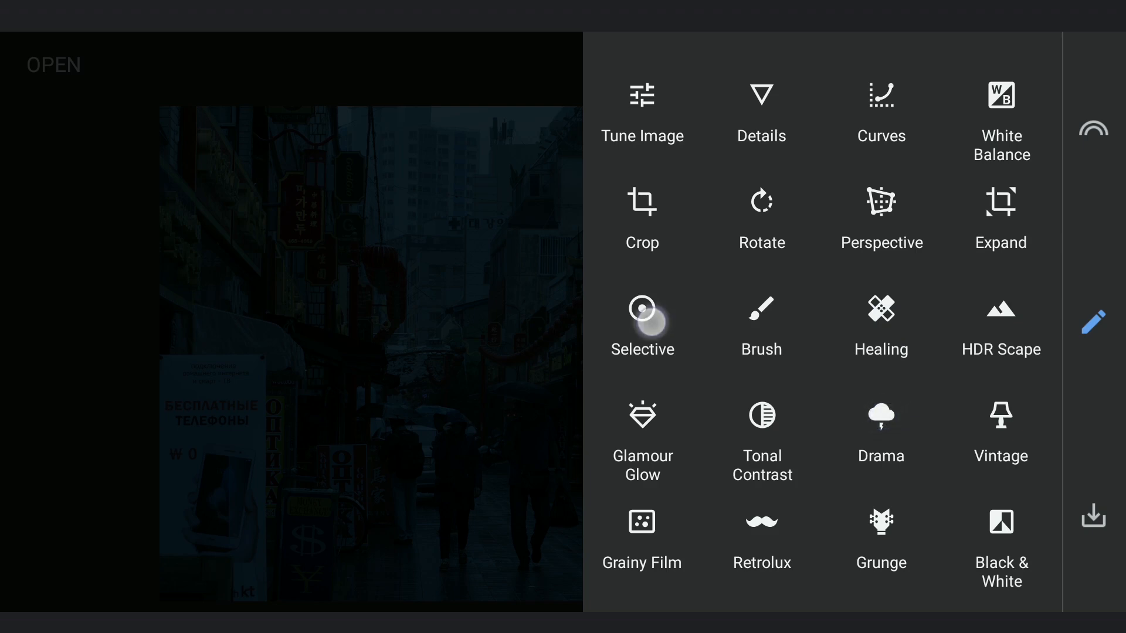
pyautogui.click(642, 313)
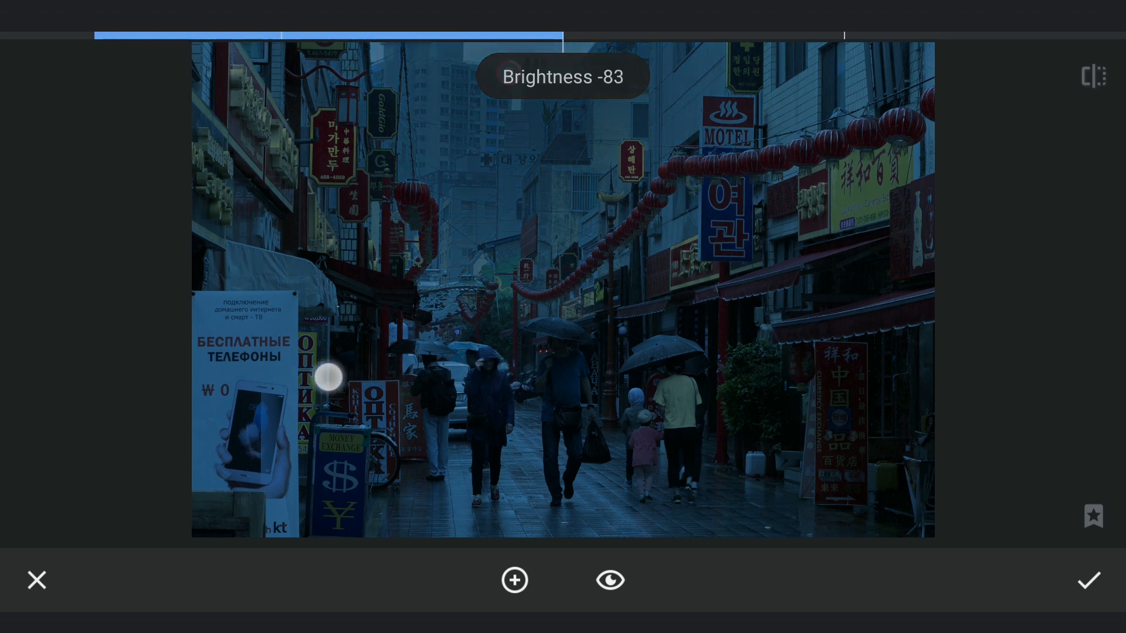
pyautogui.moveTo(327, 377); pyautogui.dragTo(442, 379)
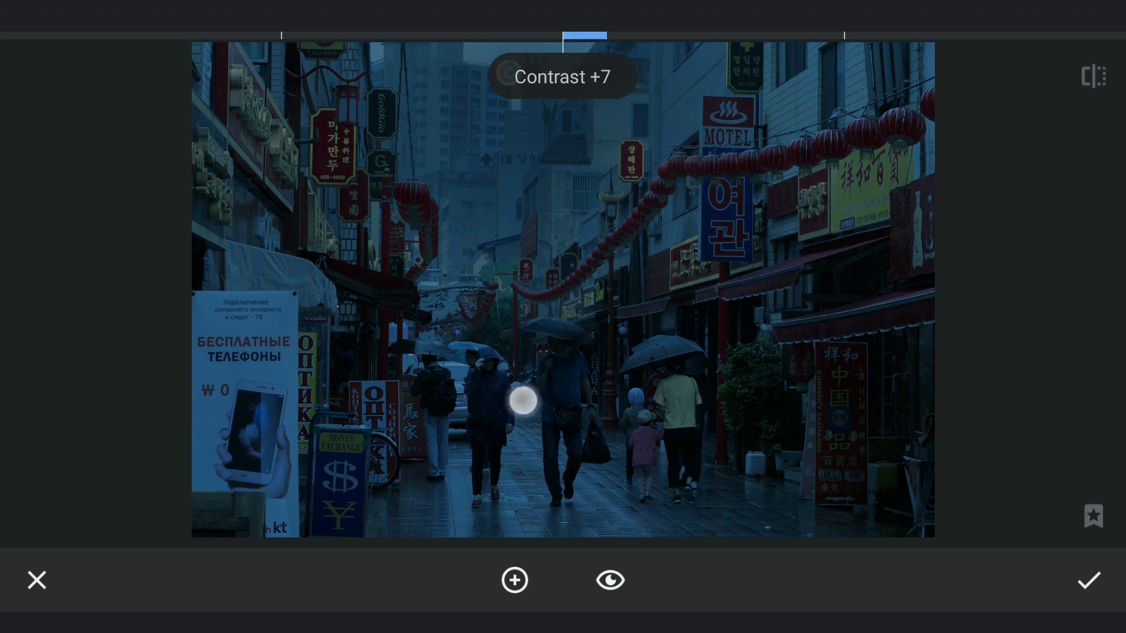
pyautogui.moveTo(523, 400); pyautogui.dragTo(578, 400)
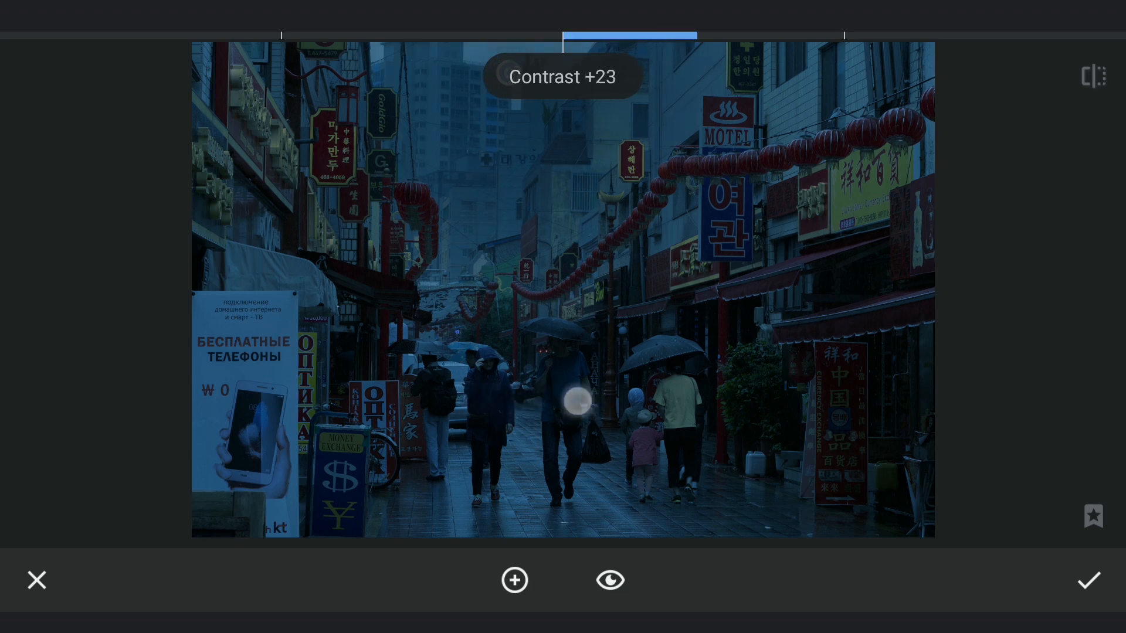
pyautogui.click(1089, 580)
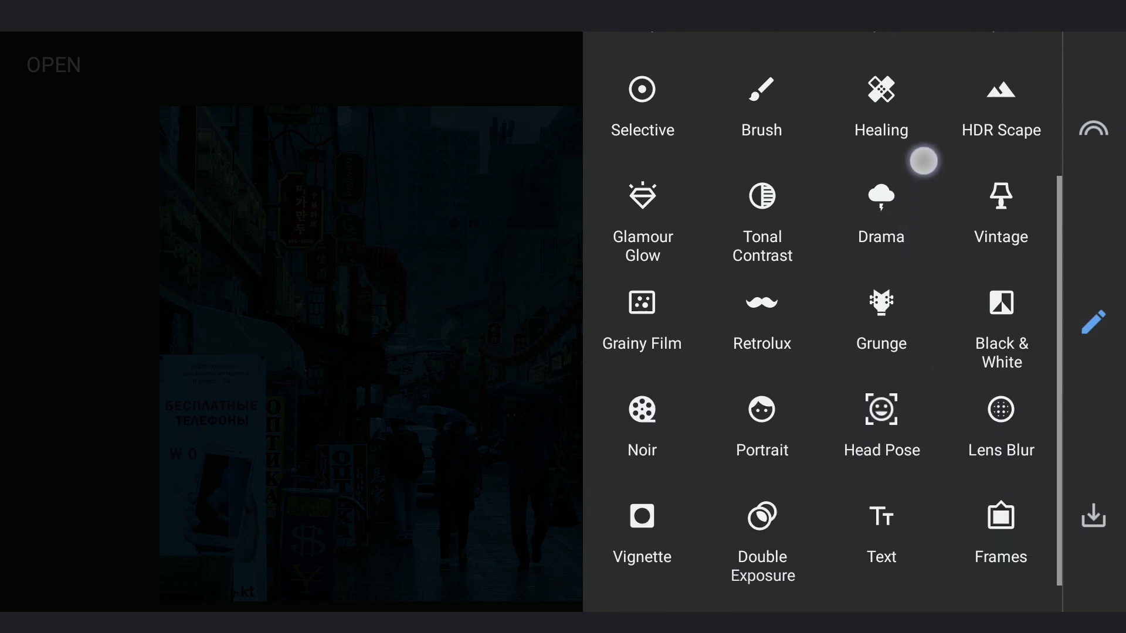
# - Overlay the blurred neon image with Double Exposure in Lighten mode at slightly reduced opacity
pyautogui.click(762, 532)
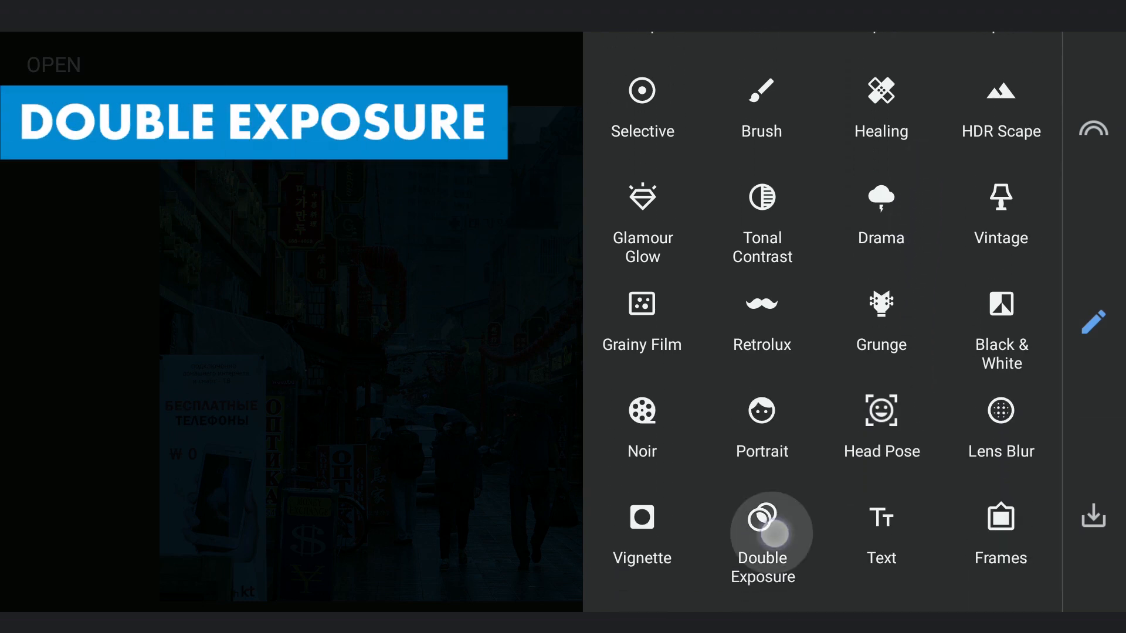
pyautogui.click(762, 528)
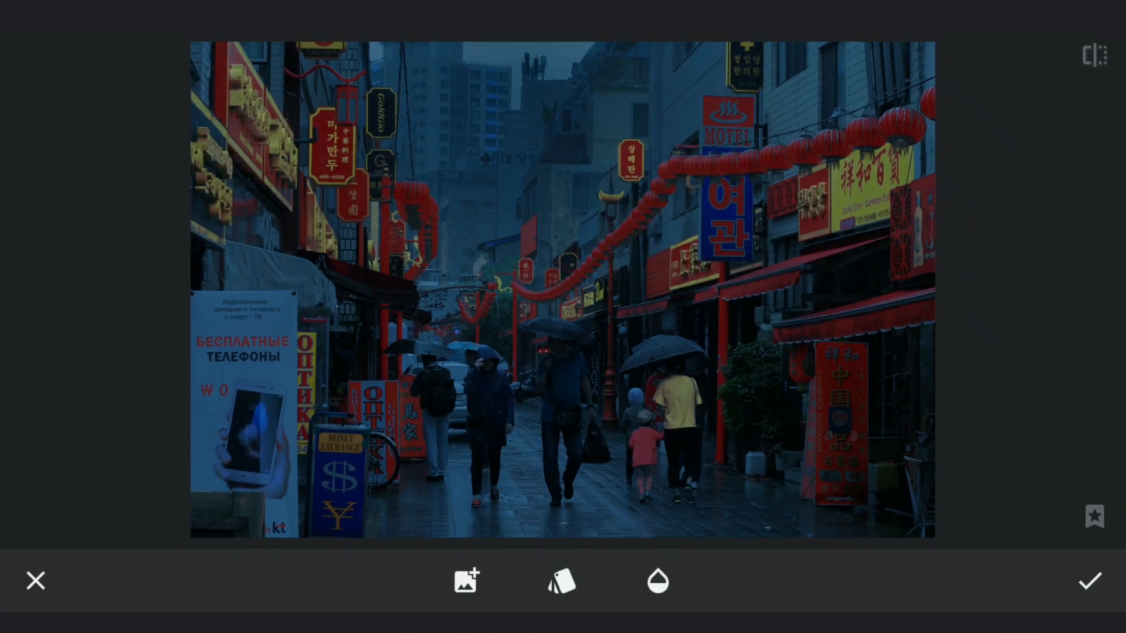
pyautogui.click(560, 581)
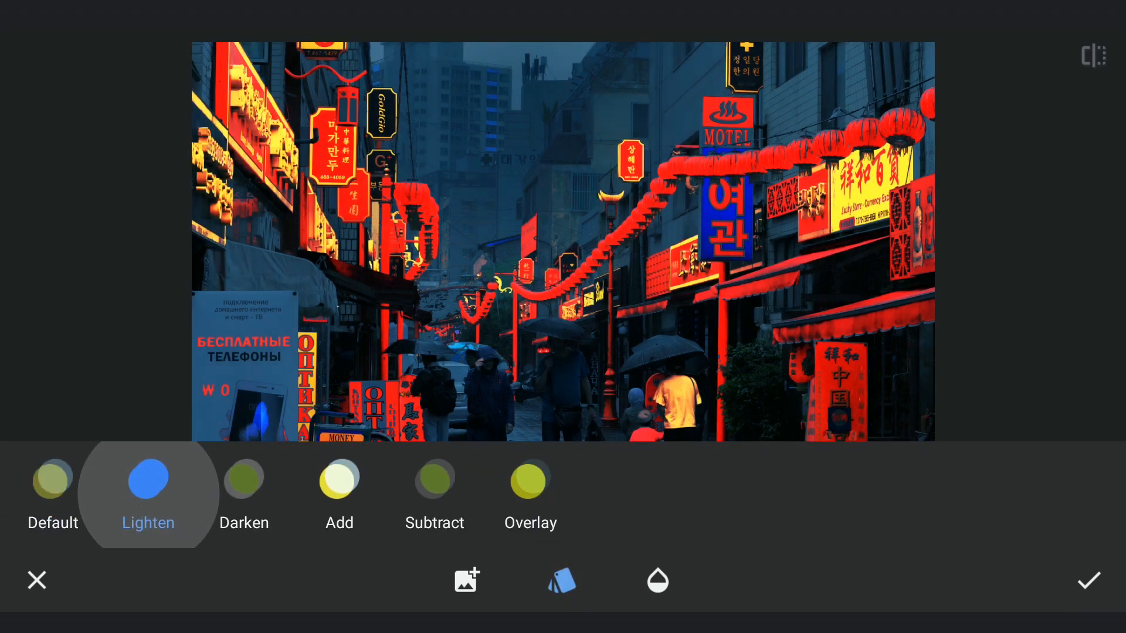
pyautogui.click(561, 580)
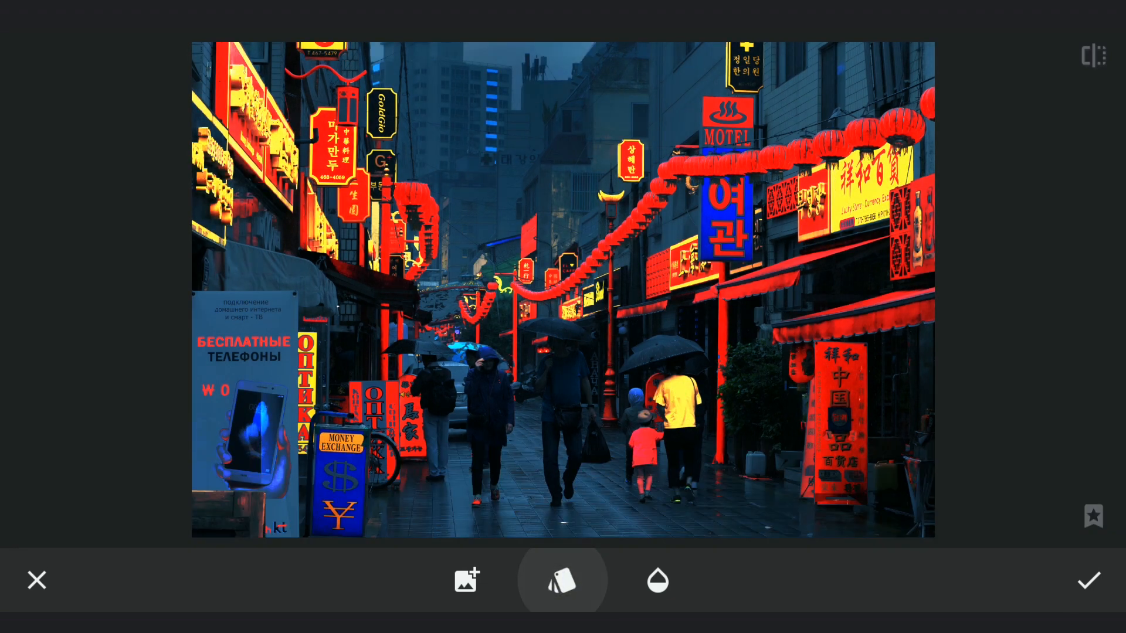
pyautogui.click(658, 580)
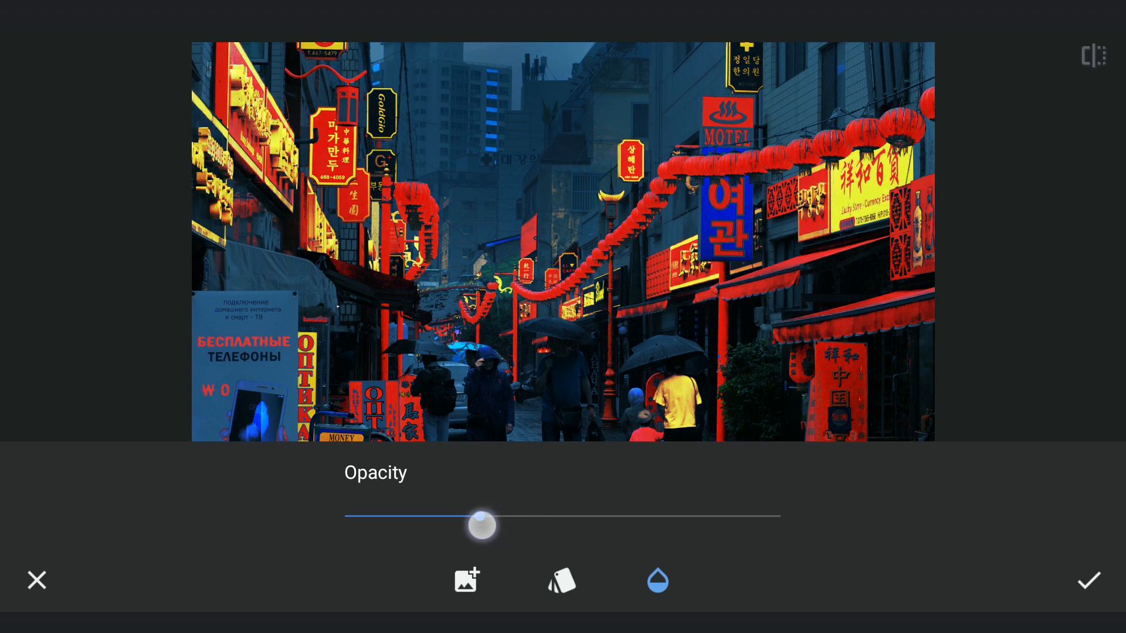
pyautogui.moveTo(480, 525); pyautogui.dragTo(534, 525)
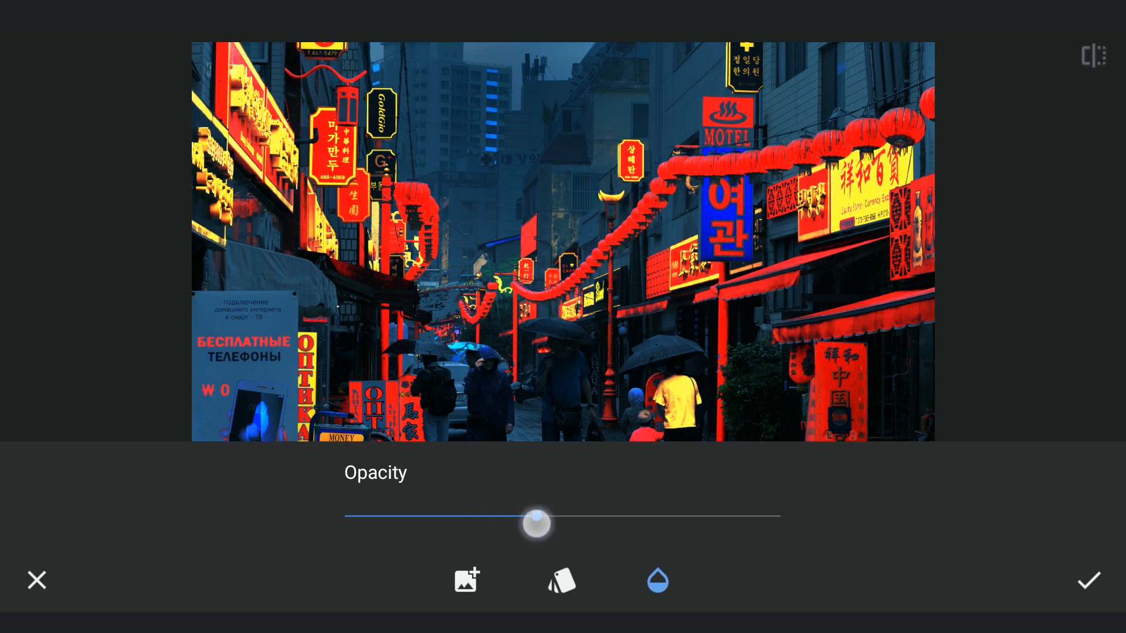
pyautogui.moveTo(537, 524); pyautogui.dragTo(518, 524)
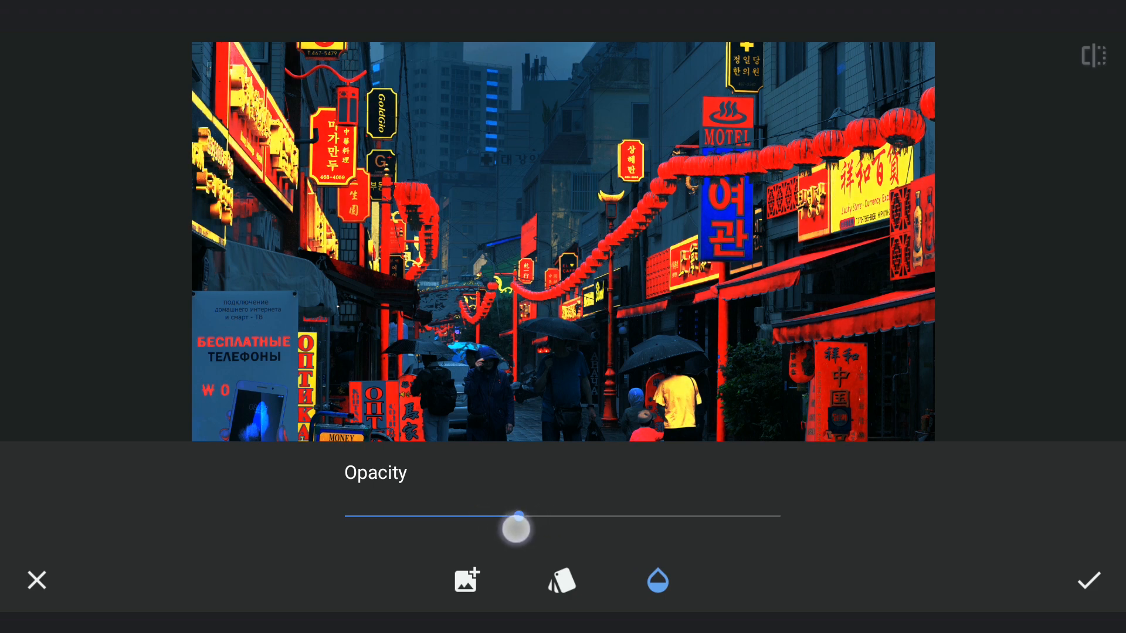
pyautogui.click(1089, 580)
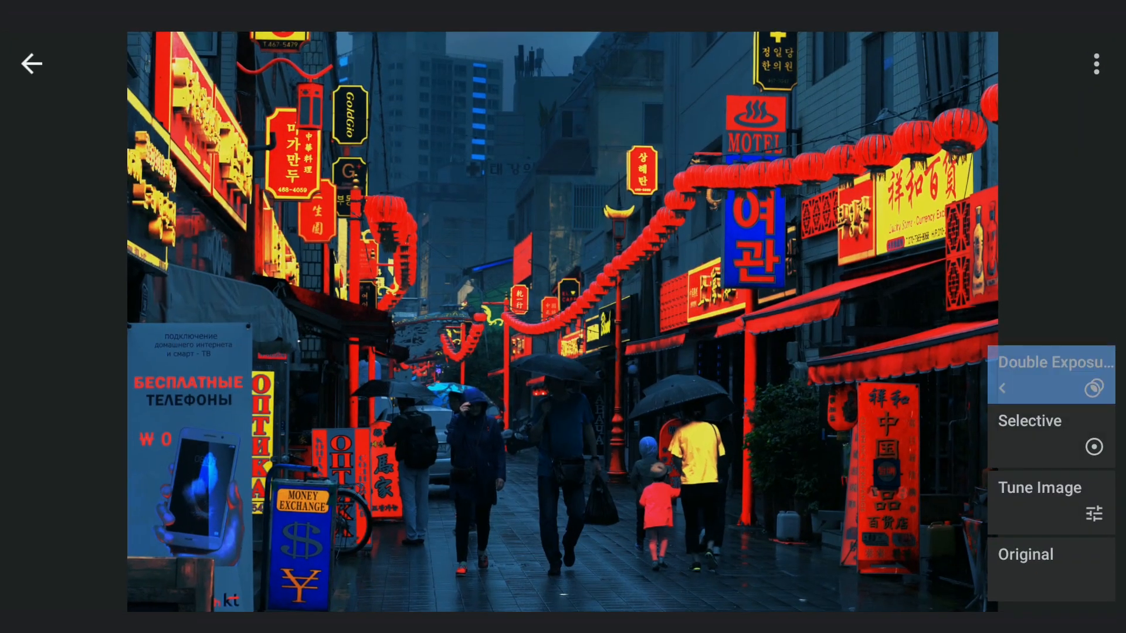
# - Select the Tune Image step in the edit history to show its delete, edit and brush options
pyautogui.click(1056, 373)
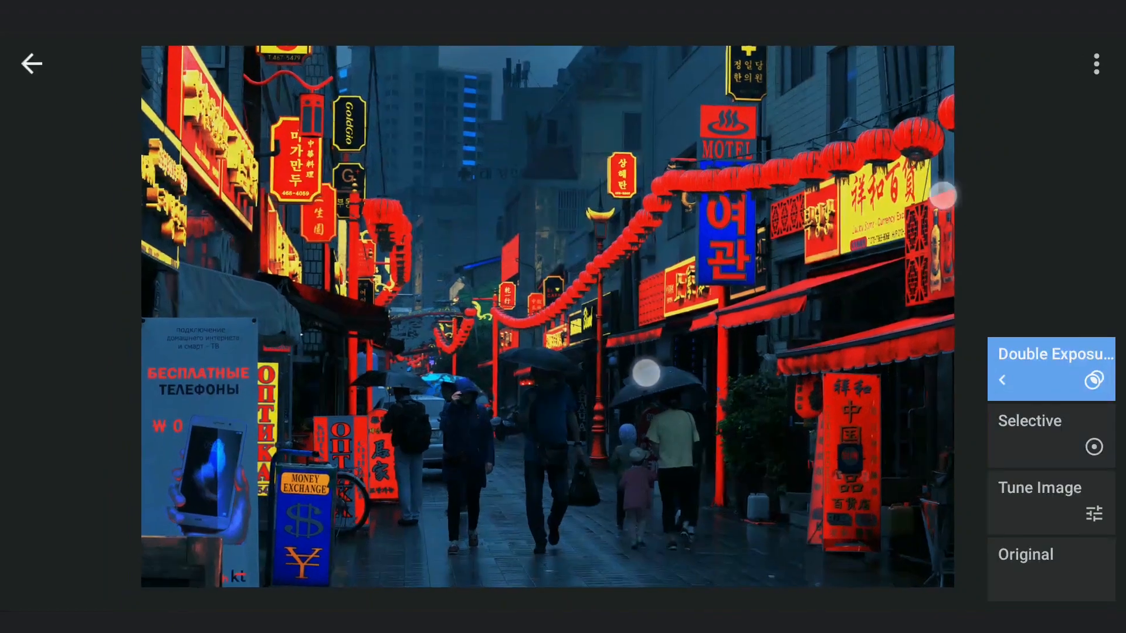
pyautogui.click(1039, 502)
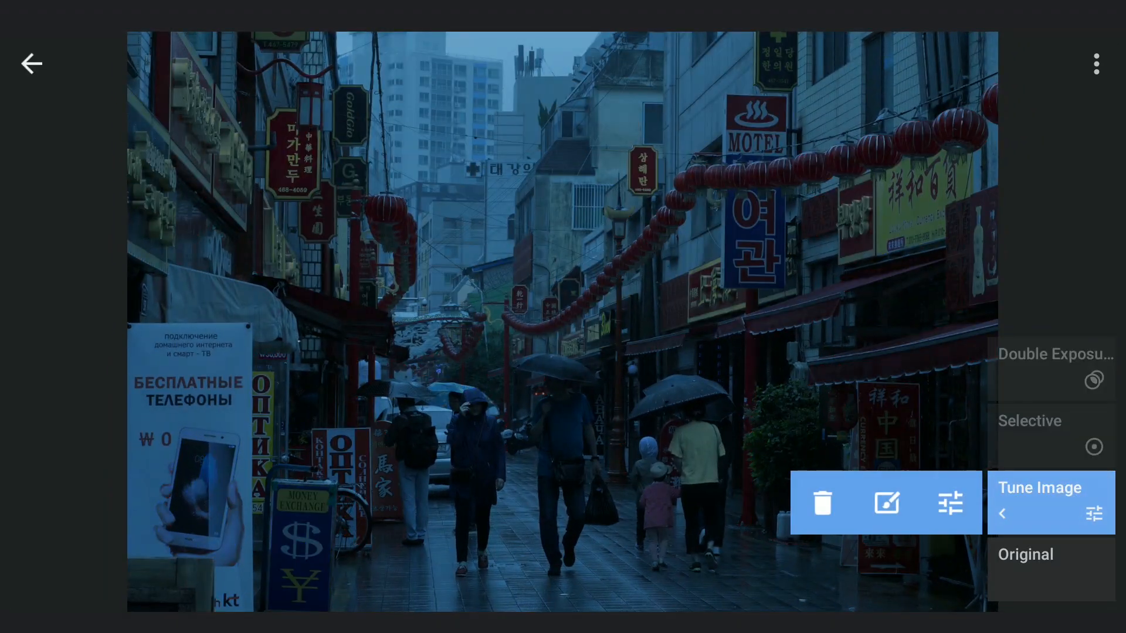
# - Invert the Tune Image brush mask and set the brush strength to 75
pyautogui.click(1051, 502)
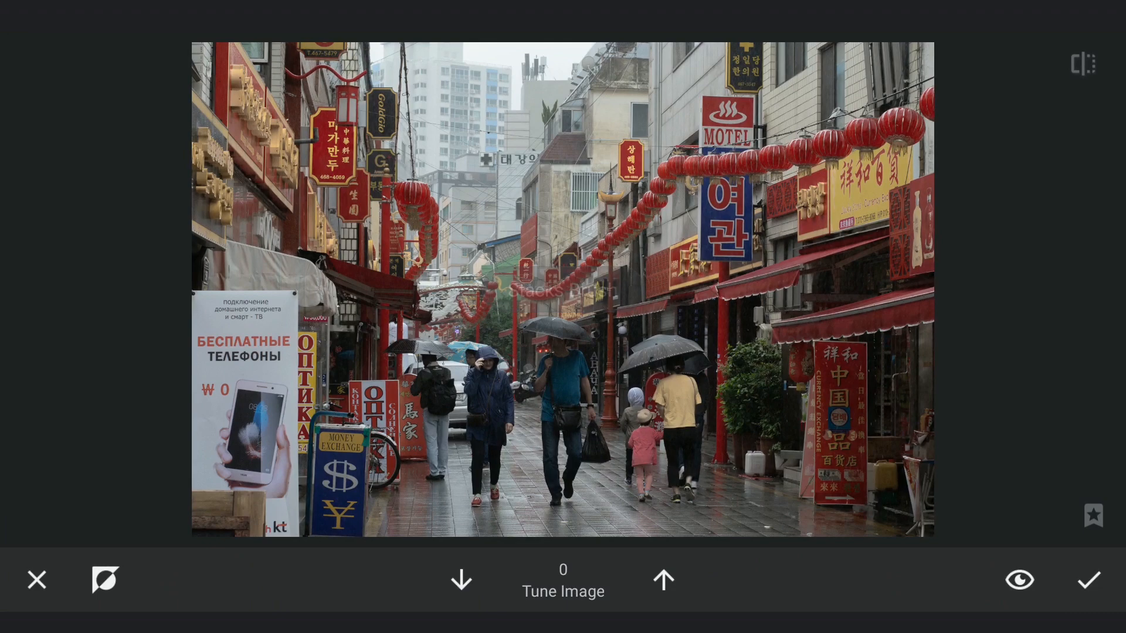
pyautogui.click(460, 579)
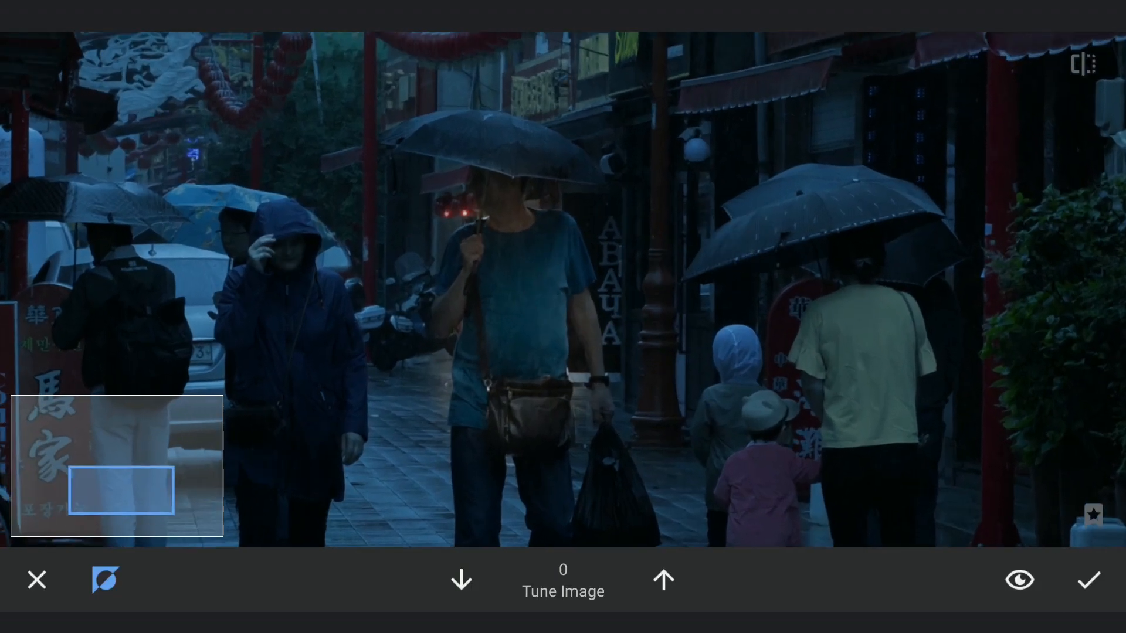
pyautogui.click(665, 580)
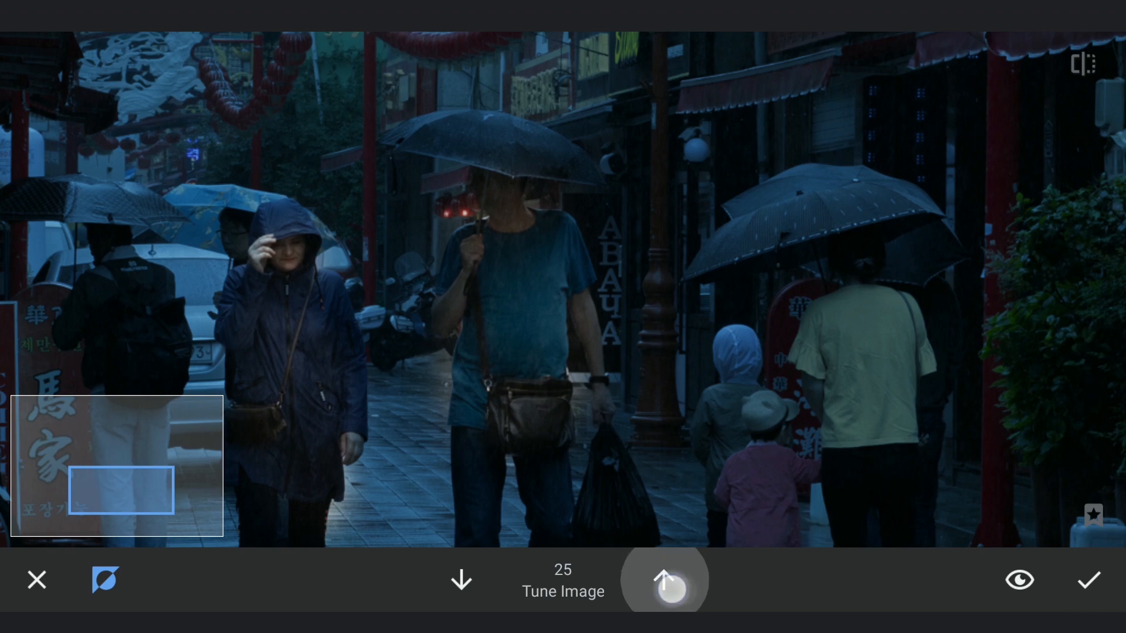
pyautogui.click(665, 592)
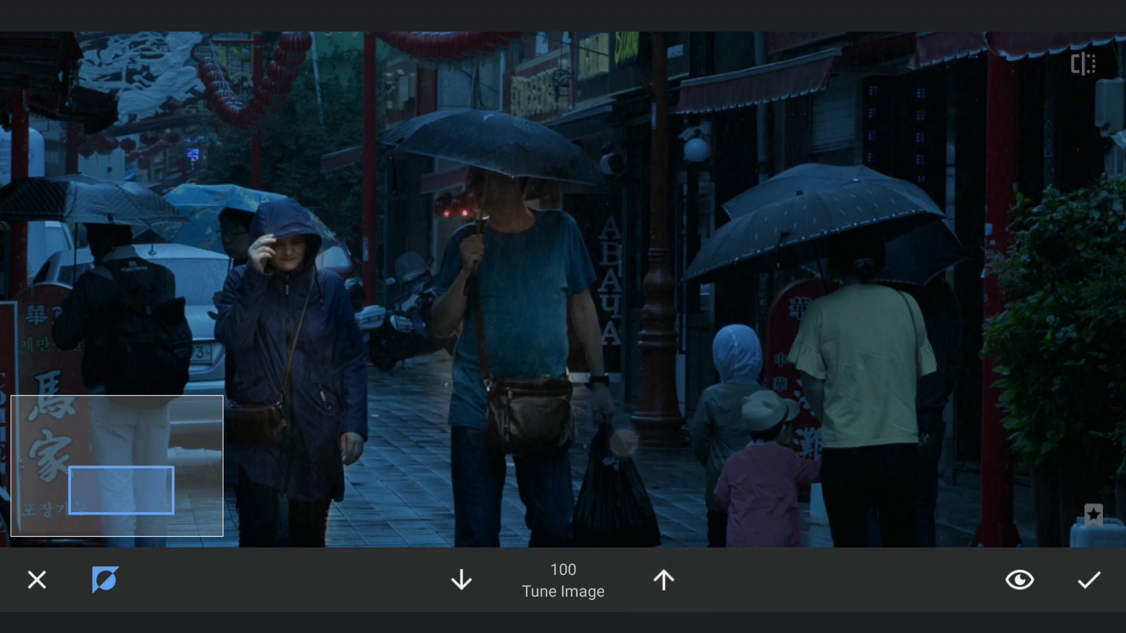
pyautogui.click(462, 581)
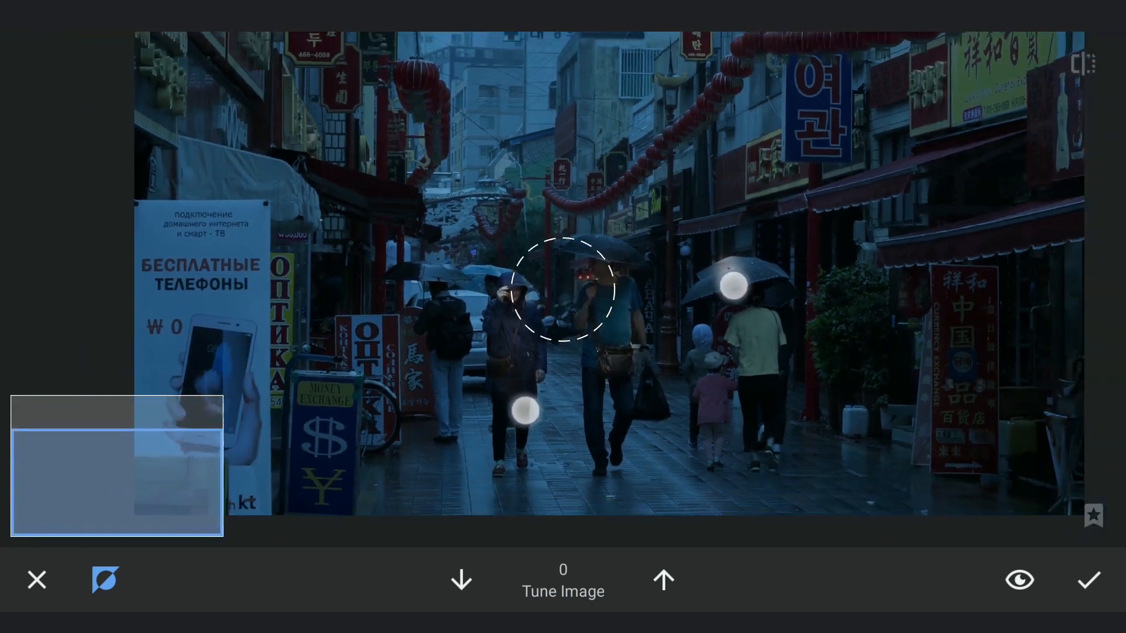
pyautogui.click(663, 581)
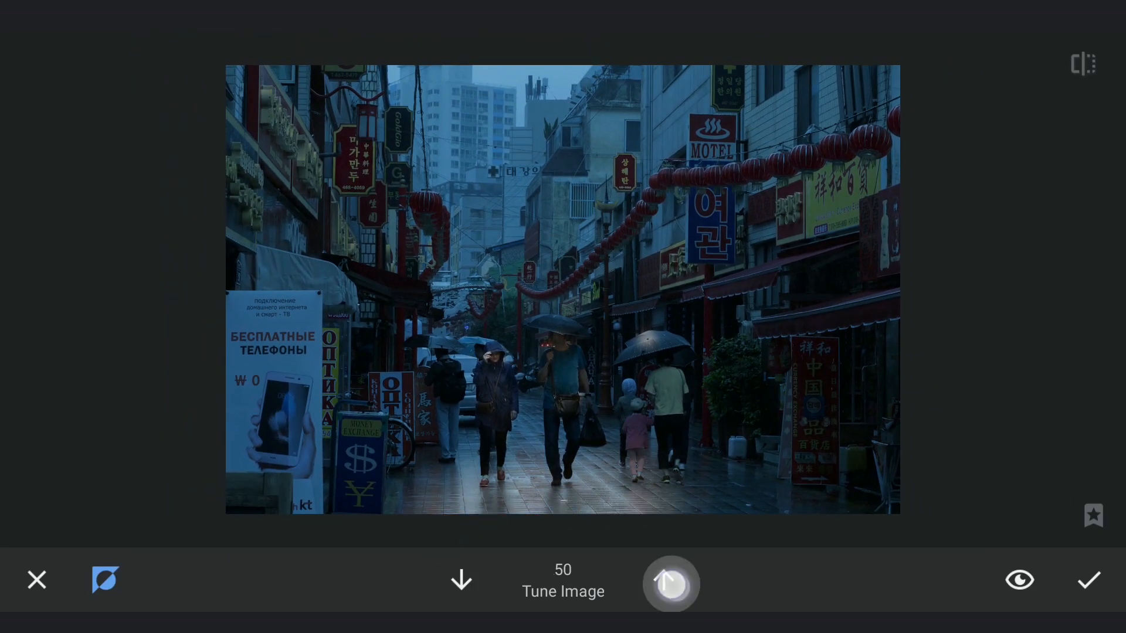
pyautogui.click(670, 585)
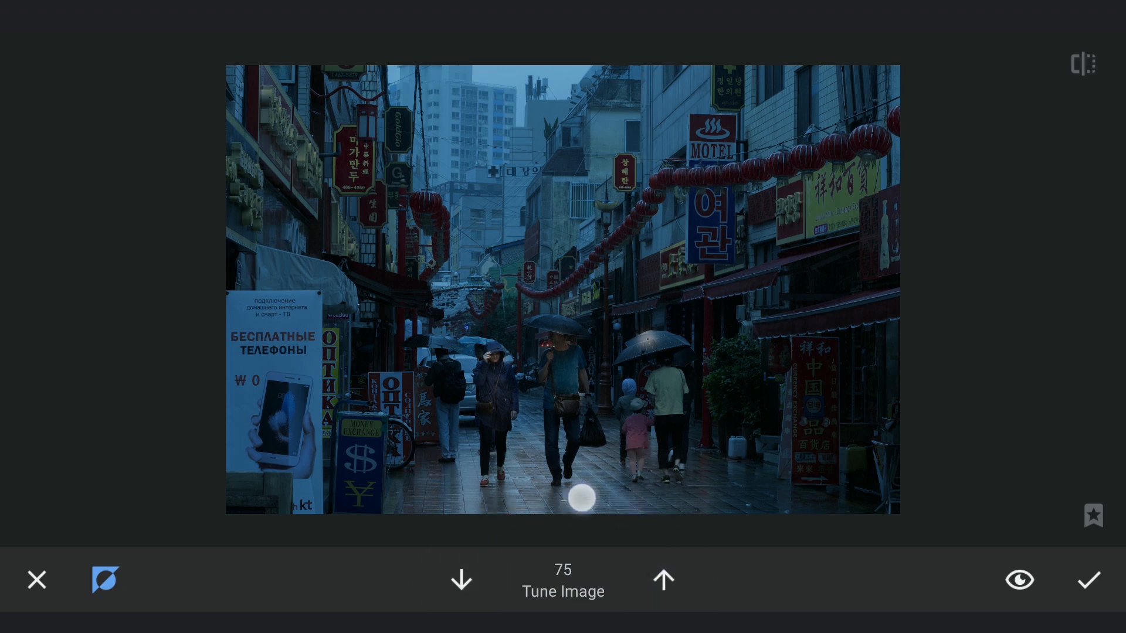
# - Brush the Tune Image mask over the walking figures and apply it
pyautogui.moveTo(580, 496); pyautogui.dragTo(727, 540)
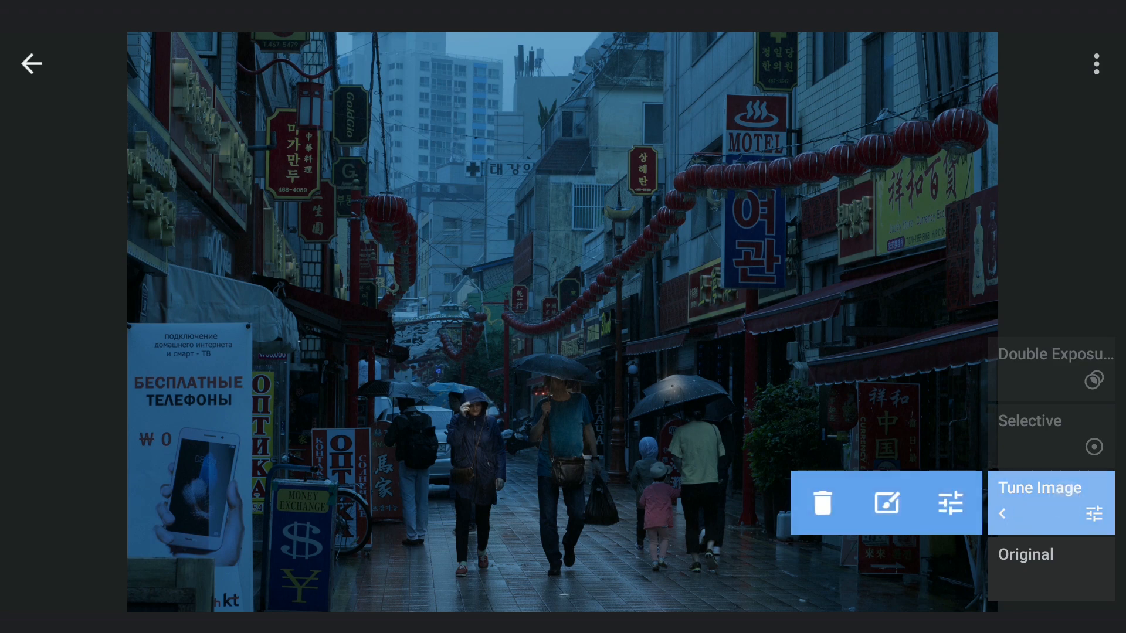
pyautogui.click(1040, 502)
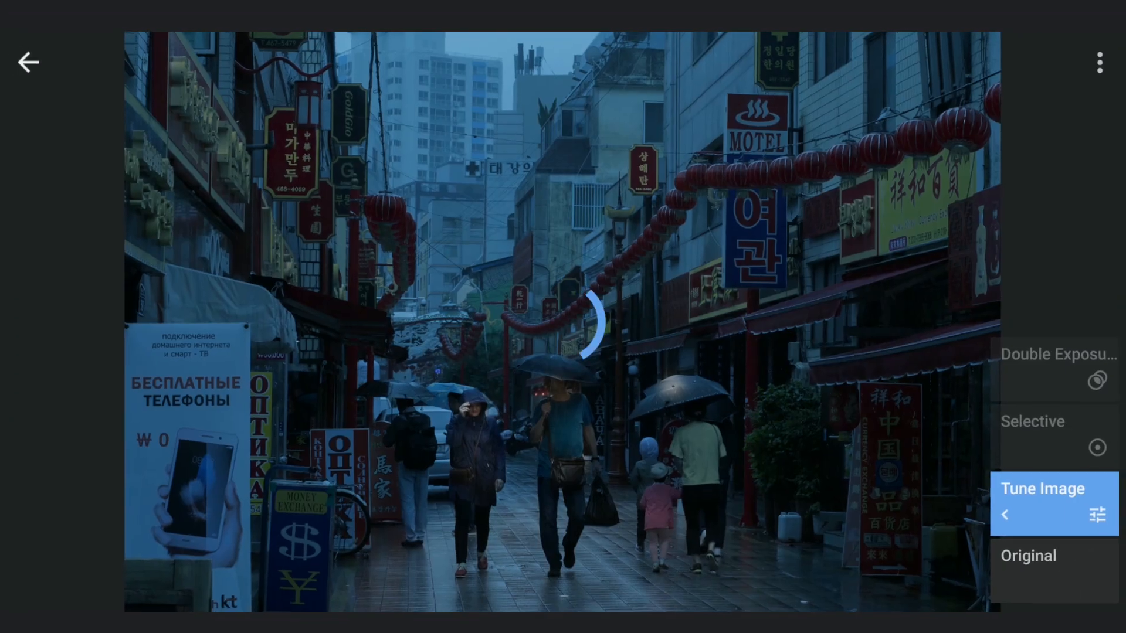
pyautogui.click(1056, 368)
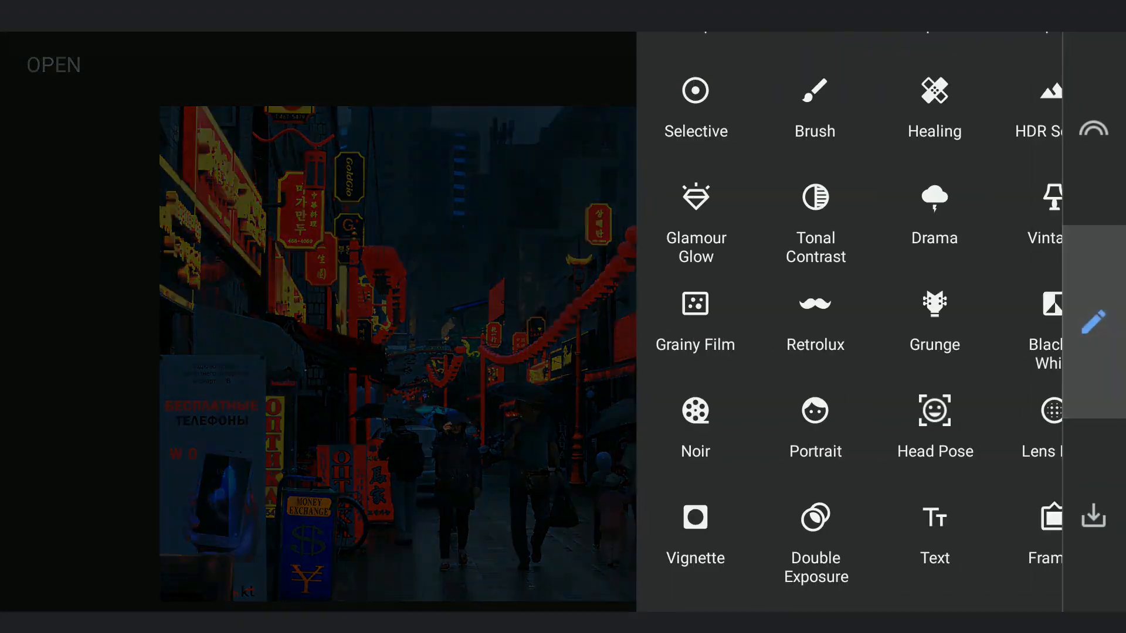
# - Apply a second Double Exposure of the neon photo in Add mode at lowered opacity
pyautogui.click(816, 519)
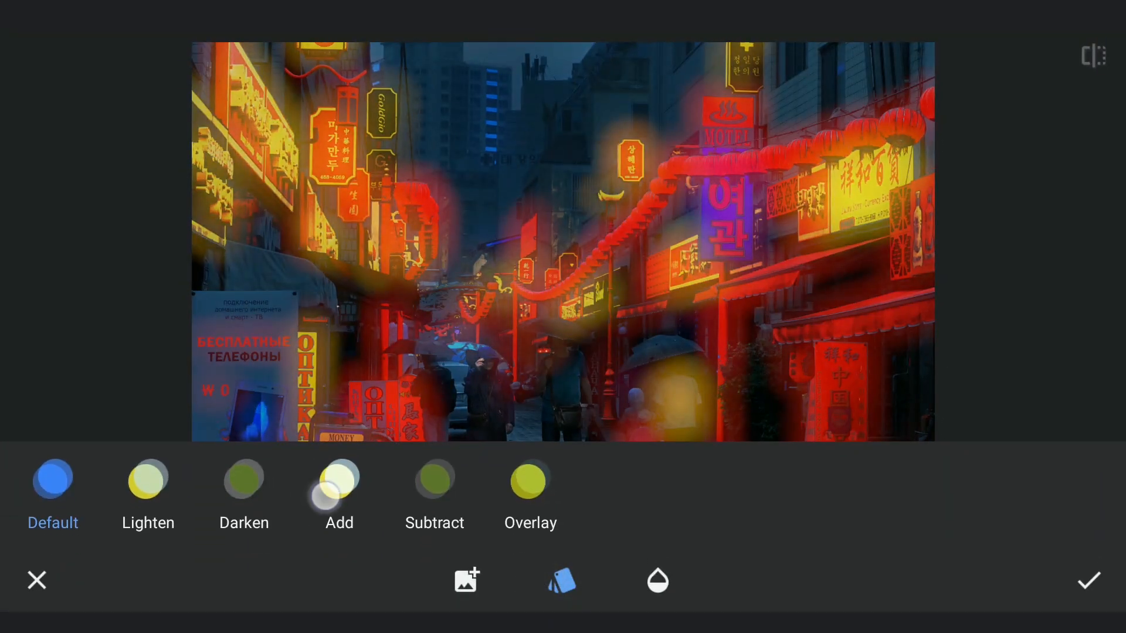
pyautogui.click(339, 482)
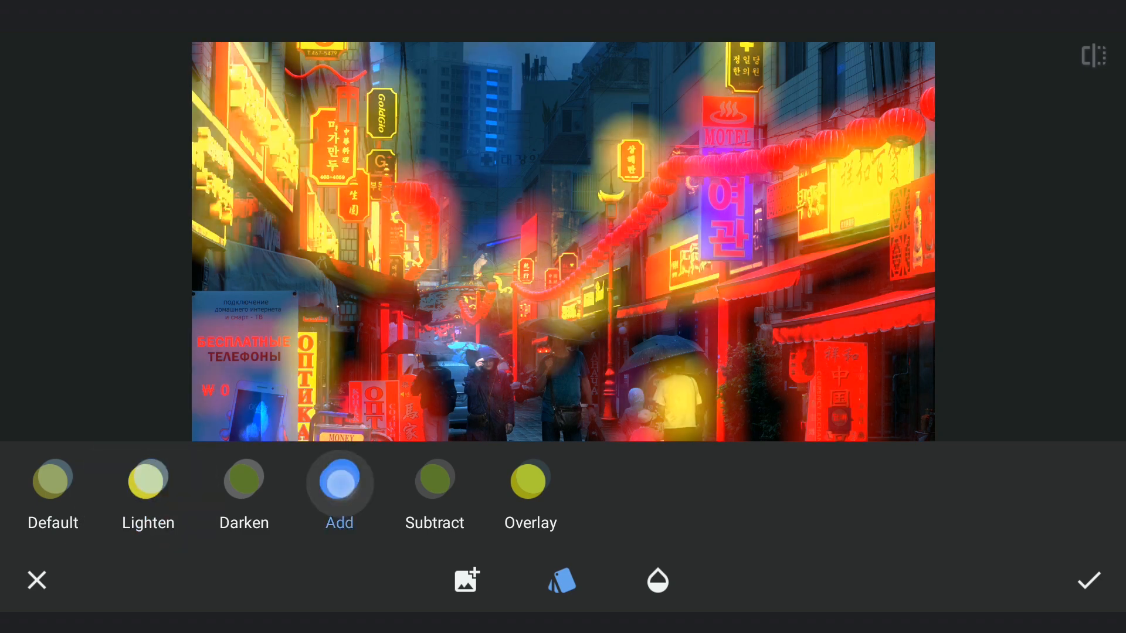
pyautogui.click(658, 579)
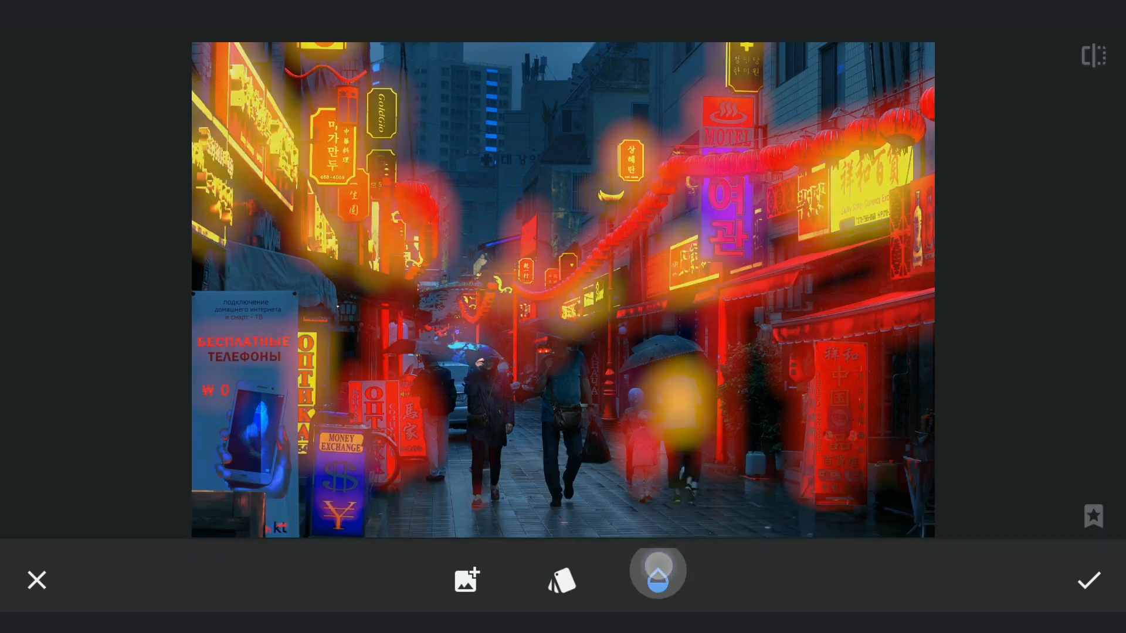
pyautogui.click(658, 571)
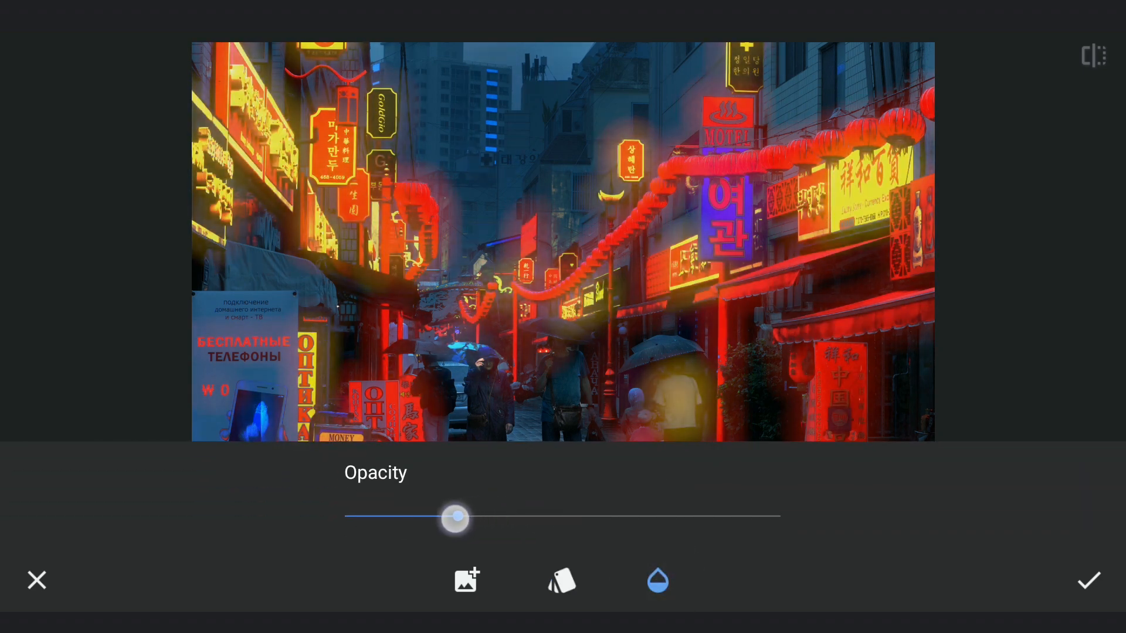
pyautogui.moveTo(455, 517); pyautogui.dragTo(473, 525)
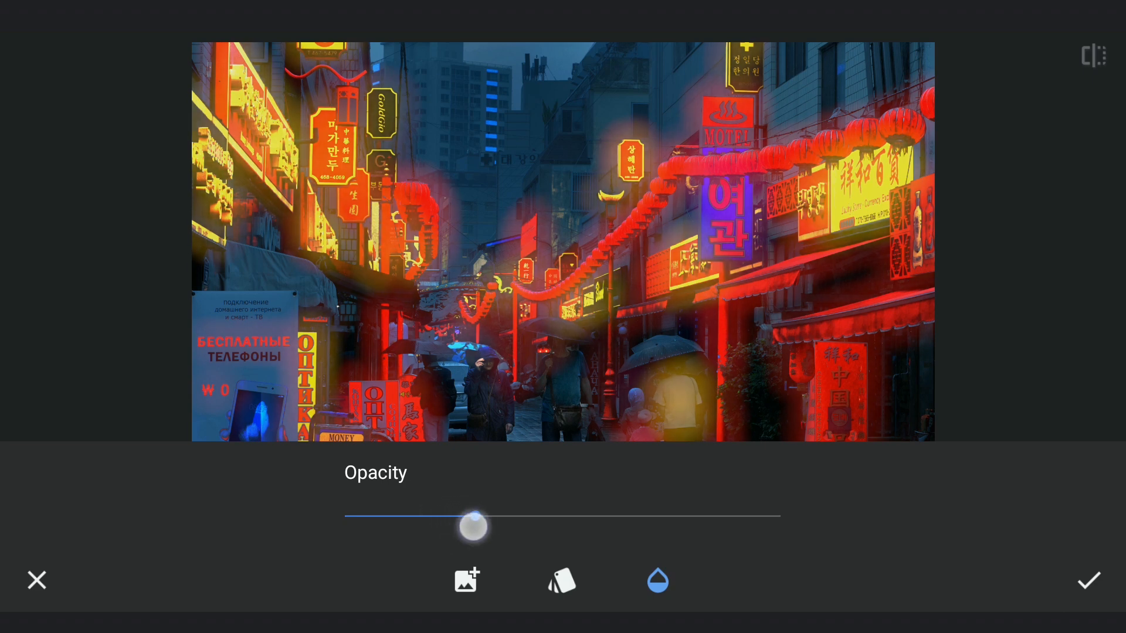
pyautogui.moveTo(471, 526); pyautogui.dragTo(482, 521)
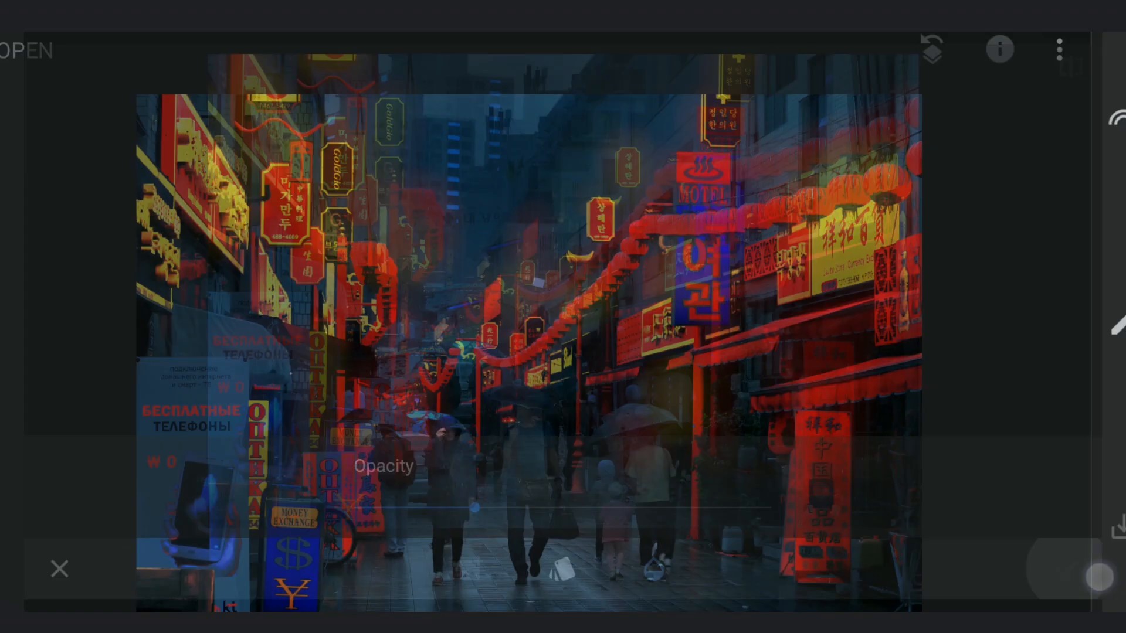
pyautogui.click(1059, 48)
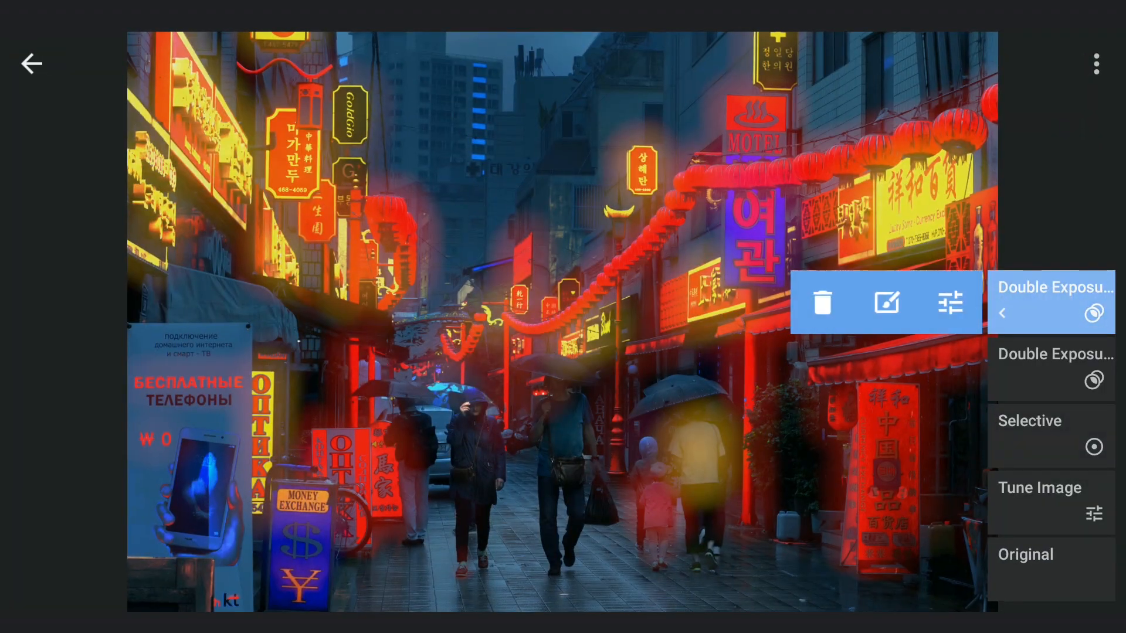
# - Brush the top Double Exposure off a walking figure at strength 0 and apply
pyautogui.click(1051, 302)
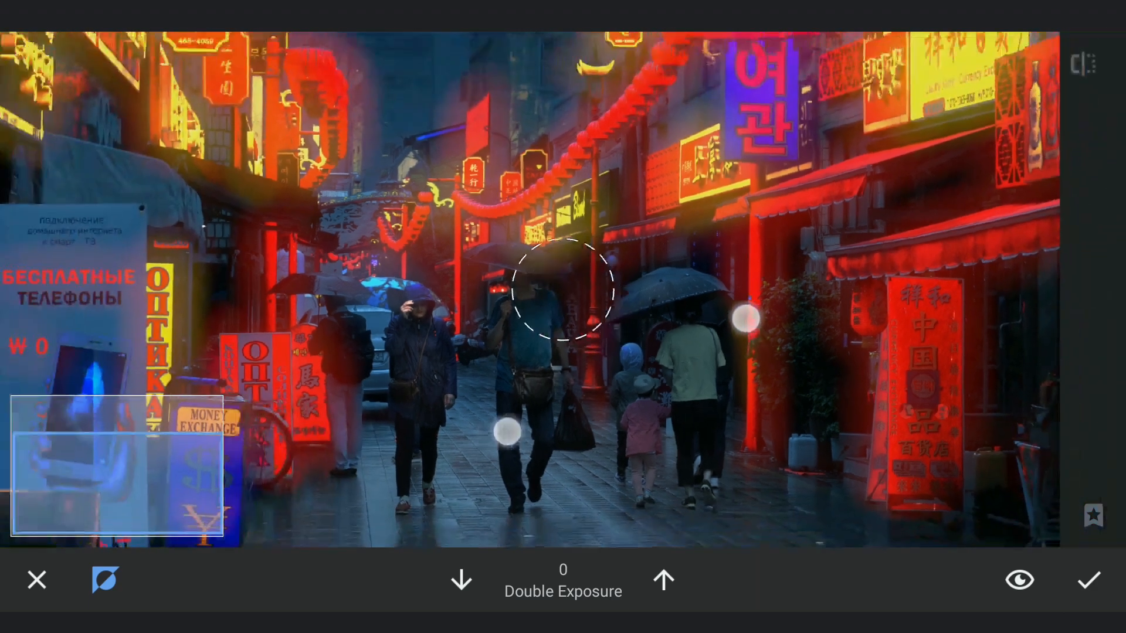
pyautogui.click(1089, 580)
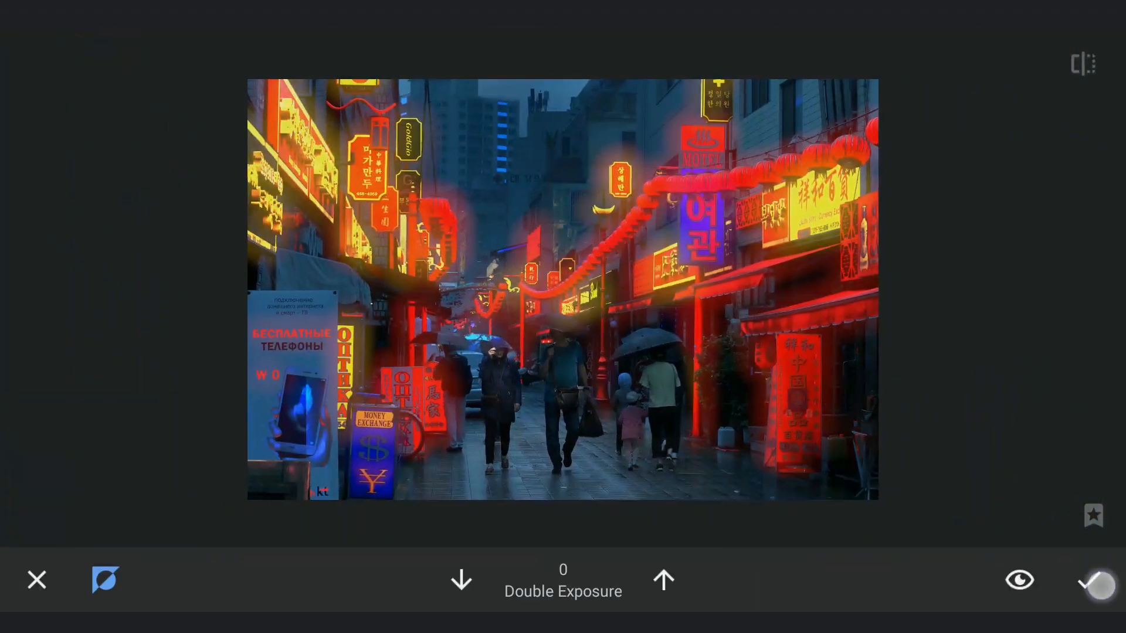
pyautogui.click(1092, 581)
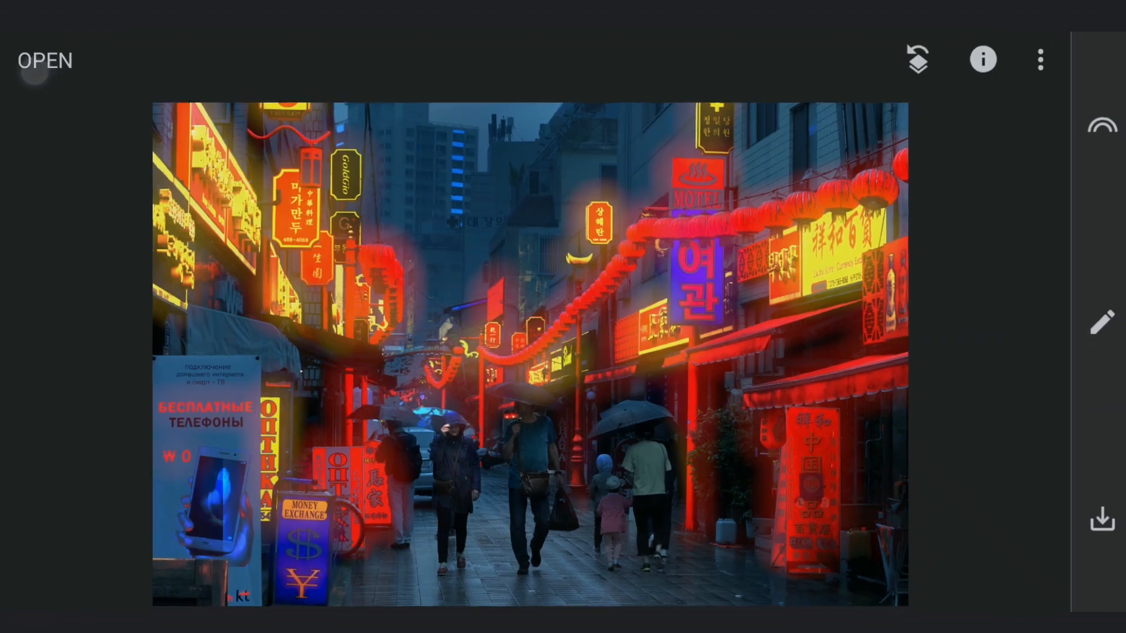
# - Dodge the man walking under the umbrella with Dodge & Burn at strength 5
pyautogui.click(1103, 324)
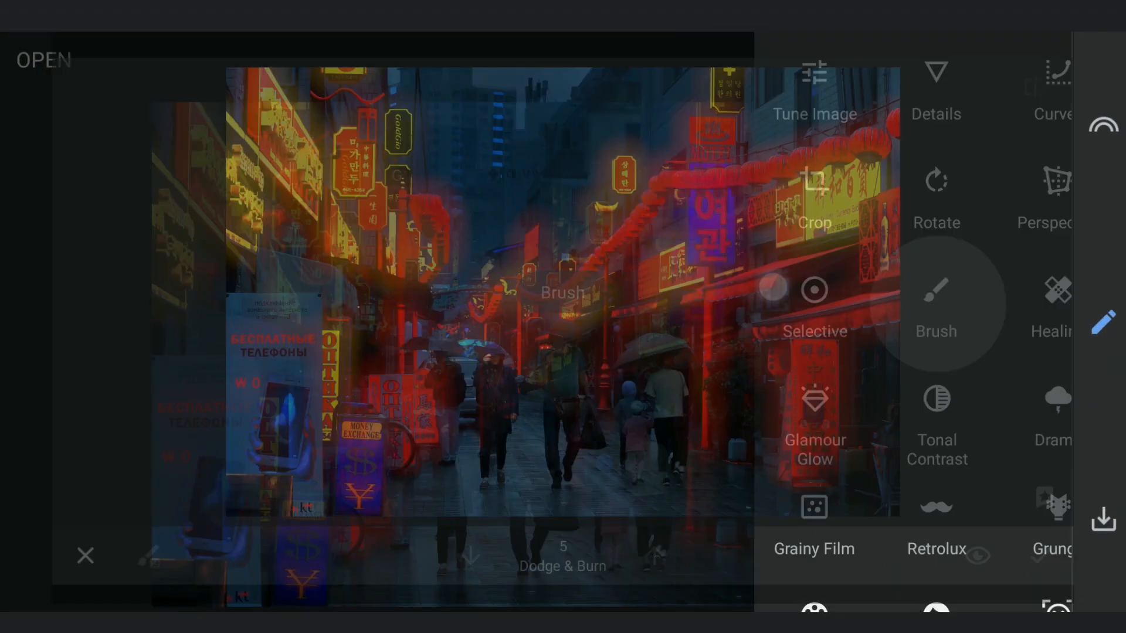
pyautogui.click(936, 291)
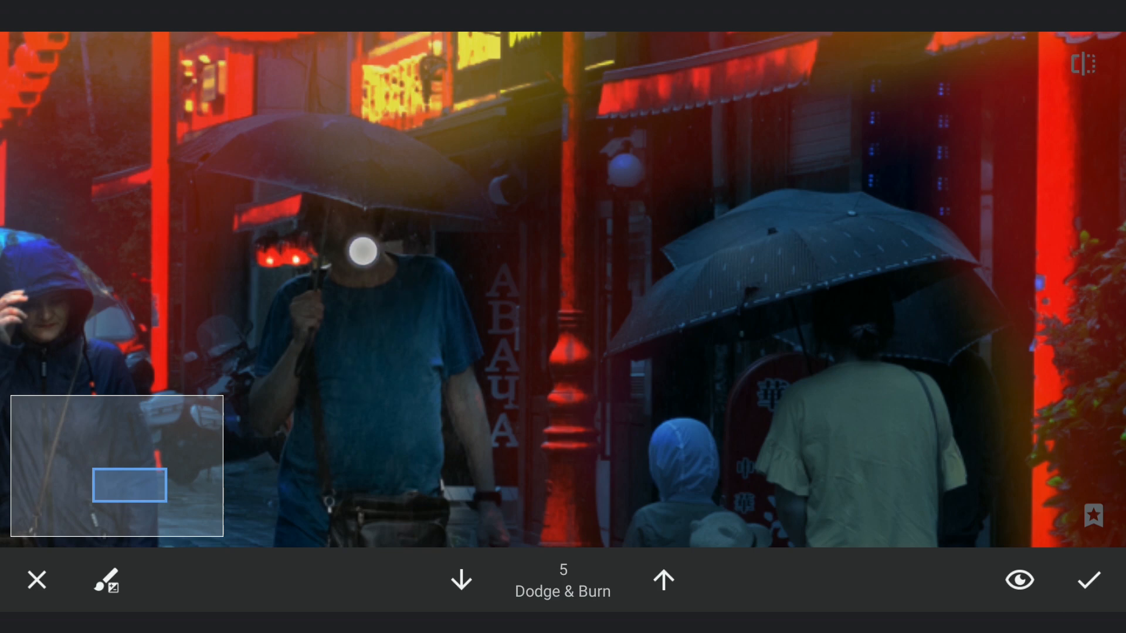
pyautogui.moveTo(359, 250); pyautogui.dragTo(377, 461)
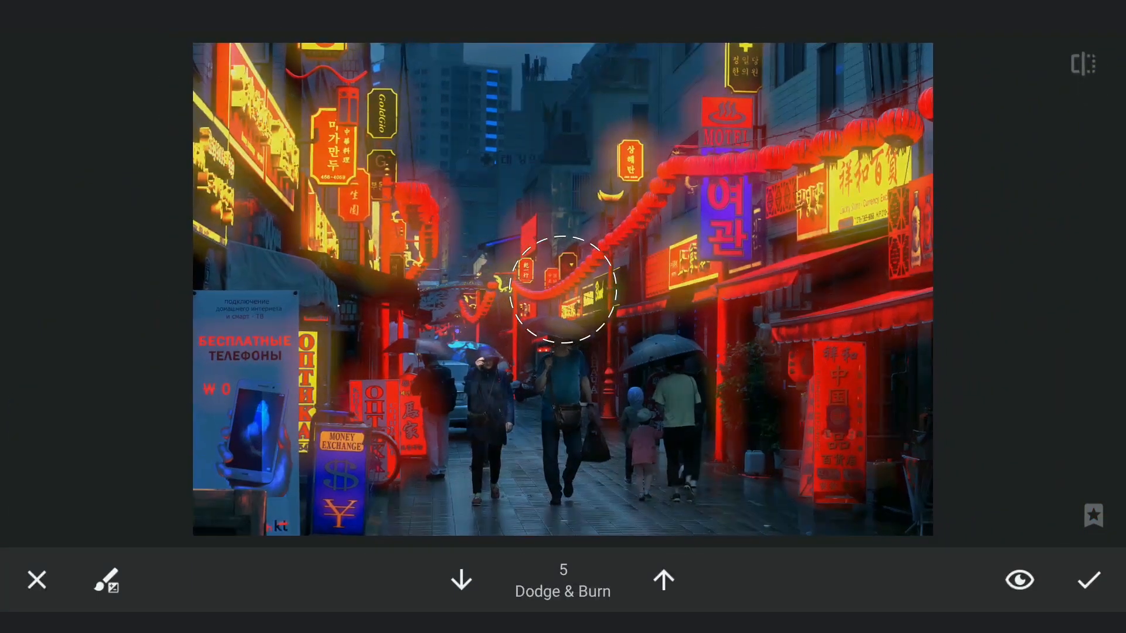
pyautogui.click(1088, 580)
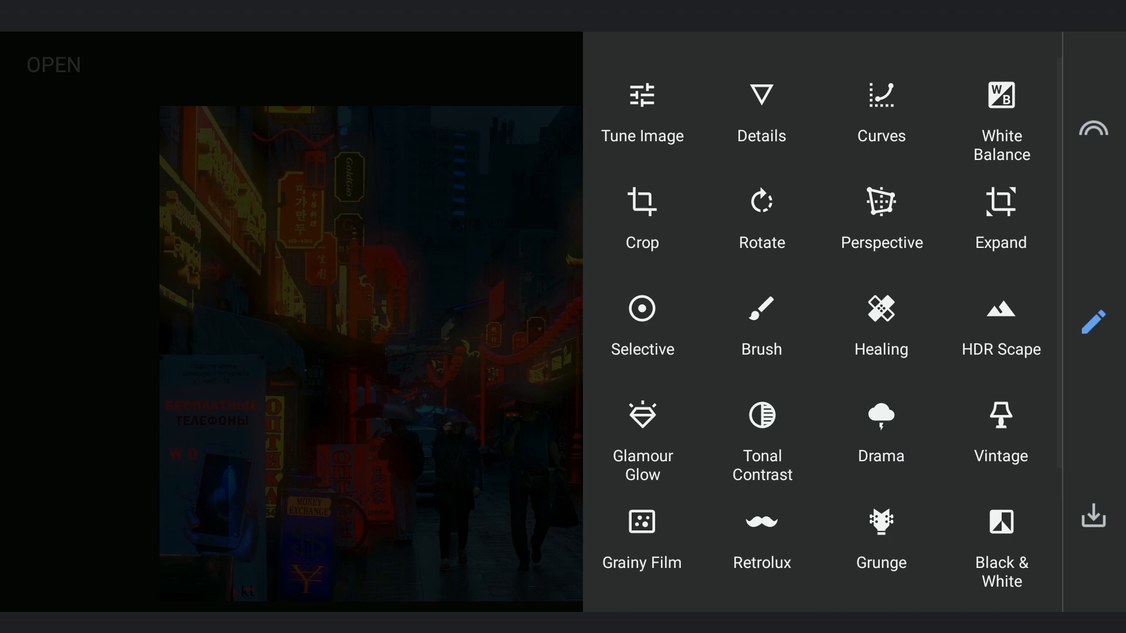
# - Place a Selective point on the building windows and raise its brightness to +82
pyautogui.click(642, 309)
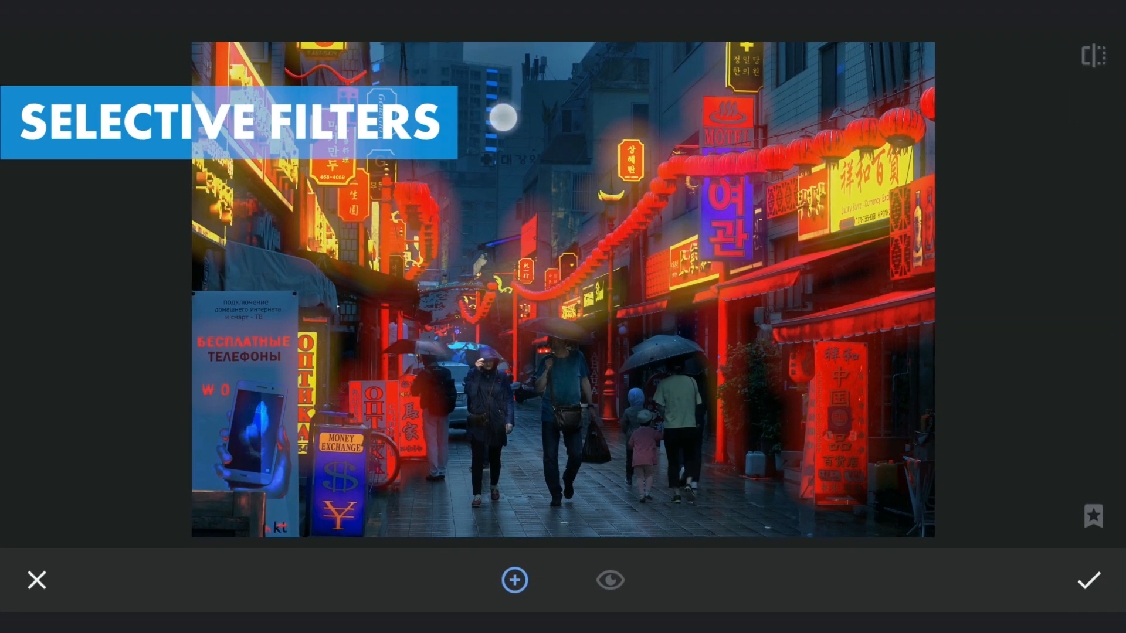
pyautogui.click(491, 300)
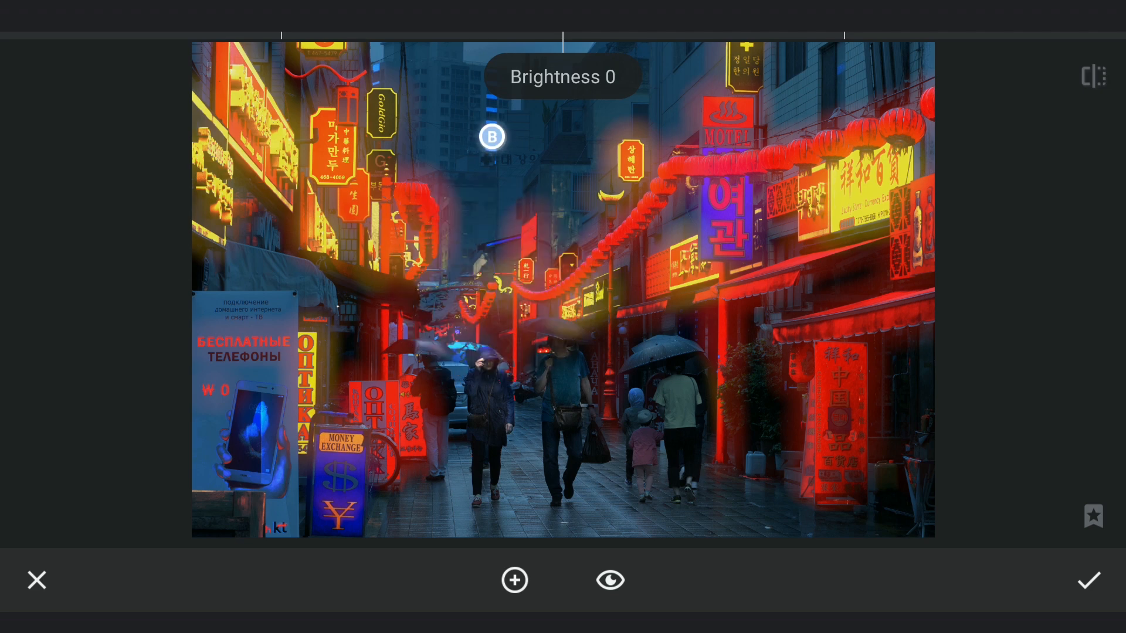
pyautogui.click(491, 137)
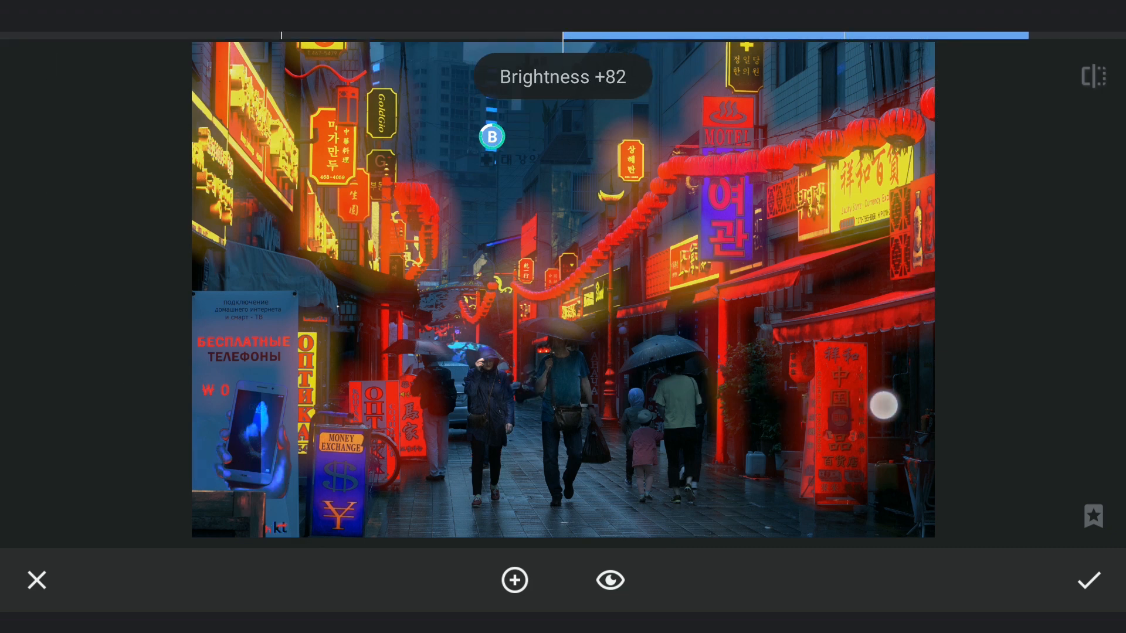
pyautogui.click(1089, 580)
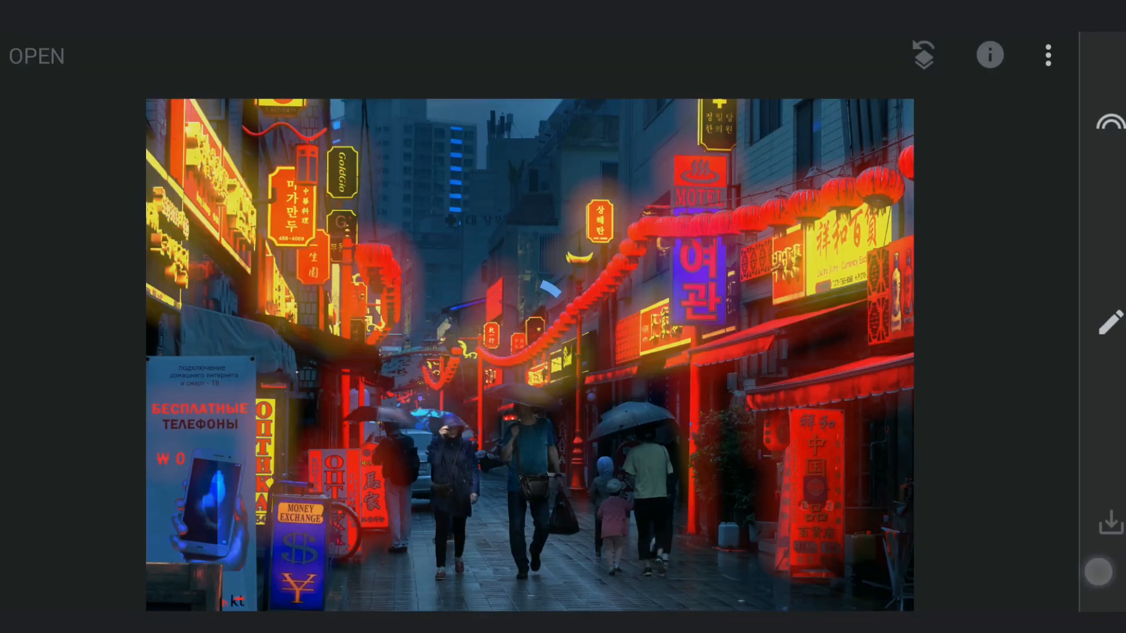
pyautogui.click(1100, 320)
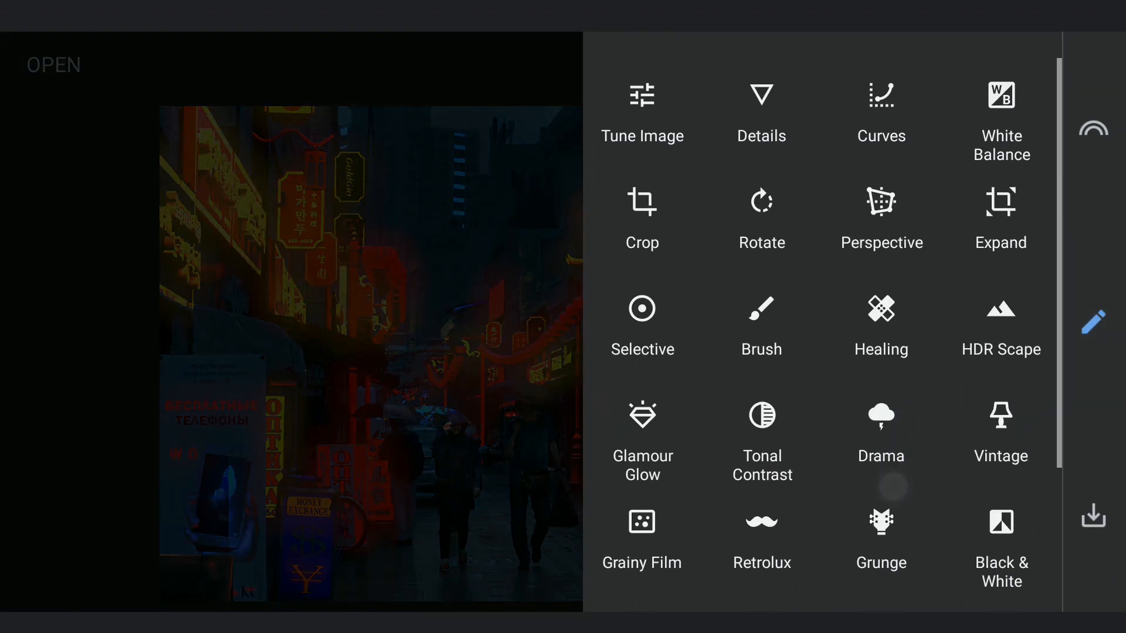
# - Add a Curves adjustment that lifts the red curve and pulls the blue curve down
pyautogui.click(881, 96)
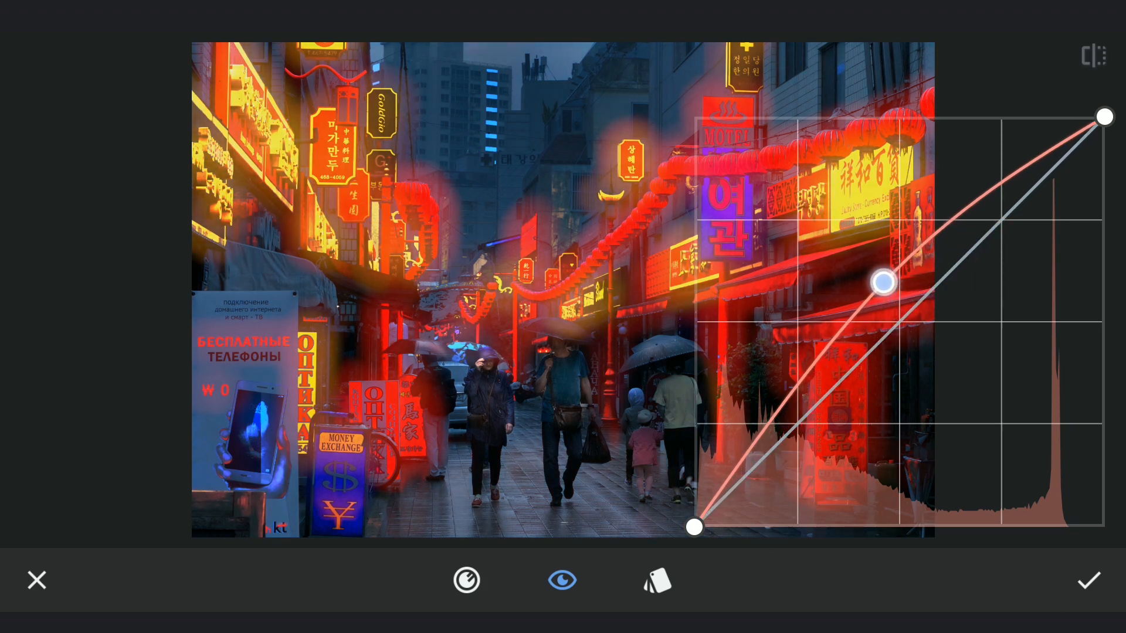
pyautogui.moveTo(883, 282); pyautogui.dragTo(876, 268)
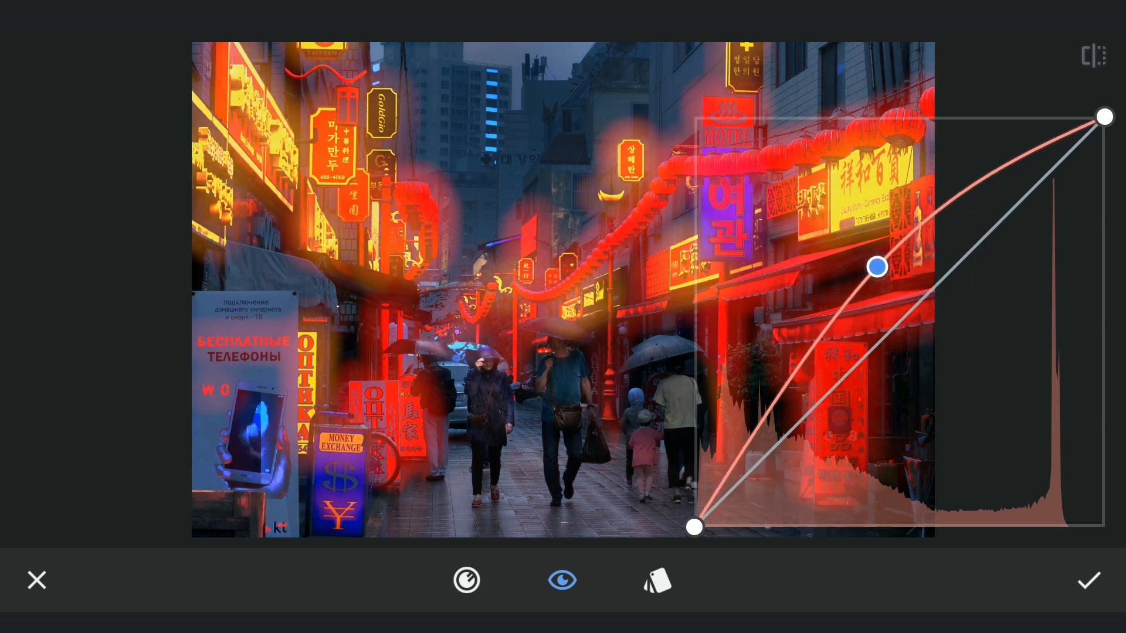
pyautogui.moveTo(876, 267); pyautogui.dragTo(903, 334)
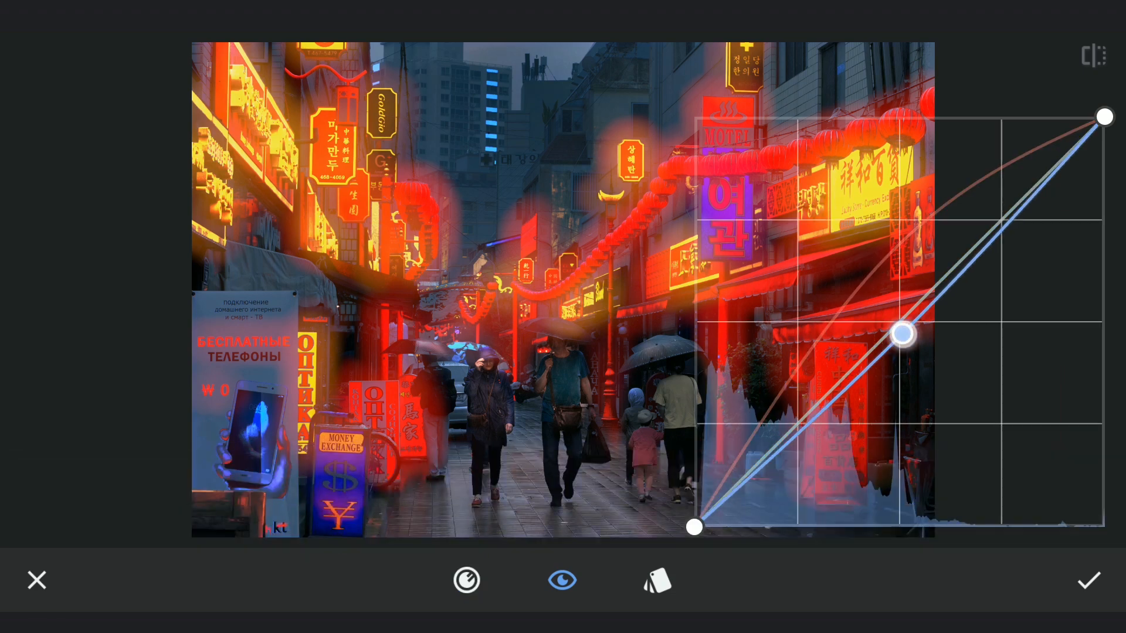
pyautogui.moveTo(903, 333); pyautogui.dragTo(934, 365)
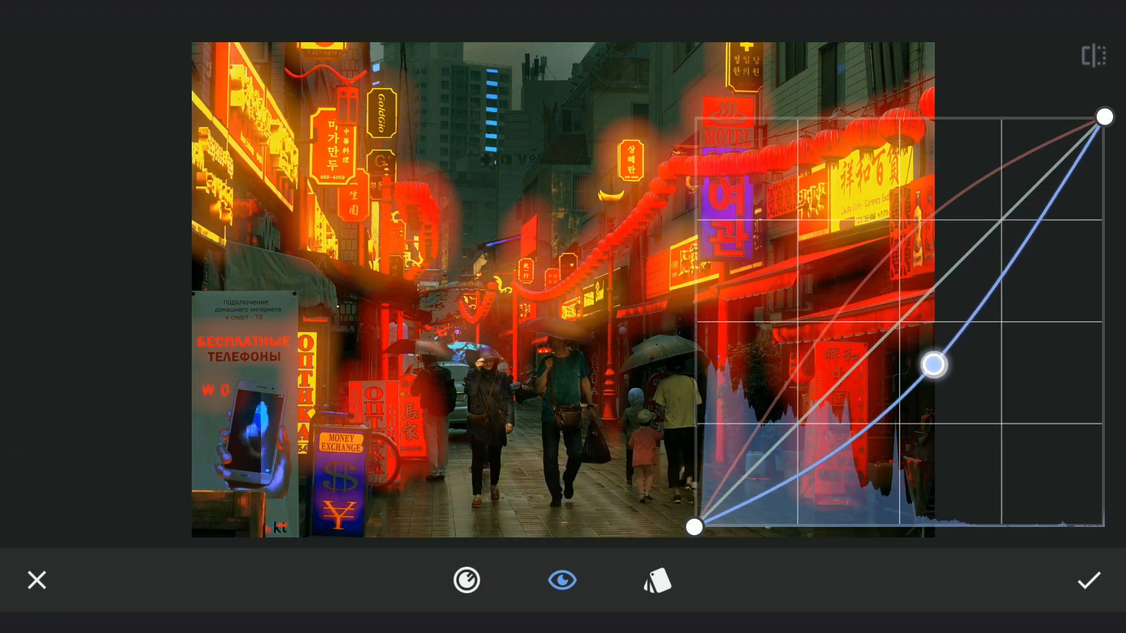
pyautogui.click(1089, 581)
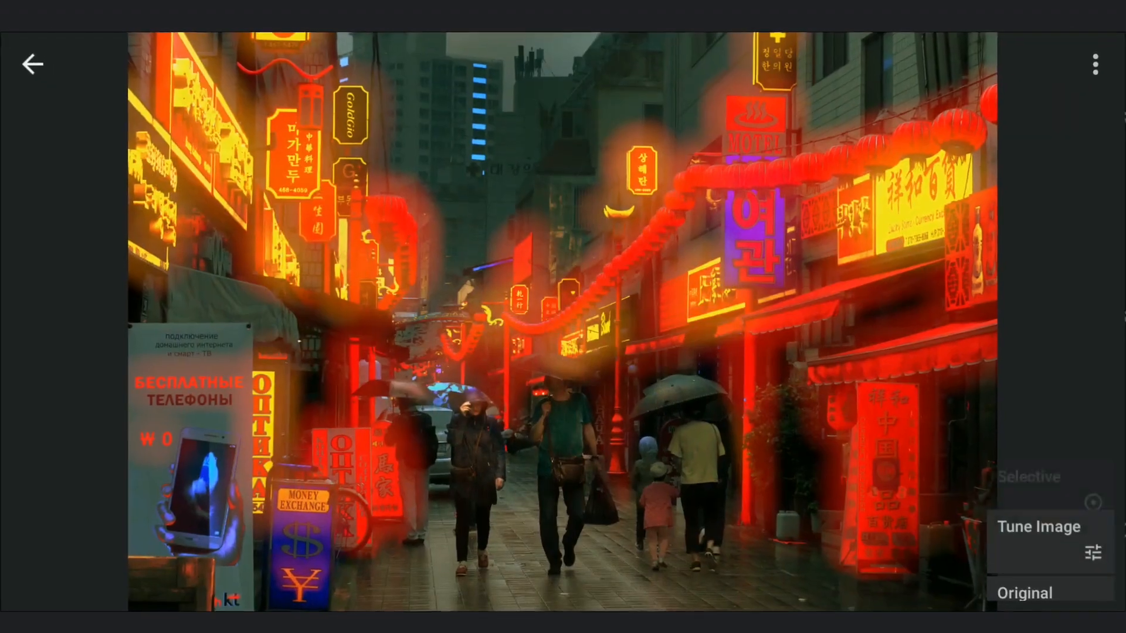
# - Paint the Curves edit onto the photo at brush strength 100 and apply the mask
pyautogui.scroll(-3)
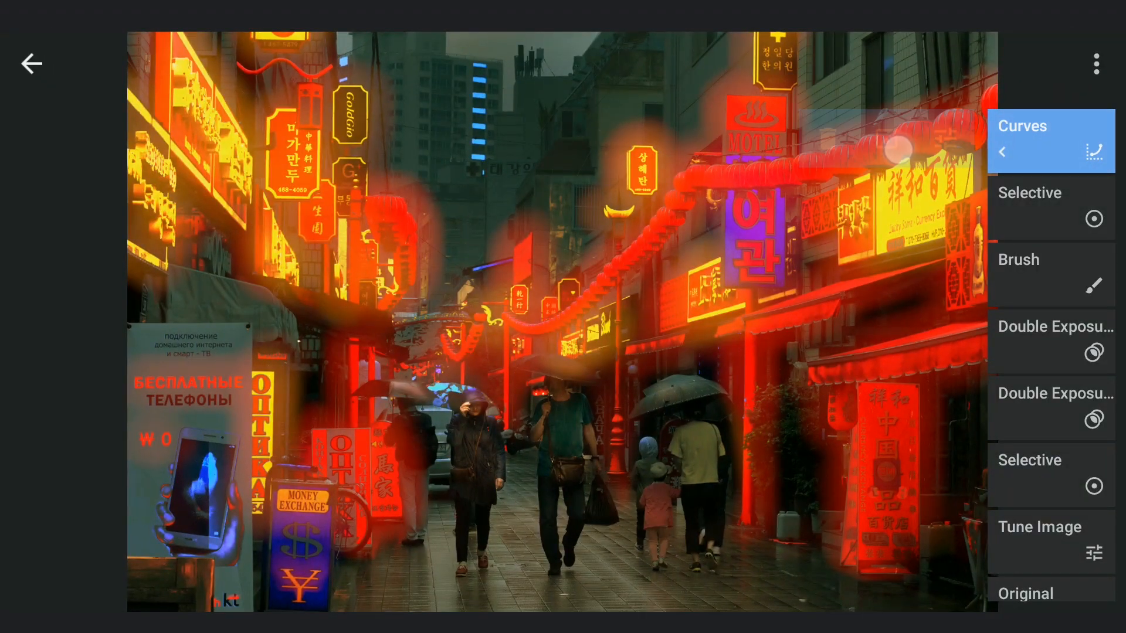
pyautogui.click(1050, 140)
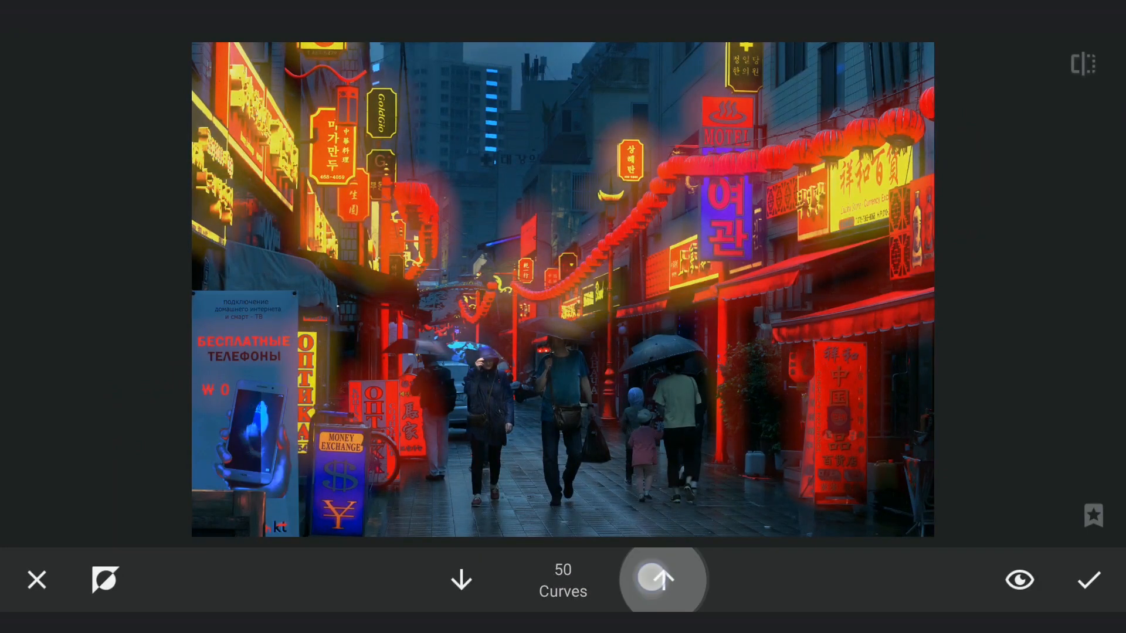
pyautogui.click(663, 580)
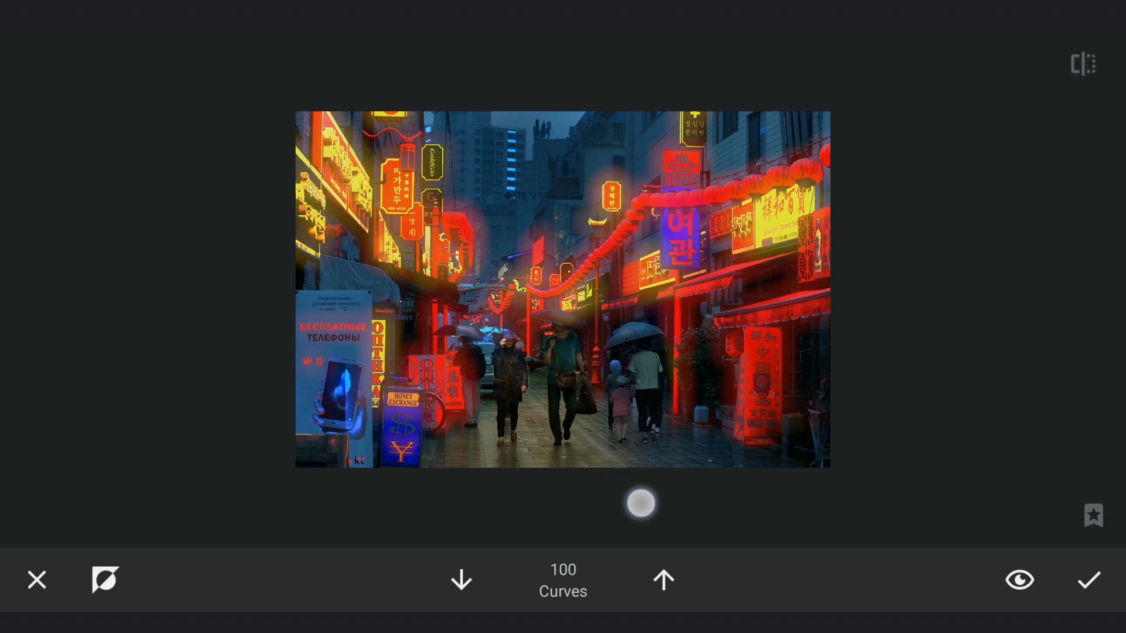
pyautogui.moveTo(639, 503); pyautogui.dragTo(473, 502)
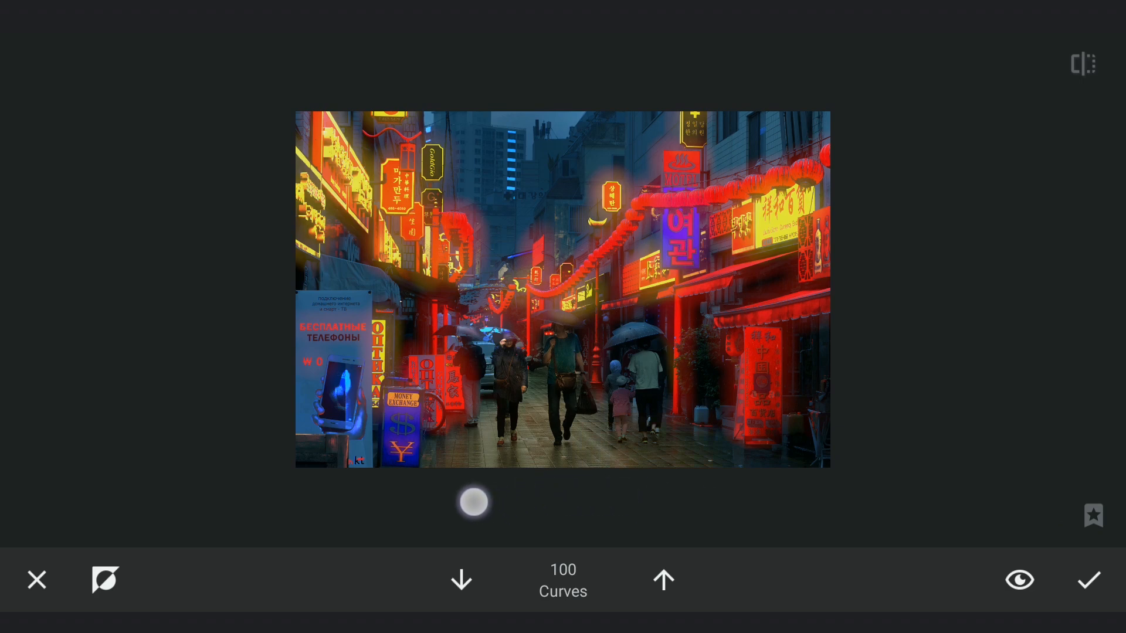
pyautogui.click(1089, 579)
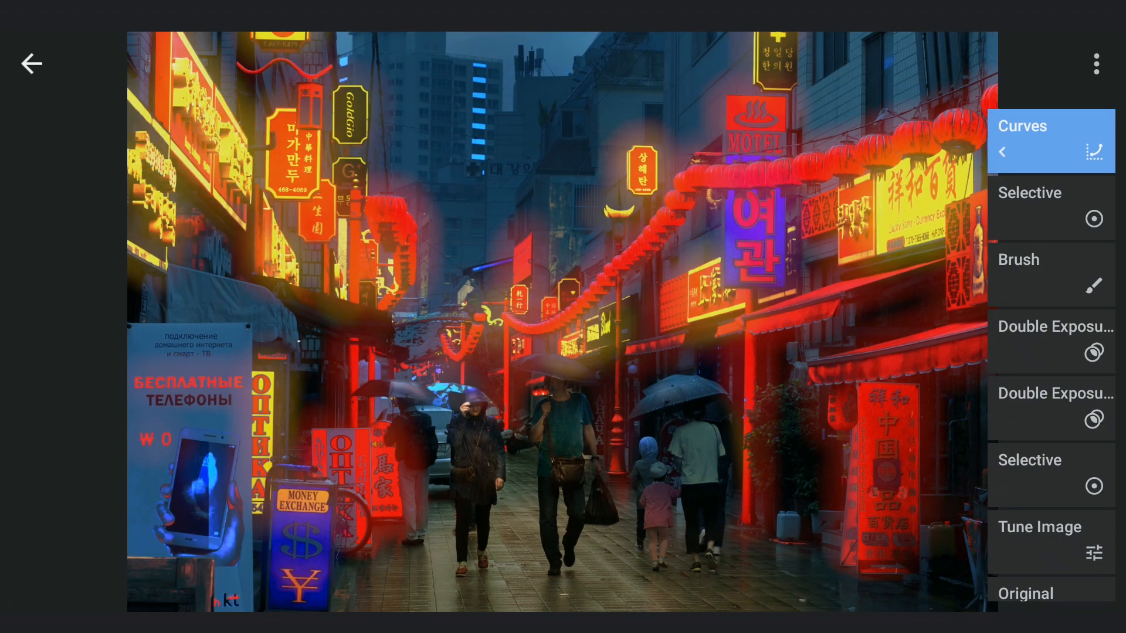
pyautogui.click(1052, 141)
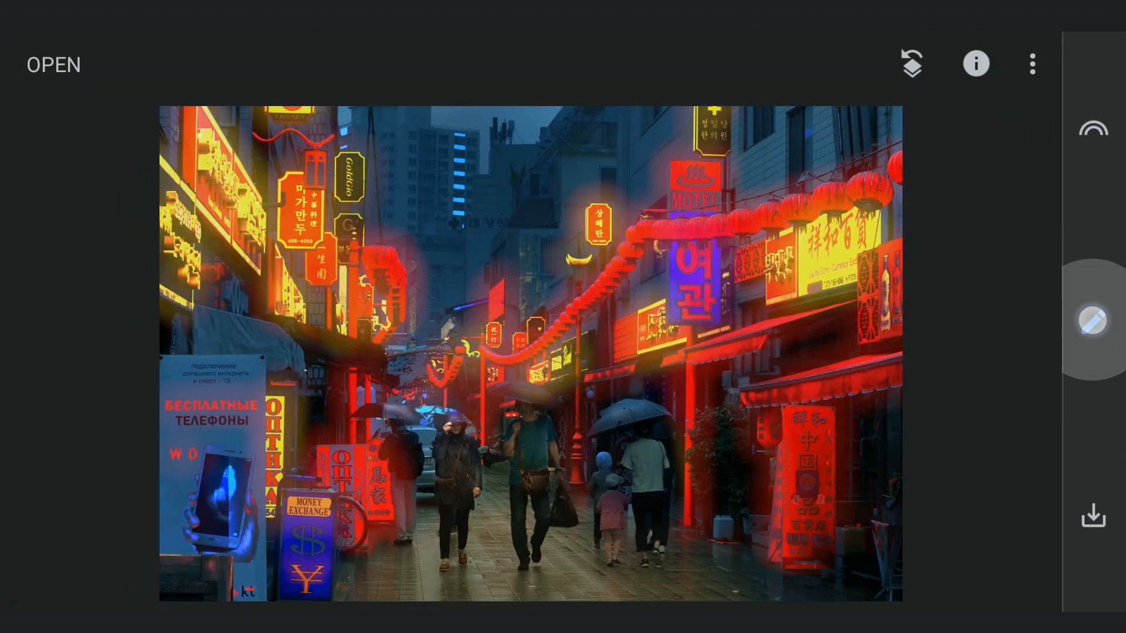
# - Add a second Curves adjustment reshaping the blue channel's midtone, highlight and shadow points
pyautogui.click(1092, 319)
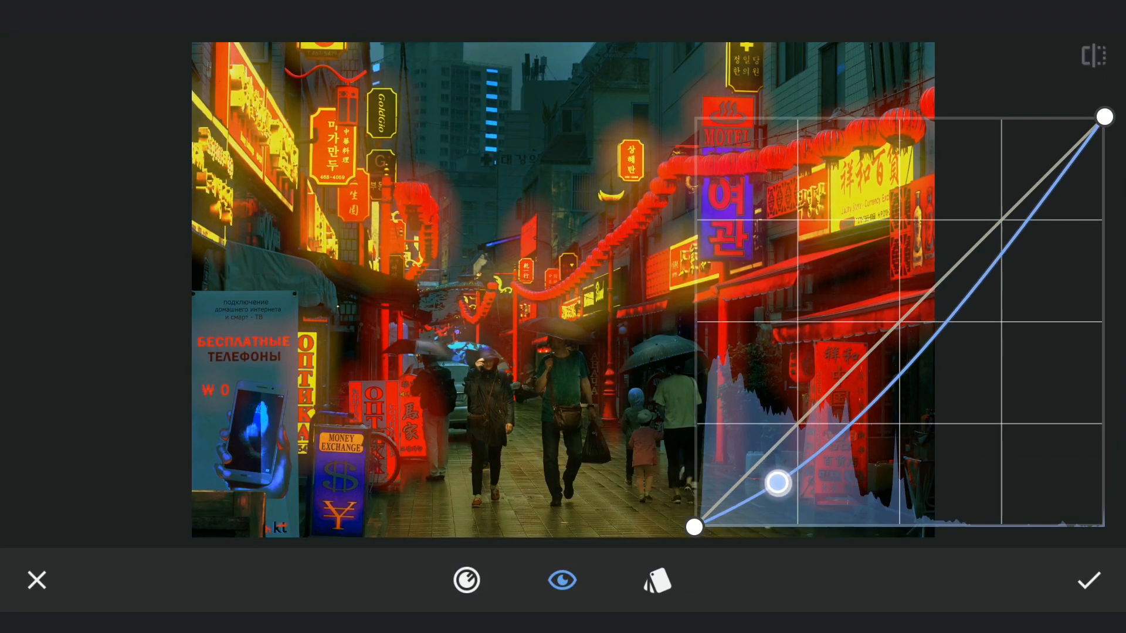
pyautogui.moveTo(777, 482); pyautogui.dragTo(868, 345)
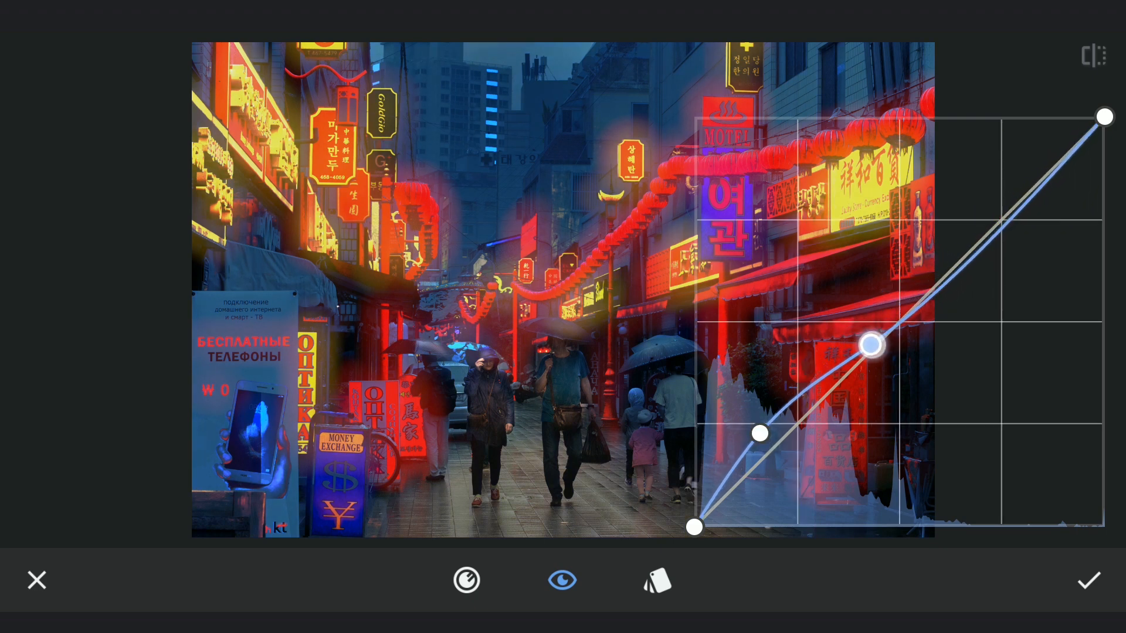
pyautogui.moveTo(869, 345); pyautogui.dragTo(905, 329)
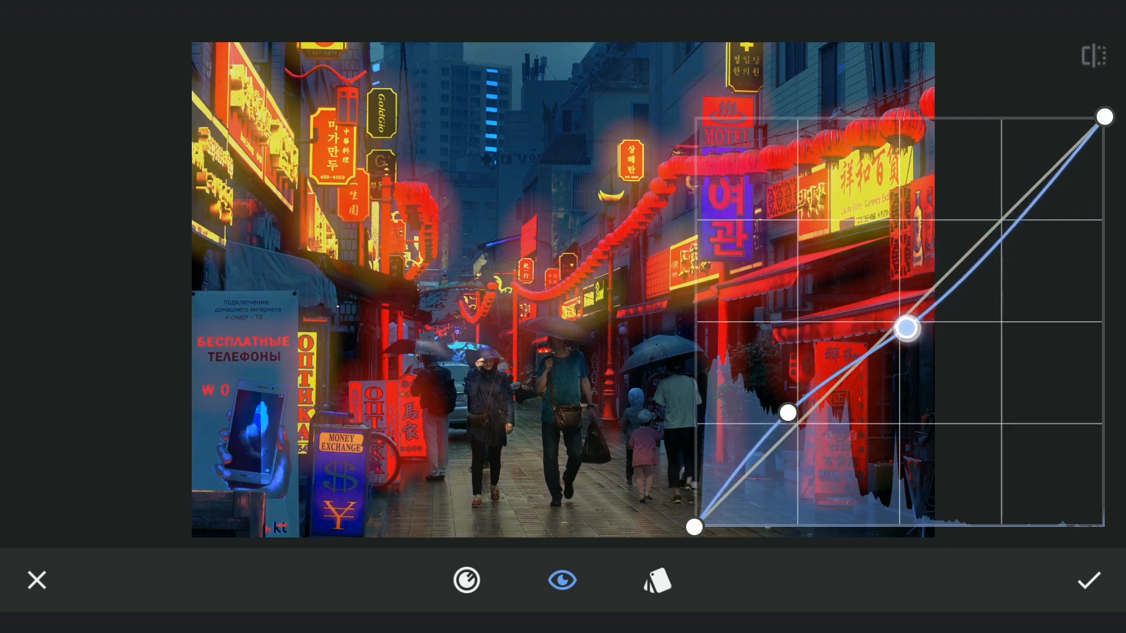
pyautogui.moveTo(906, 328); pyautogui.dragTo(922, 301)
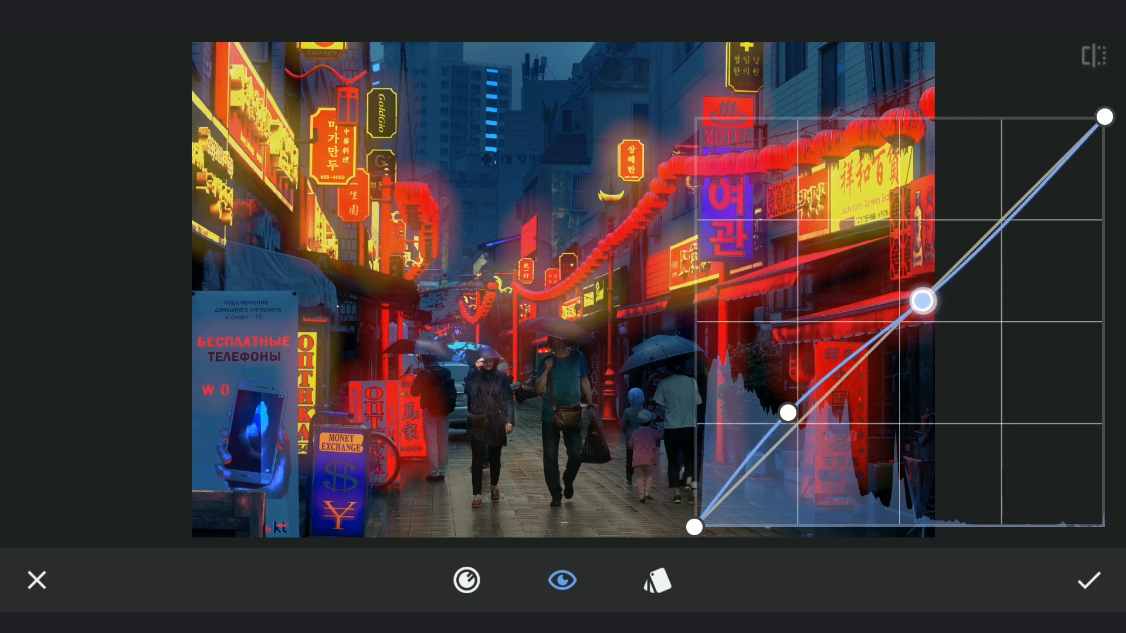
pyautogui.moveTo(787, 413); pyautogui.dragTo(767, 375)
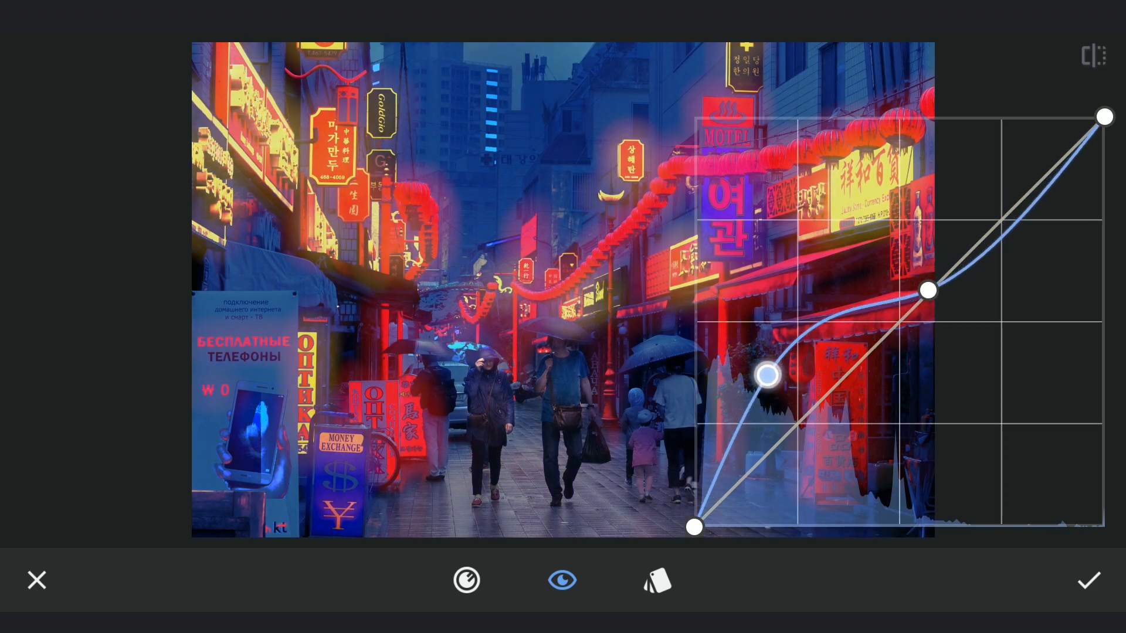
pyautogui.moveTo(767, 374); pyautogui.dragTo(789, 413)
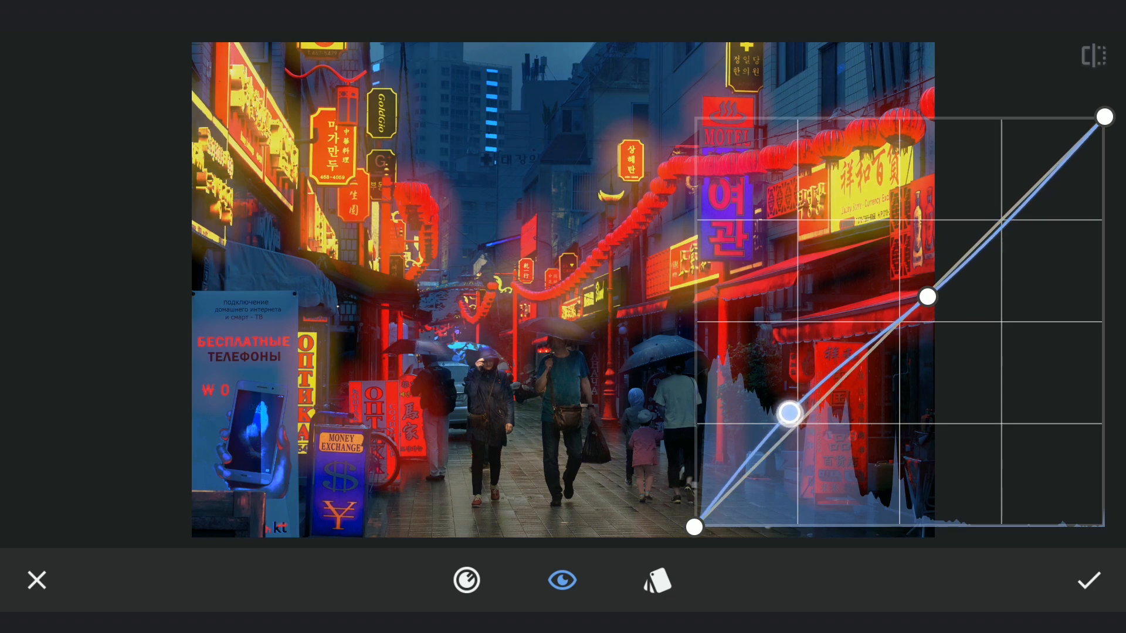
pyautogui.click(1089, 580)
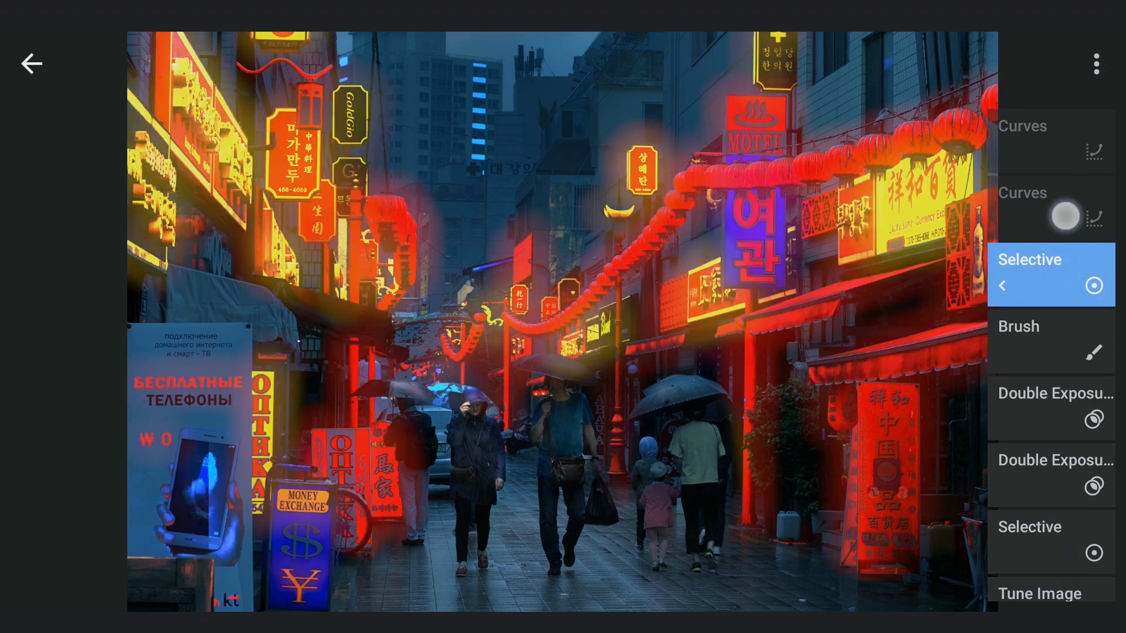
pyautogui.click(32, 63)
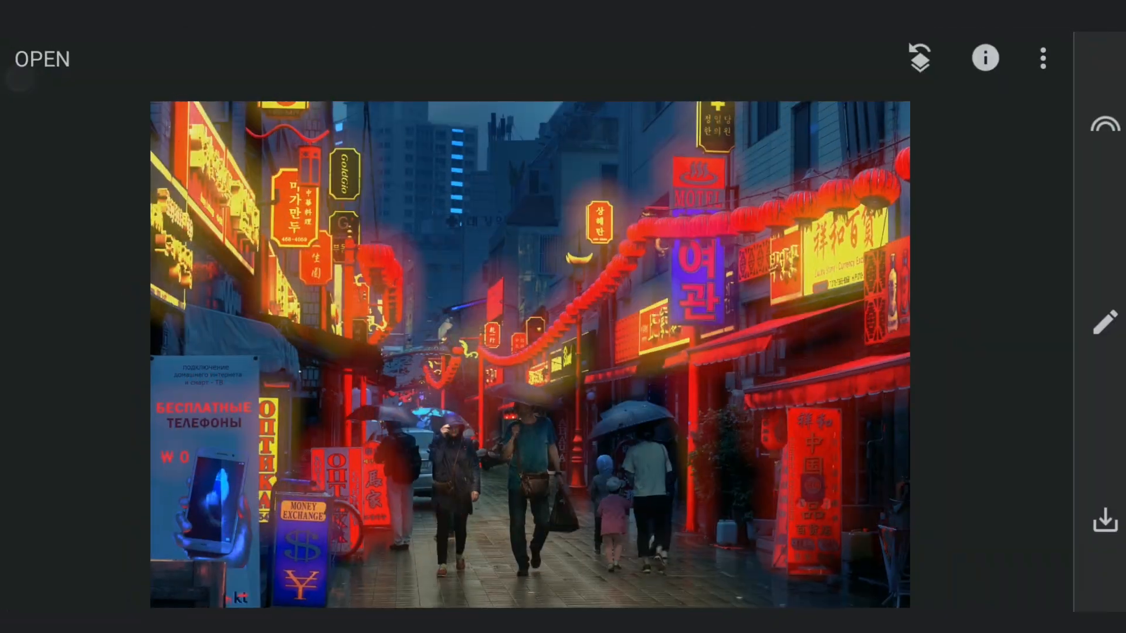